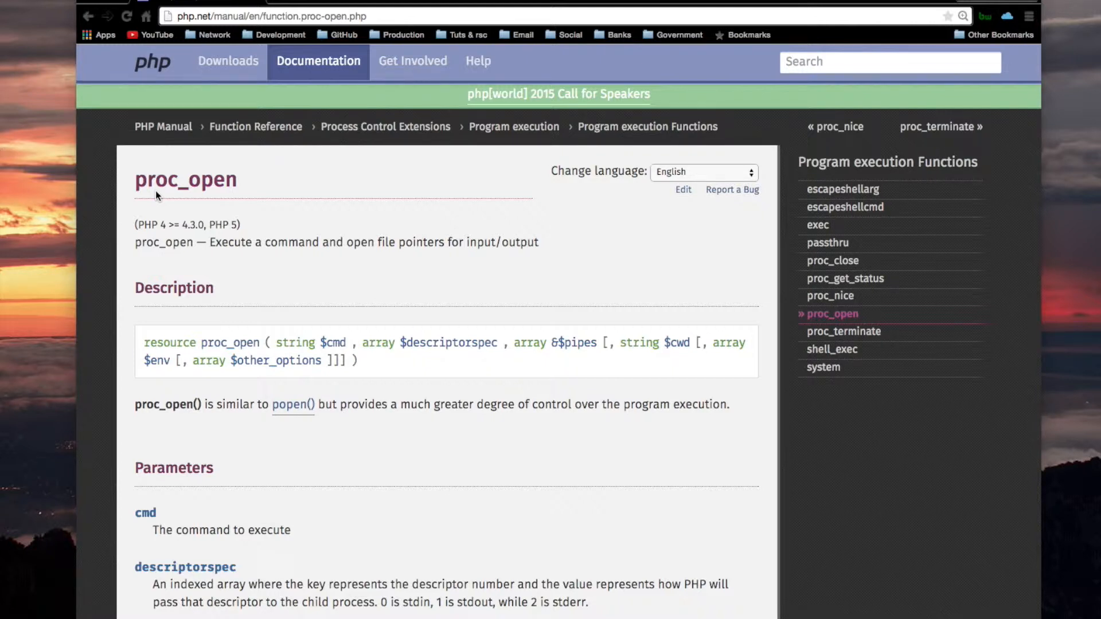
pyautogui.moveTo(245, 257)
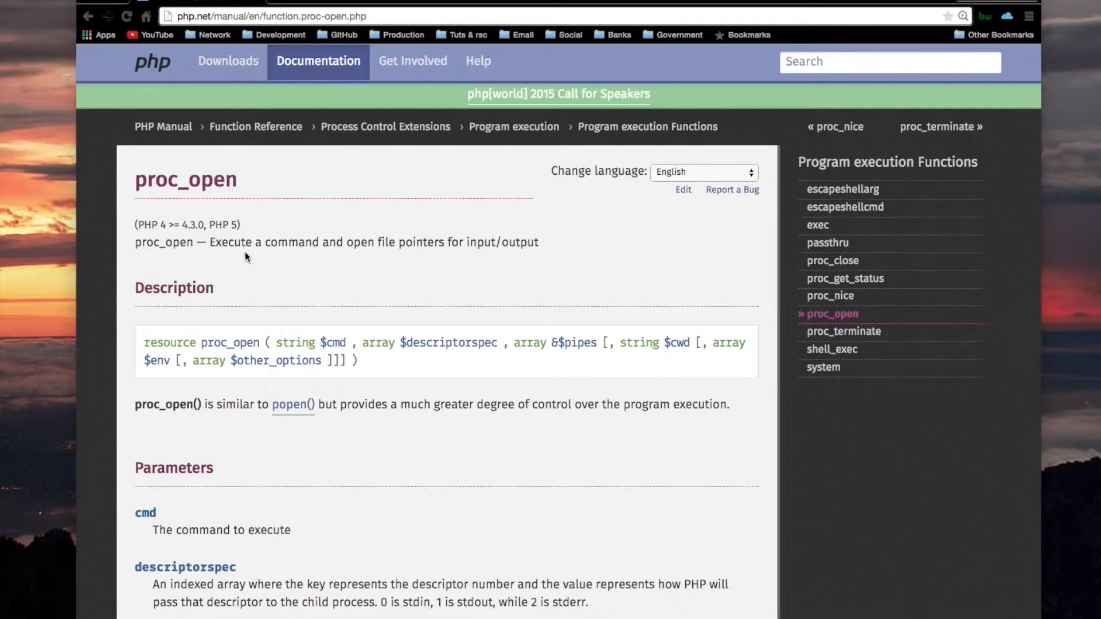
pyautogui.moveTo(411, 255)
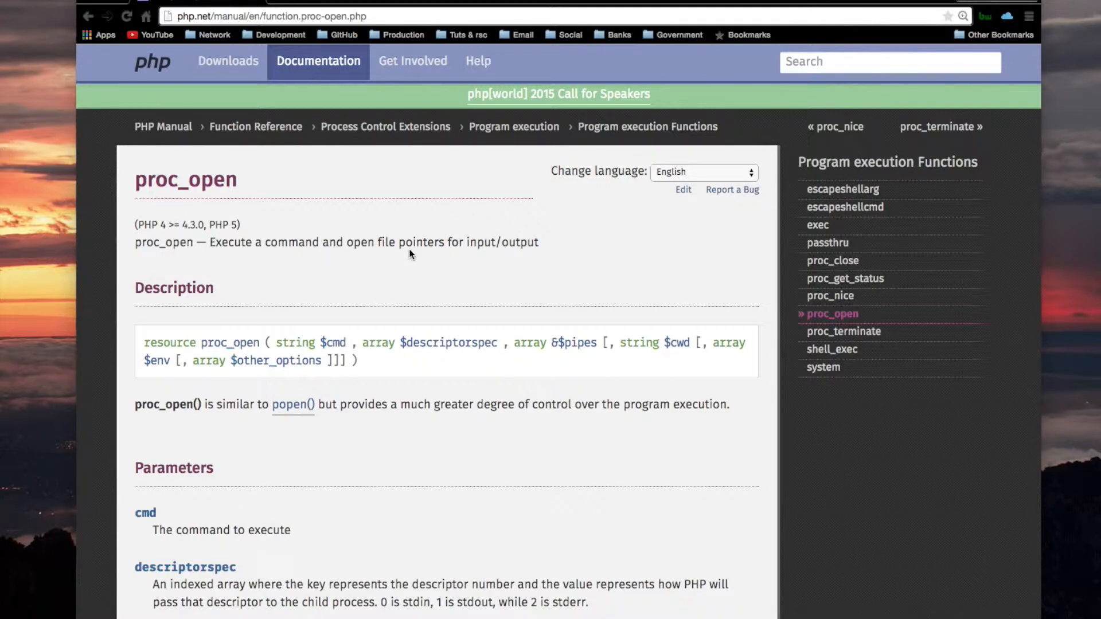
pyautogui.moveTo(514, 252)
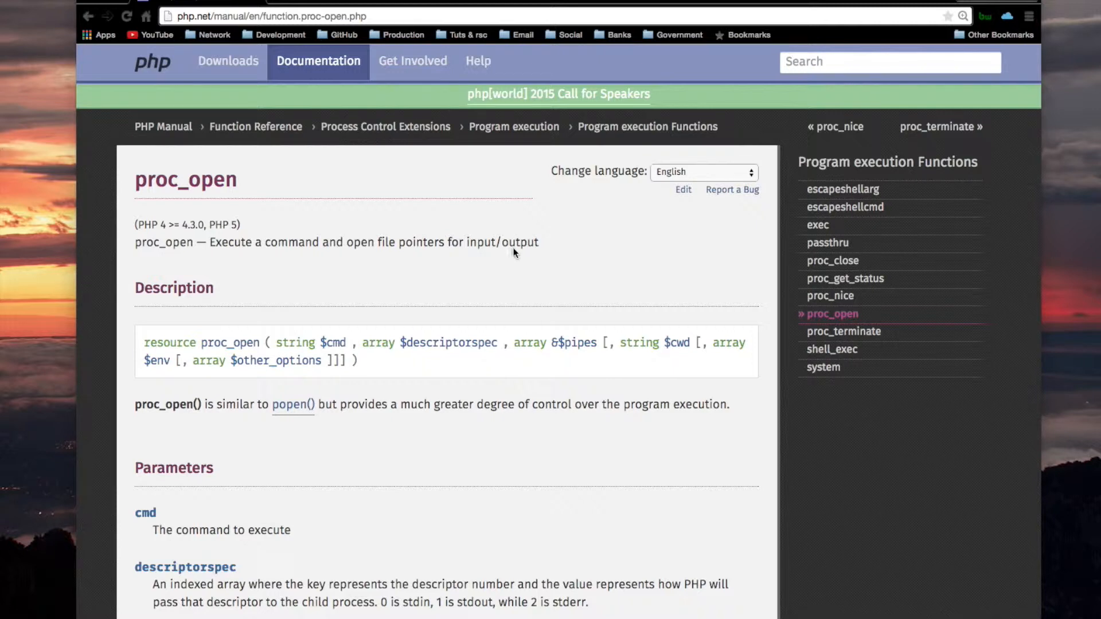
pyautogui.moveTo(160, 354)
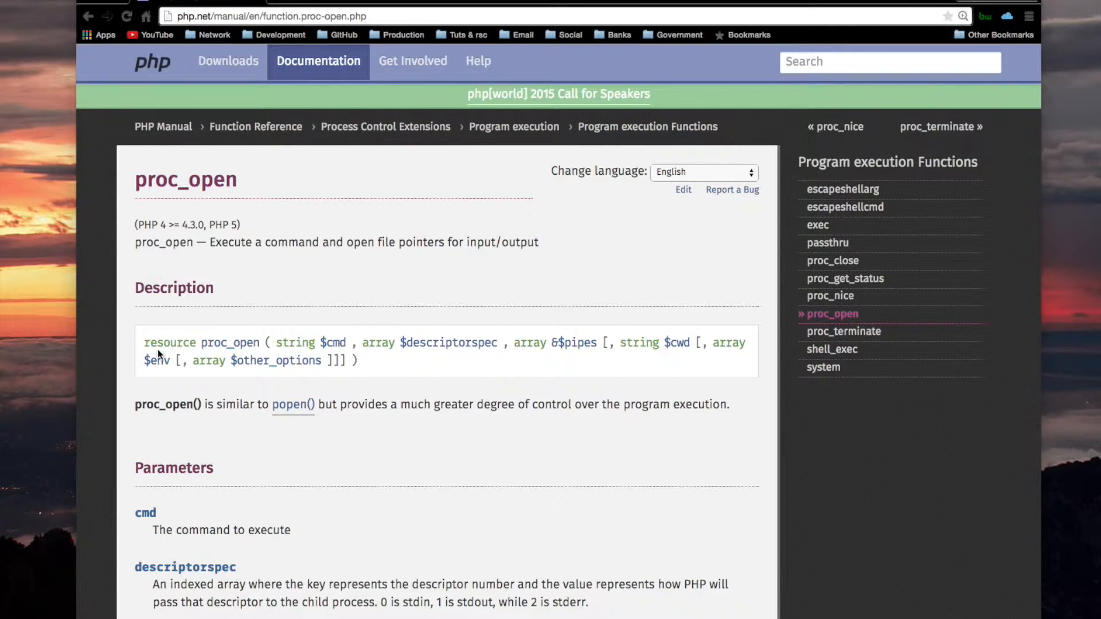
pyautogui.moveTo(468, 365)
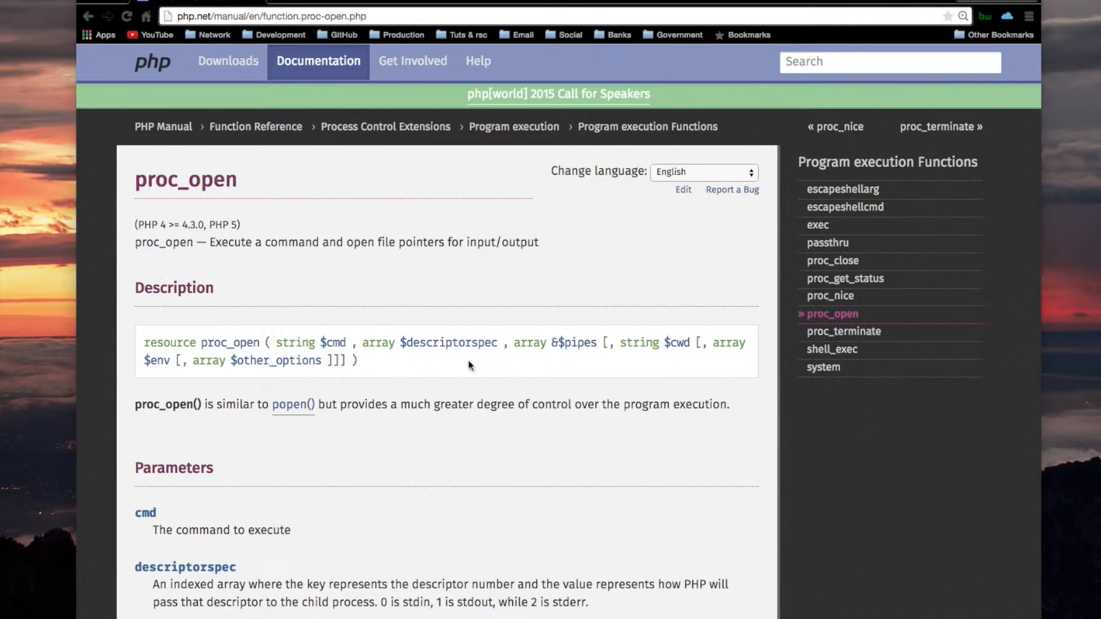
pyautogui.moveTo(307, 371)
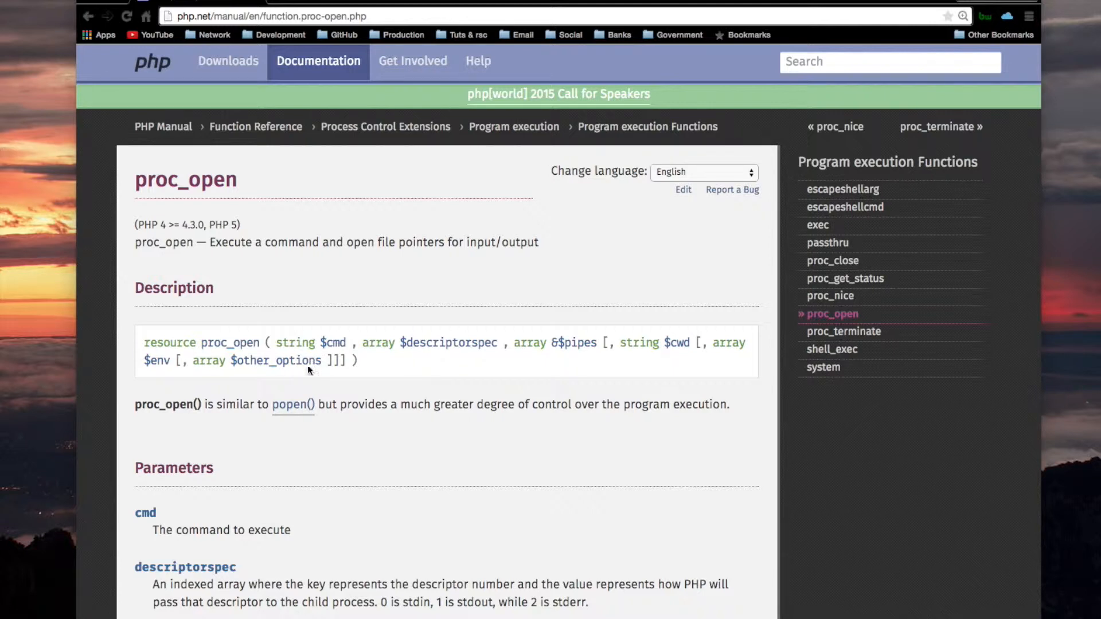
pyautogui.moveTo(403, 358)
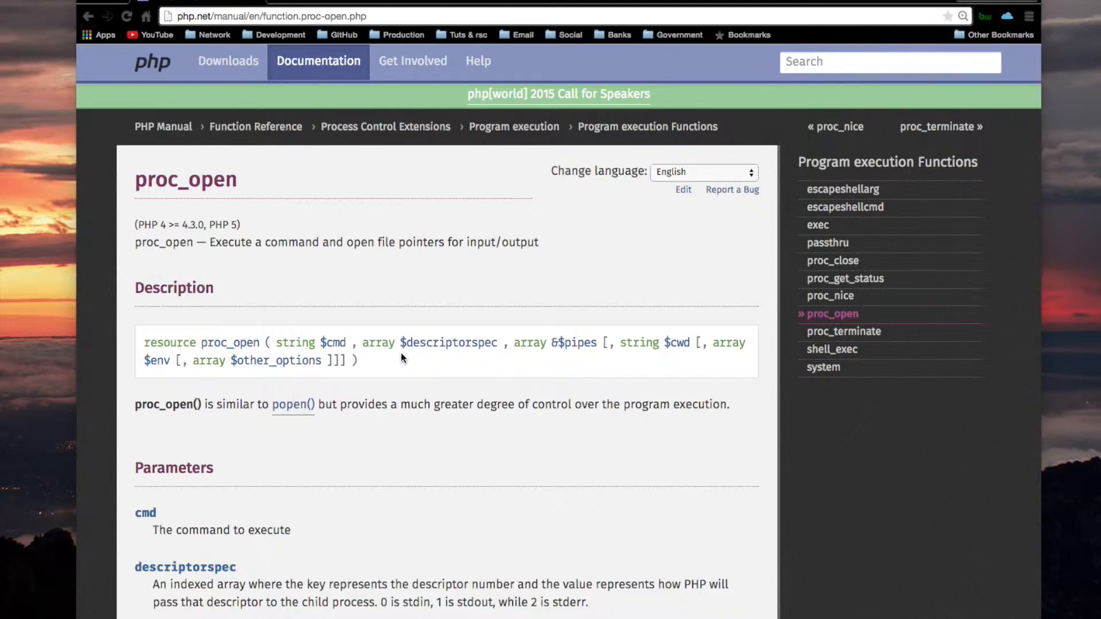
pyautogui.moveTo(274, 455)
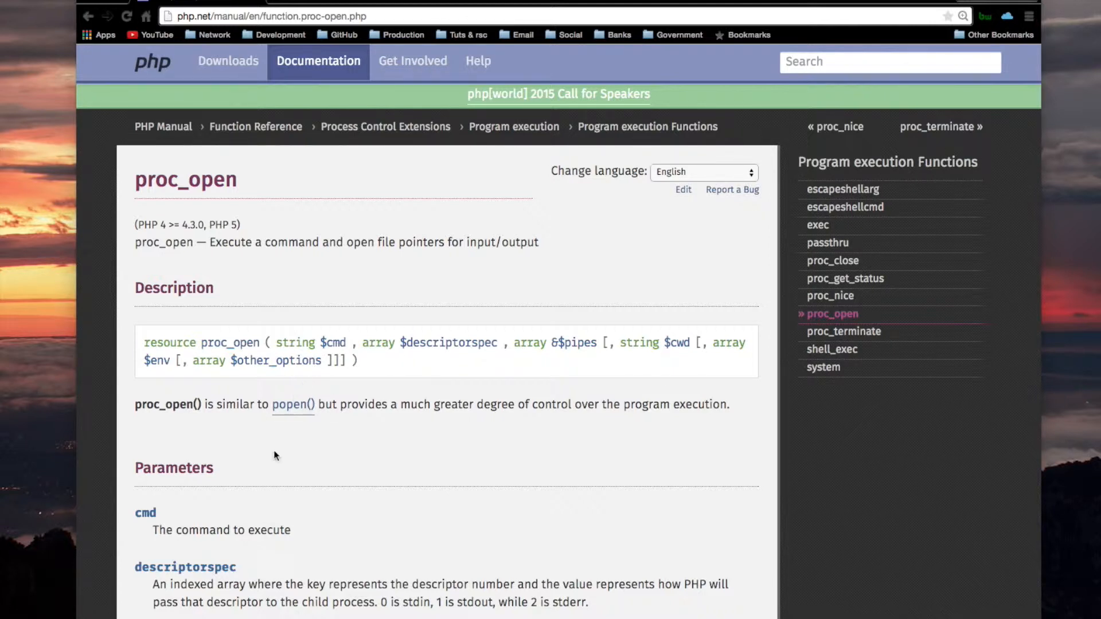
pyautogui.moveTo(269, 420)
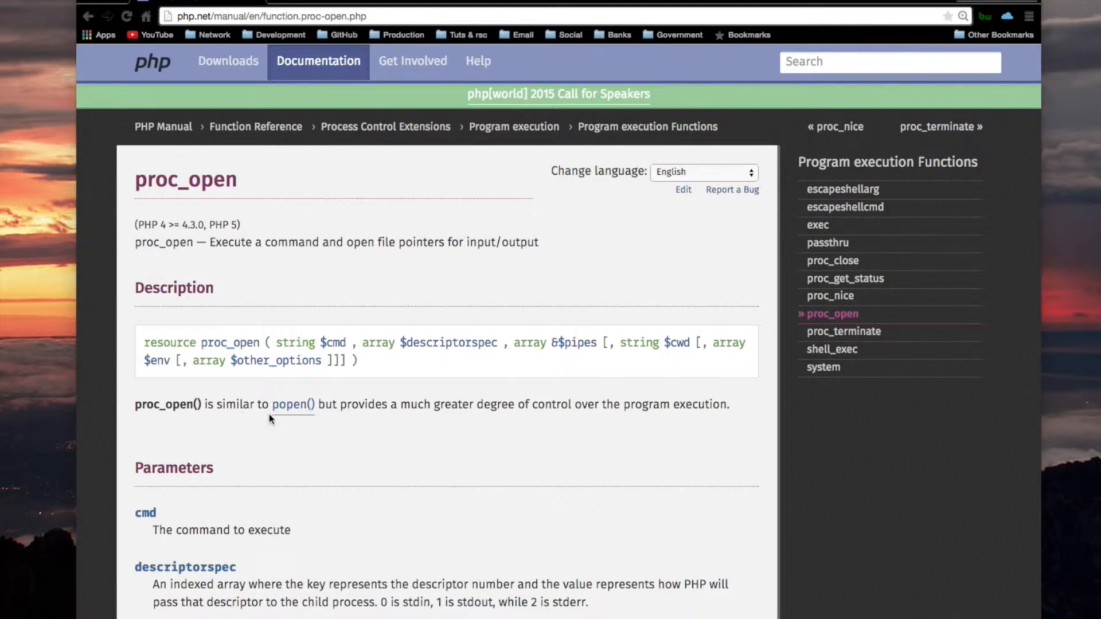
pyautogui.moveTo(417, 417)
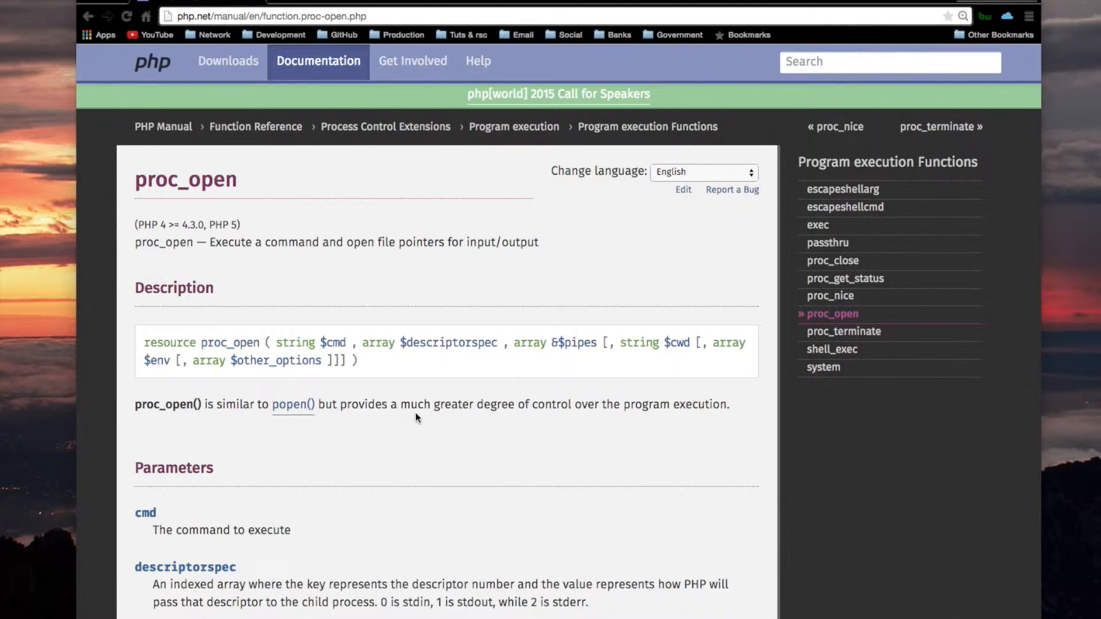
pyautogui.moveTo(593, 415)
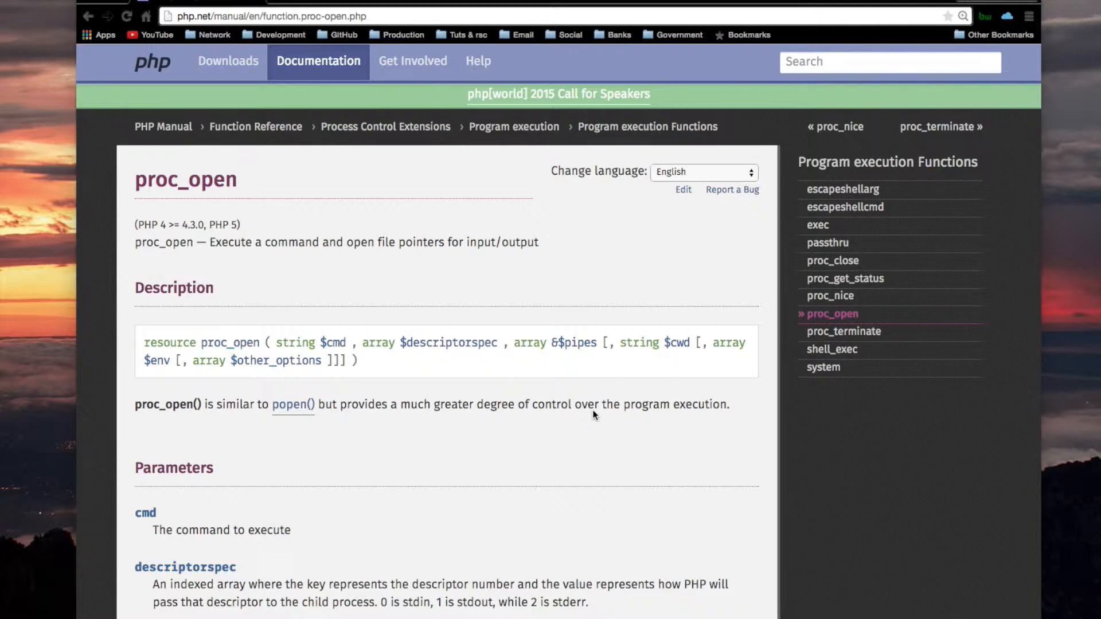
pyautogui.moveTo(724, 417)
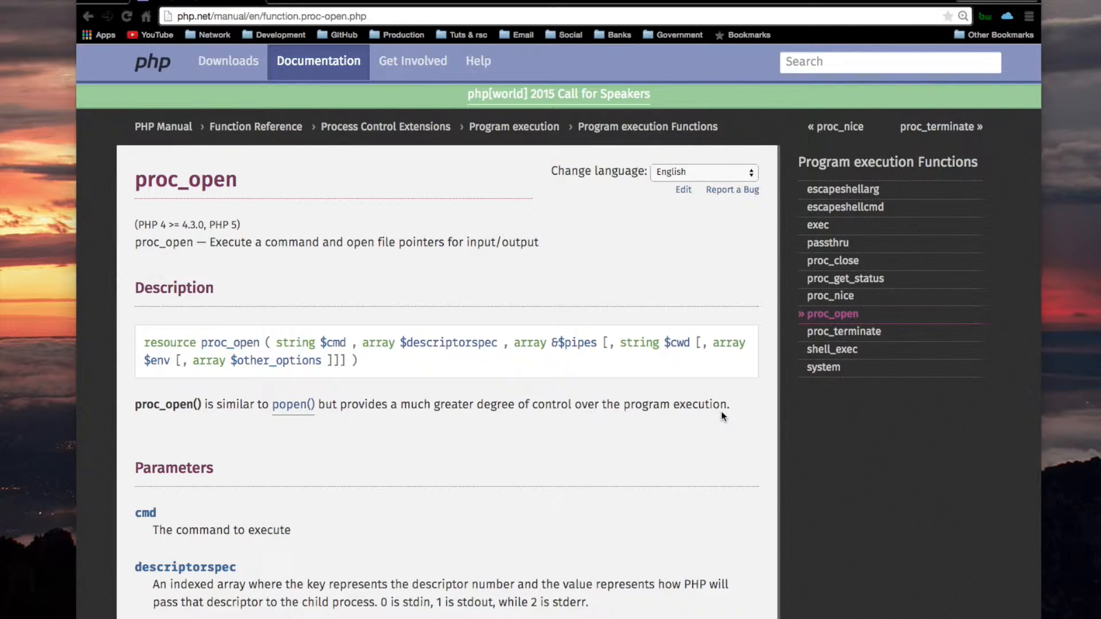
pyautogui.moveTo(715, 361)
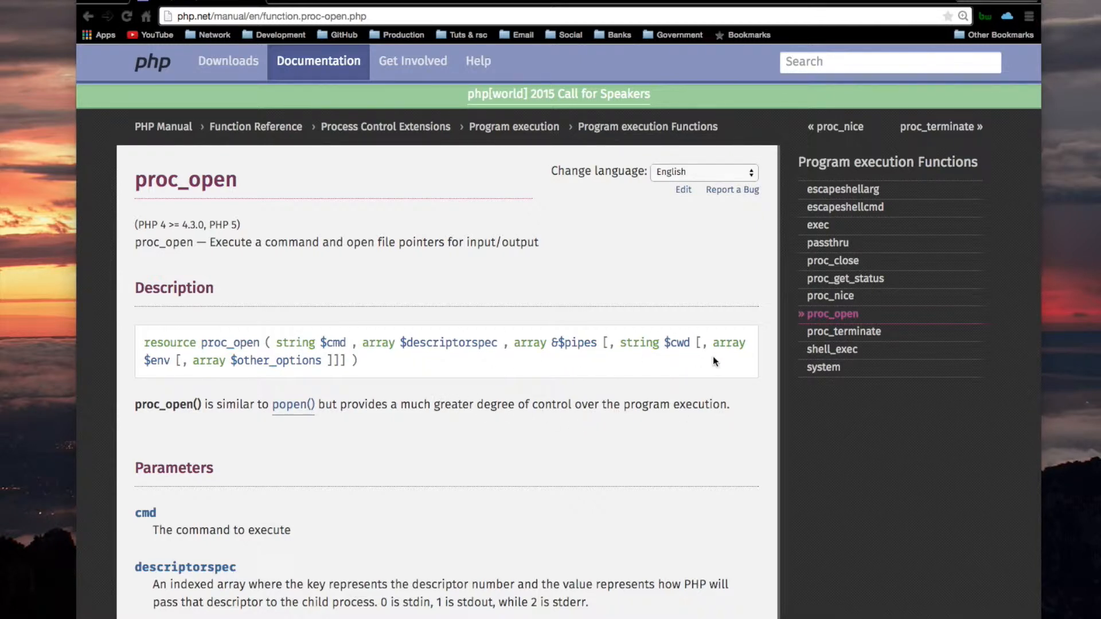
pyautogui.moveTo(308, 376)
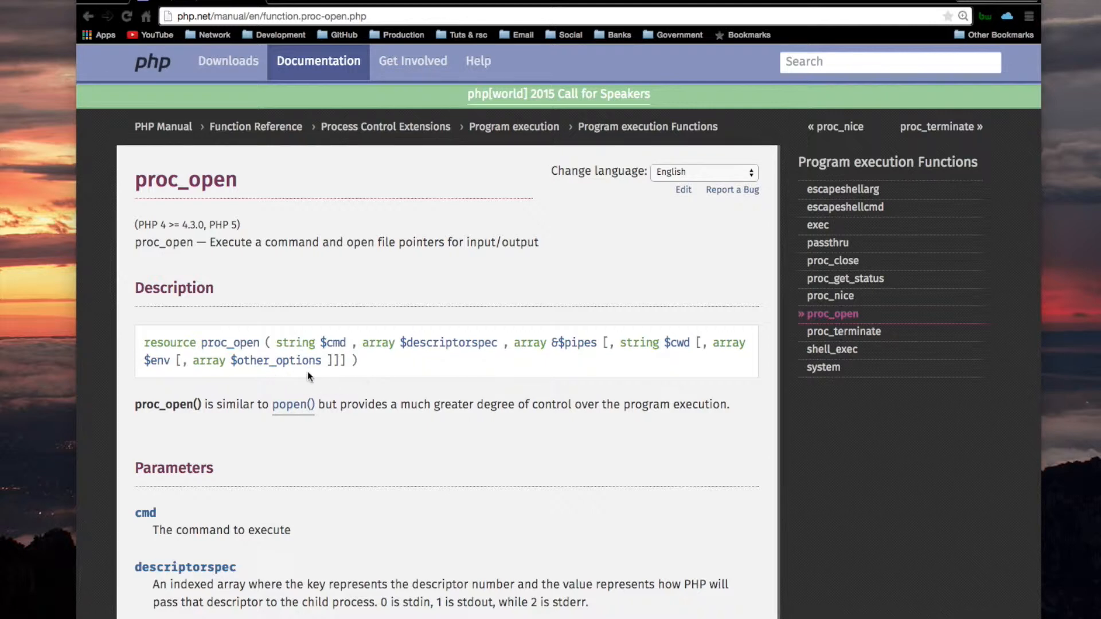
# - Scroll the proc_open page down to its Notes tip on popen() and the See Also list
pyautogui.scroll(-3)
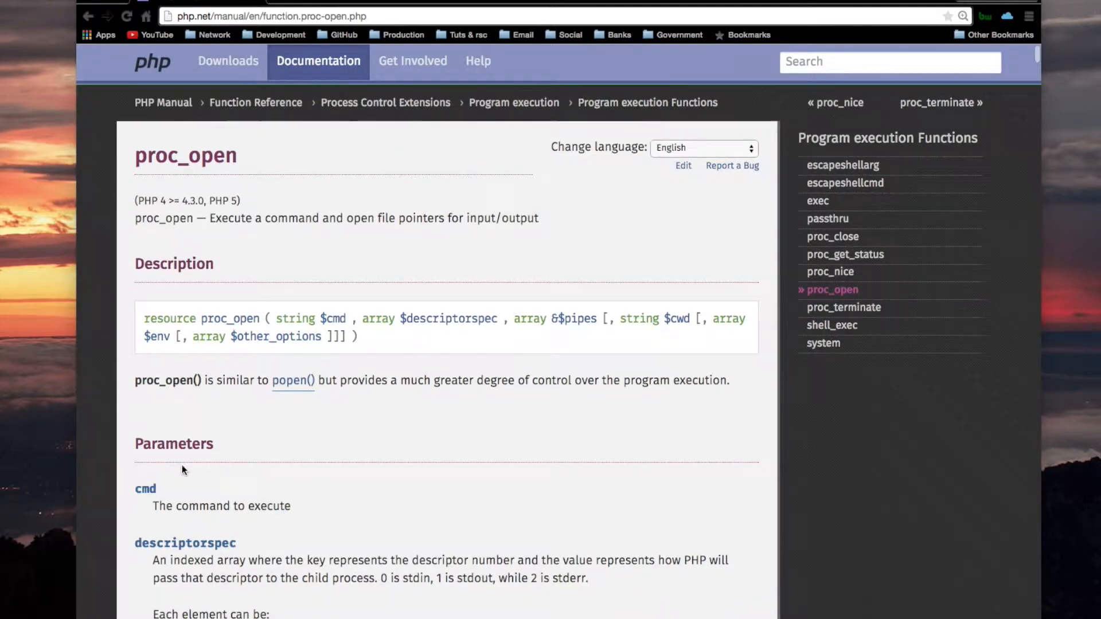
pyautogui.moveTo(248, 567)
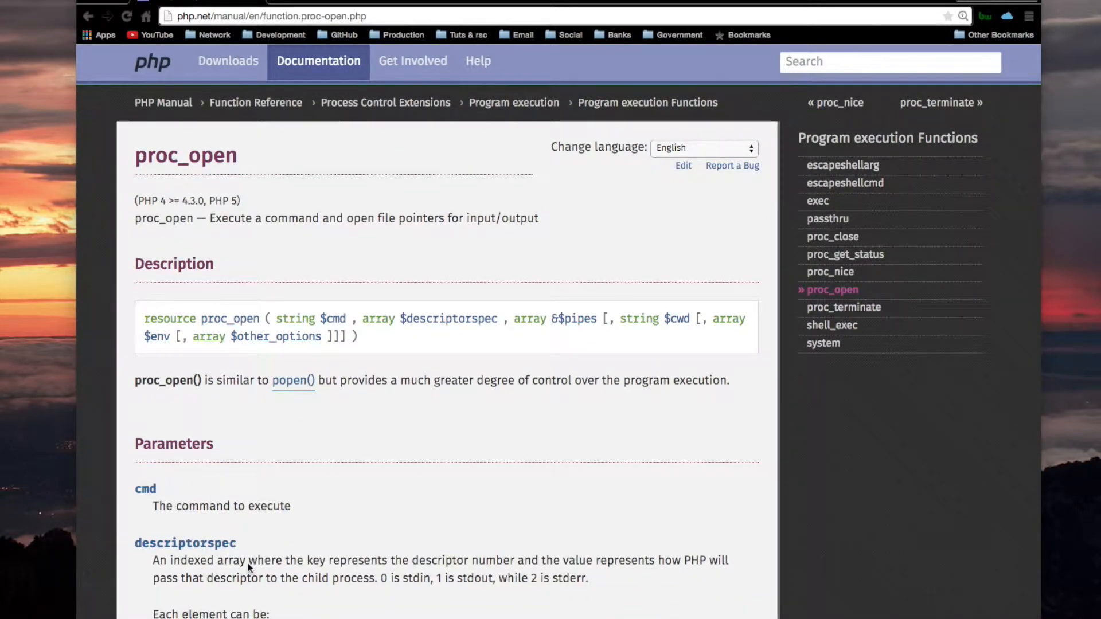
pyautogui.moveTo(292, 400)
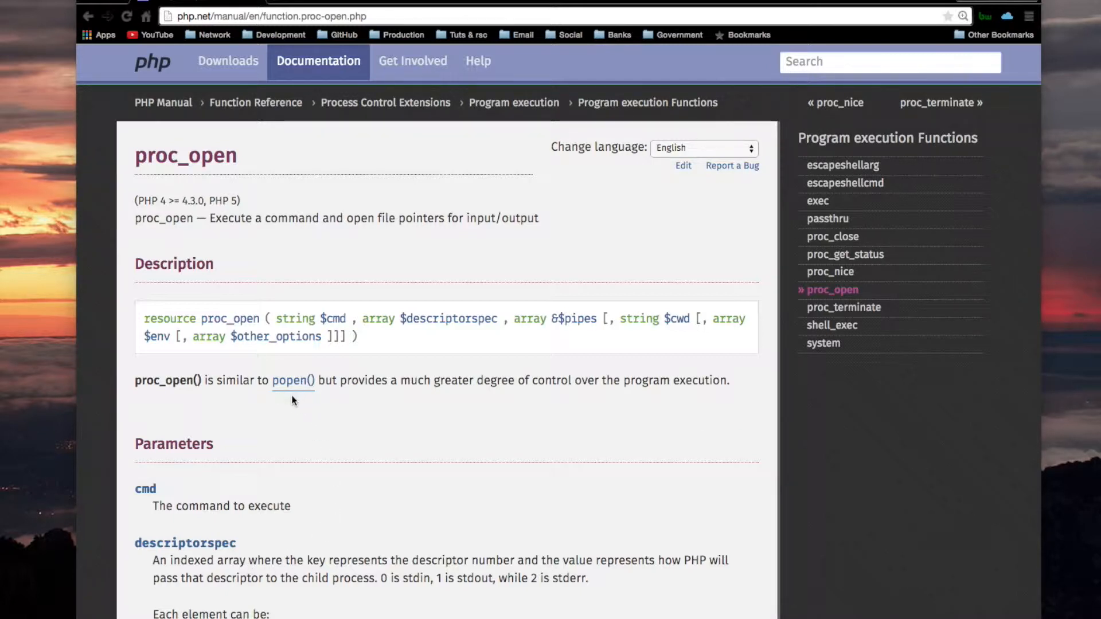
pyautogui.scroll(-3)
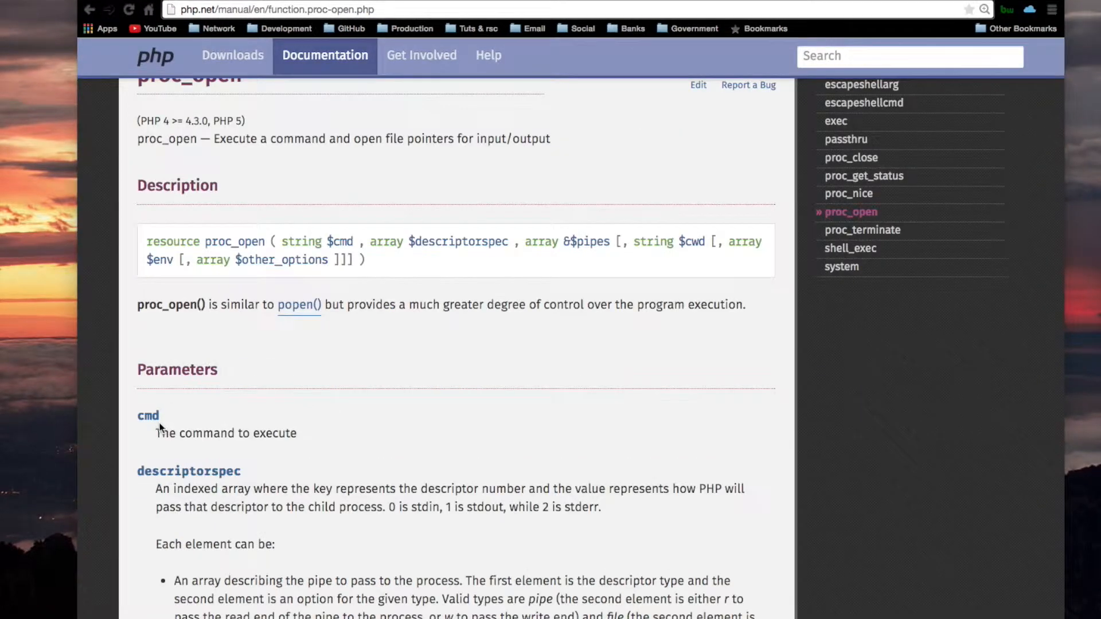
pyautogui.moveTo(245, 455)
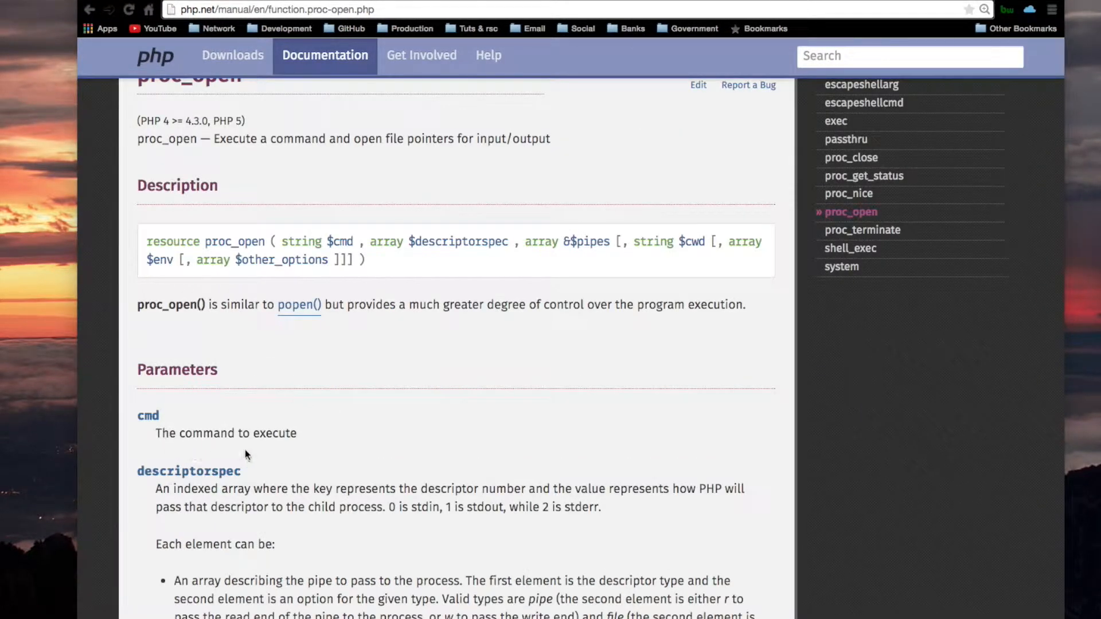
pyautogui.moveTo(201, 451)
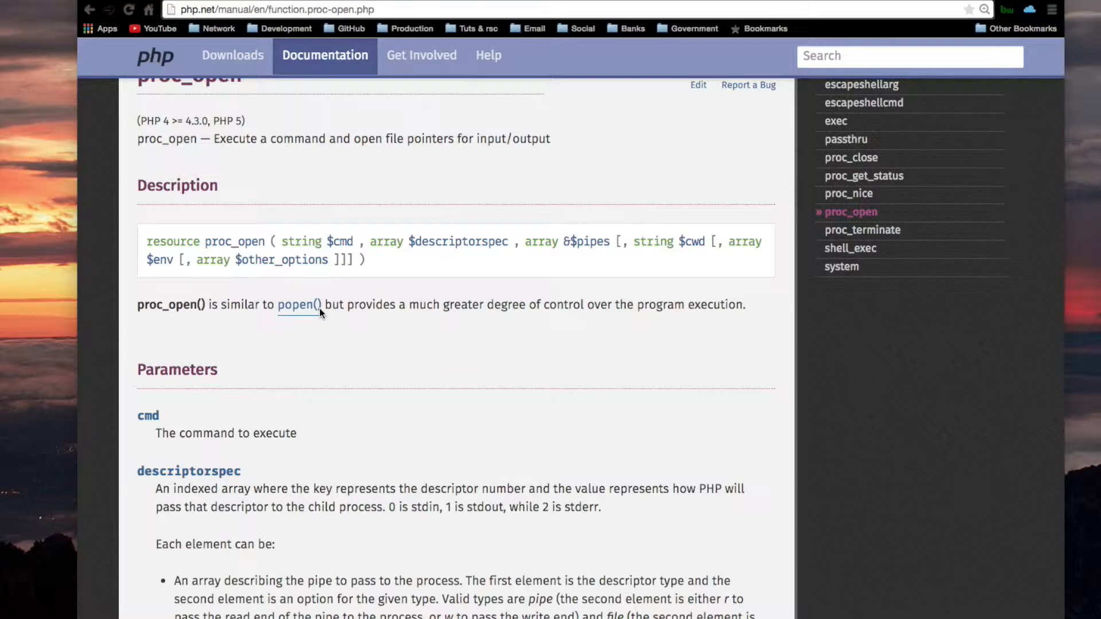
pyautogui.scroll(-3)
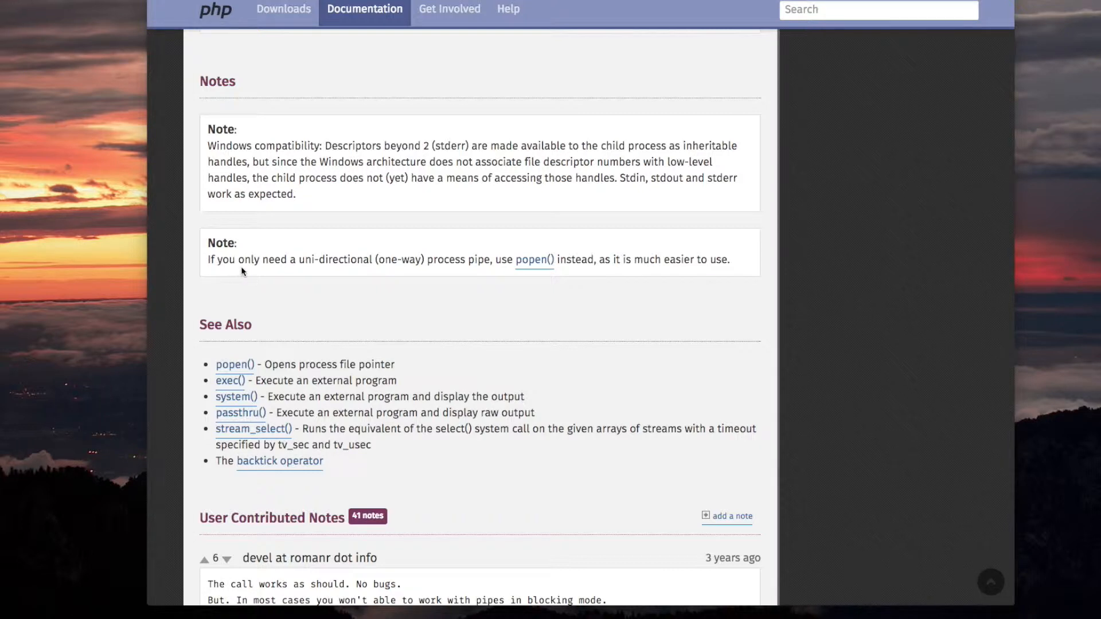
pyautogui.moveTo(430, 272)
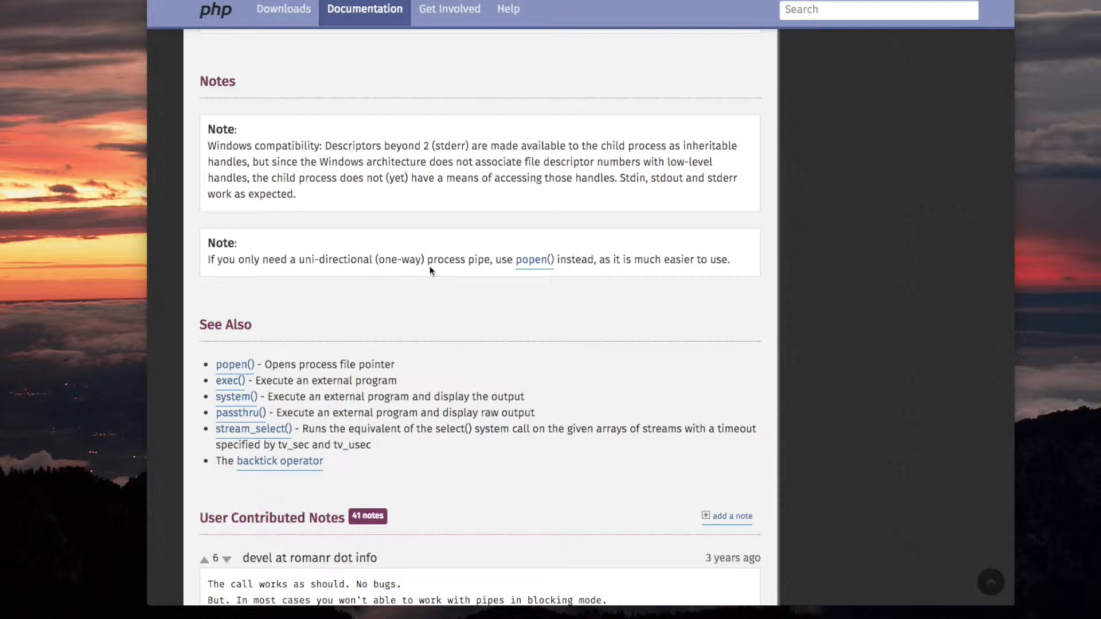
pyautogui.moveTo(520, 273)
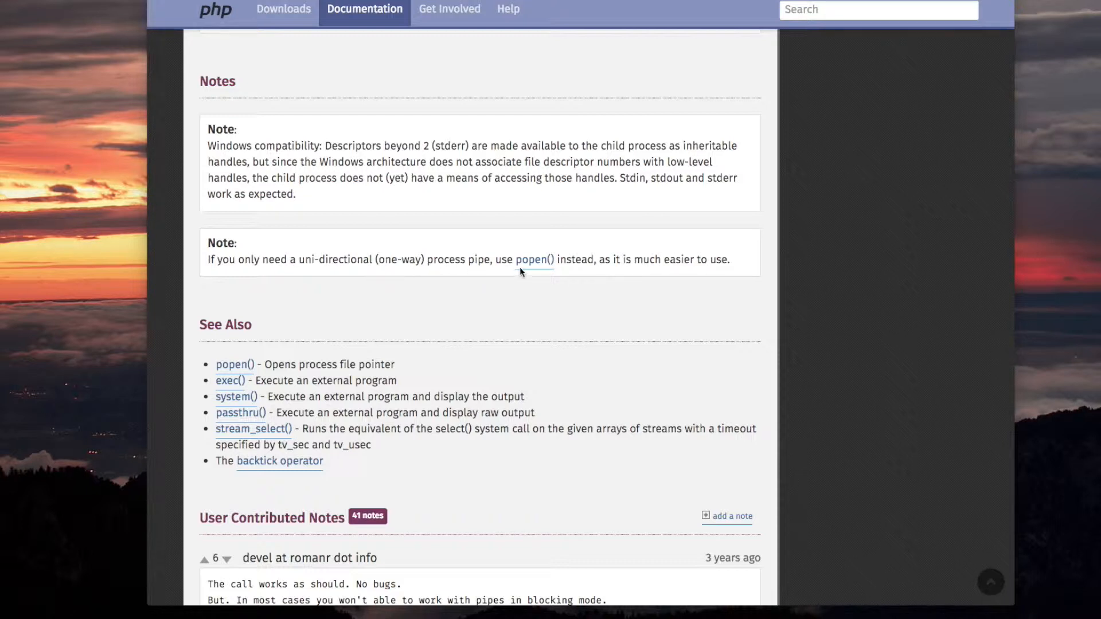
pyautogui.moveTo(602, 270)
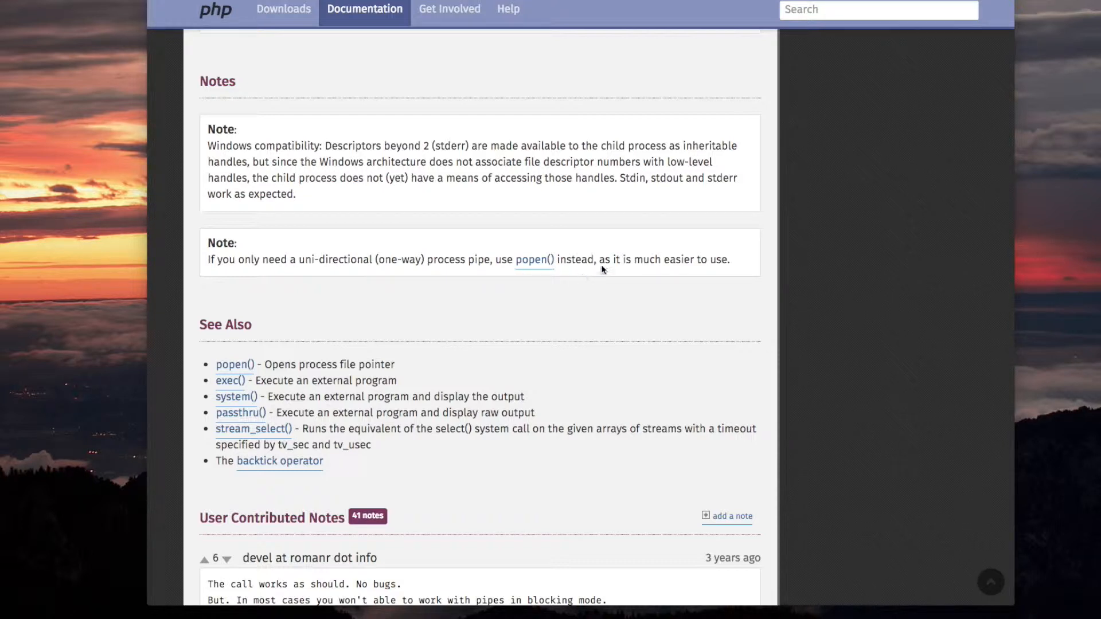
pyautogui.moveTo(711, 274)
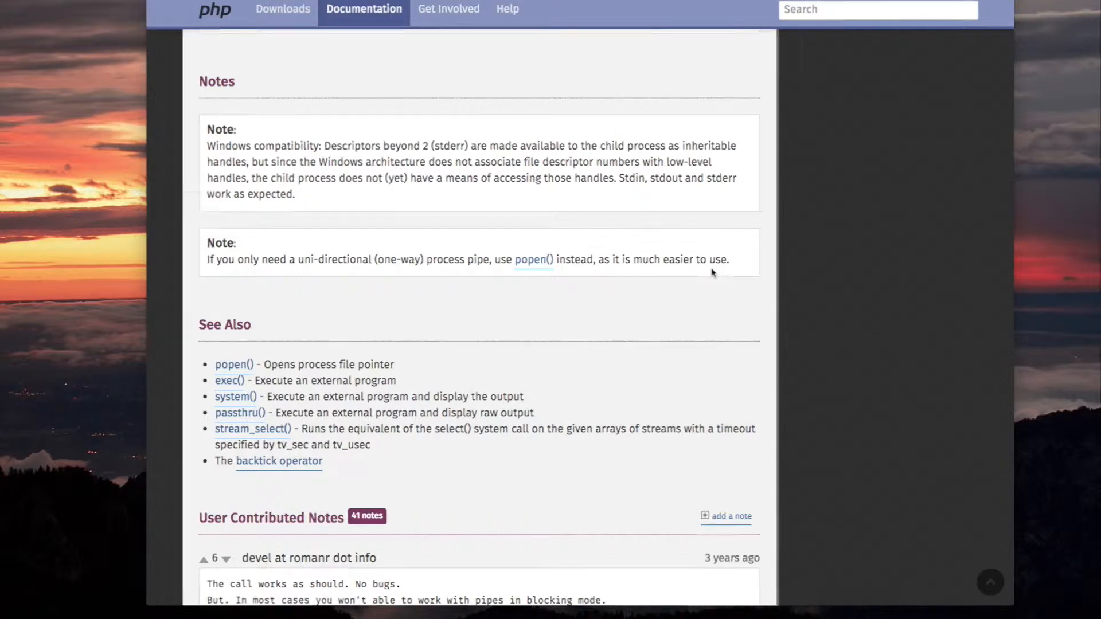
# - Follow the popen() link in the note to its manual page with the two-argument signature
pyautogui.click(533, 259)
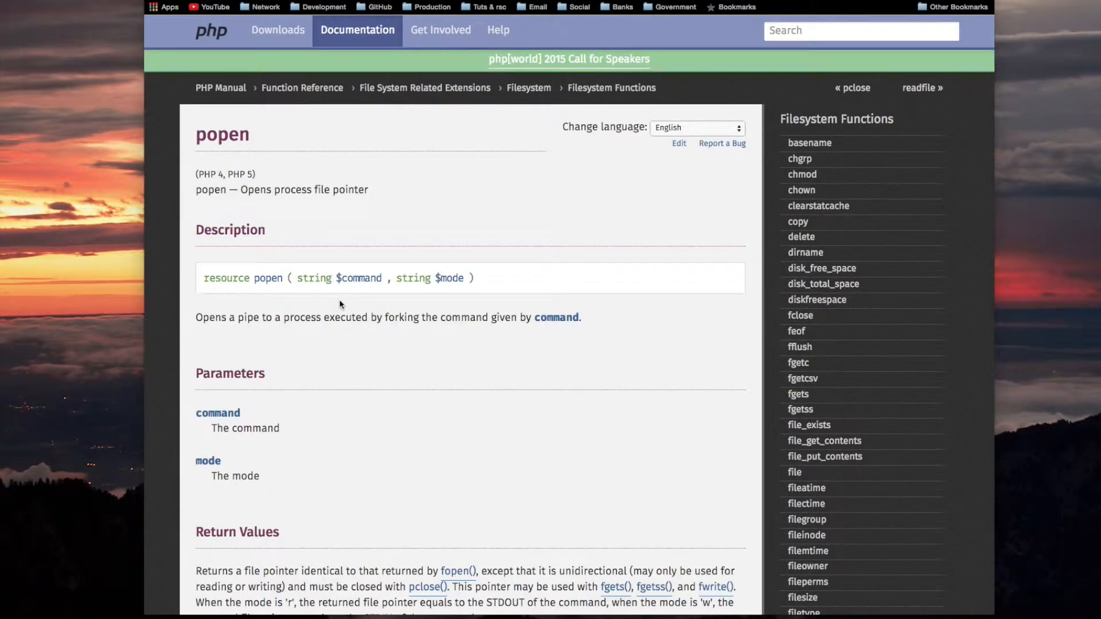
pyautogui.moveTo(265, 292)
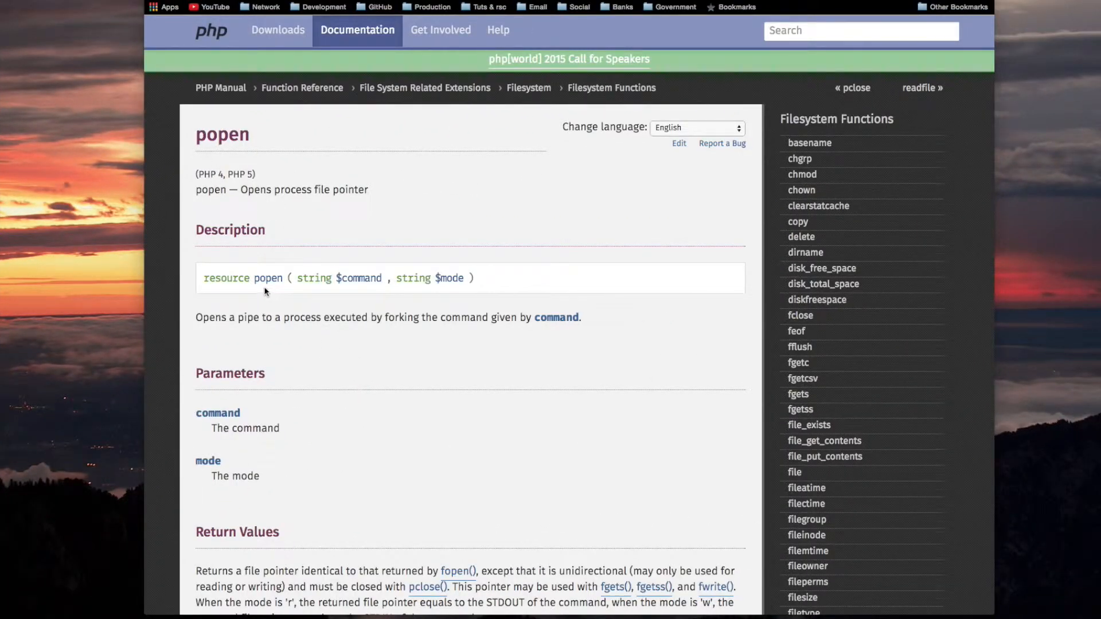
pyautogui.moveTo(358, 267)
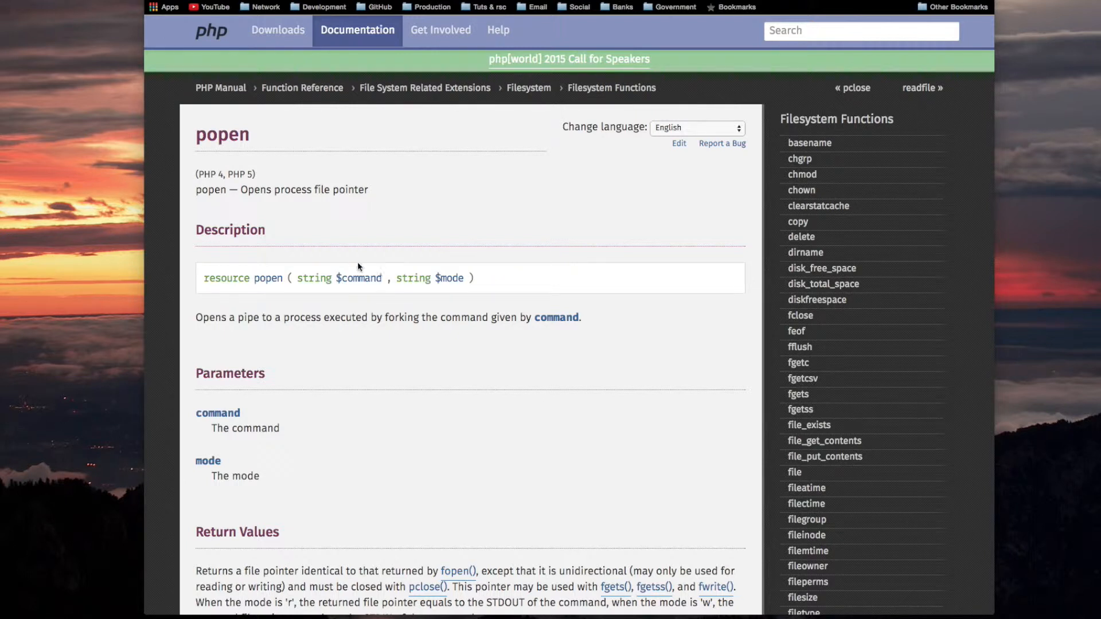
pyautogui.moveTo(229, 290)
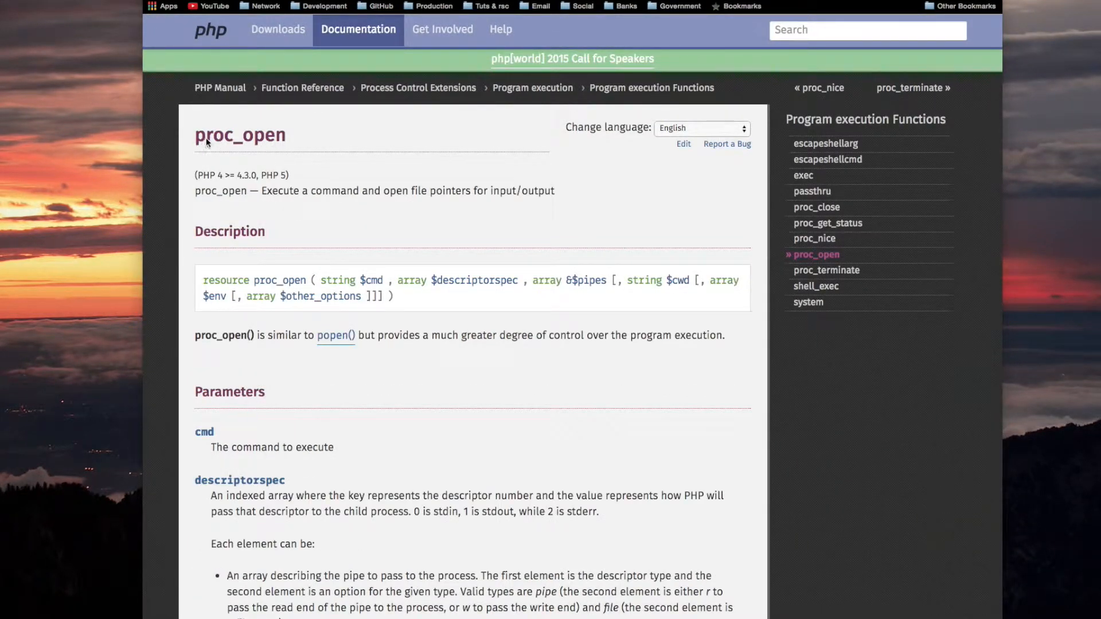
pyautogui.moveTo(255, 144)
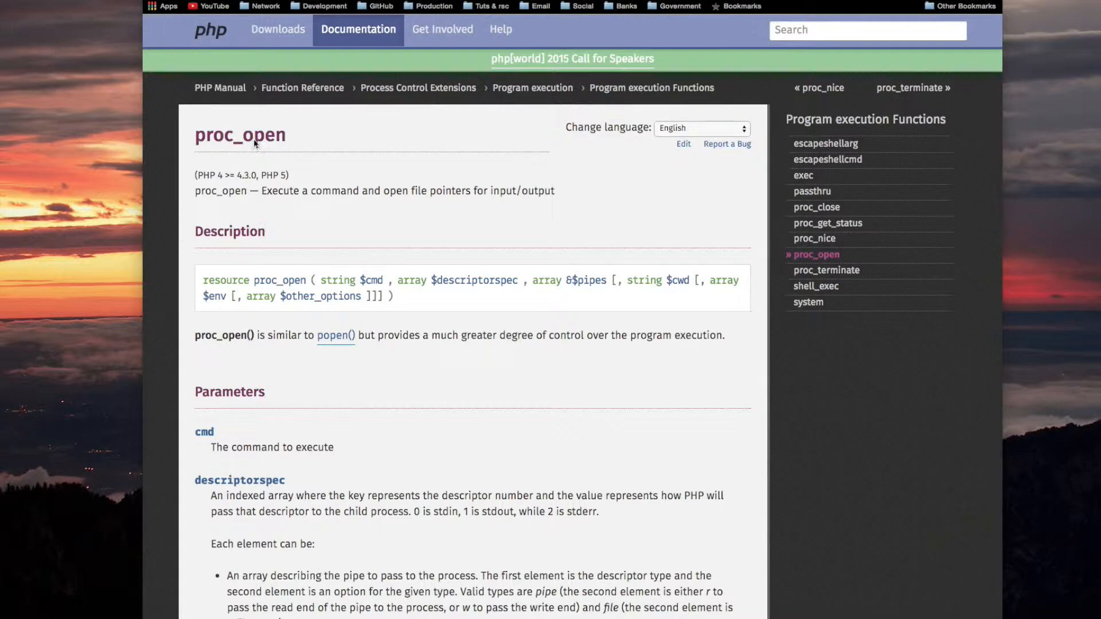
pyautogui.click(334, 335)
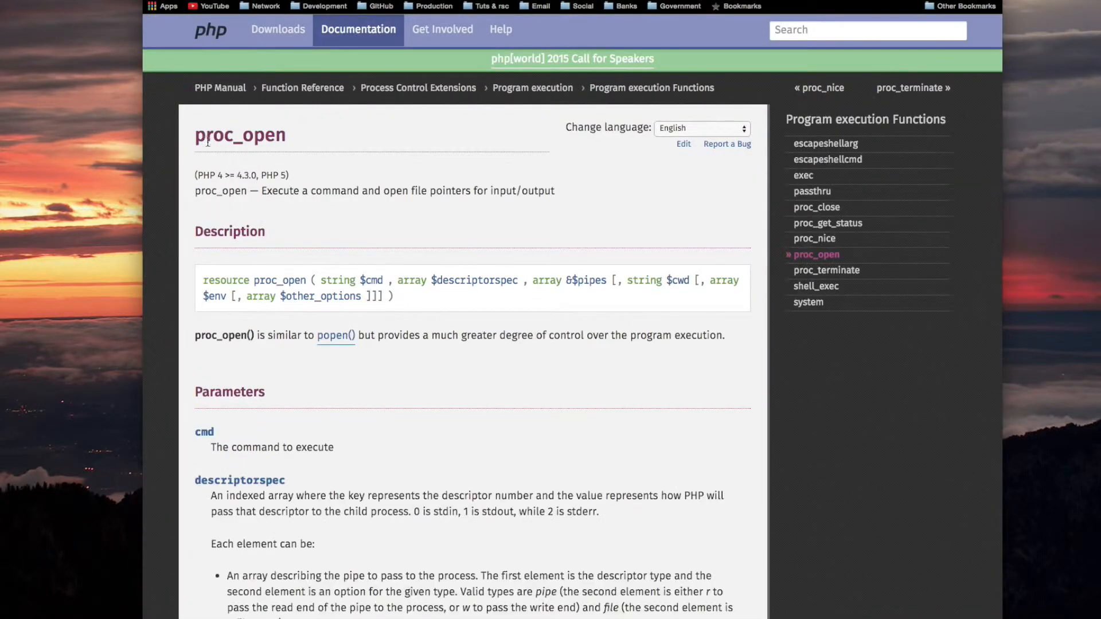
pyautogui.moveTo(225, 207)
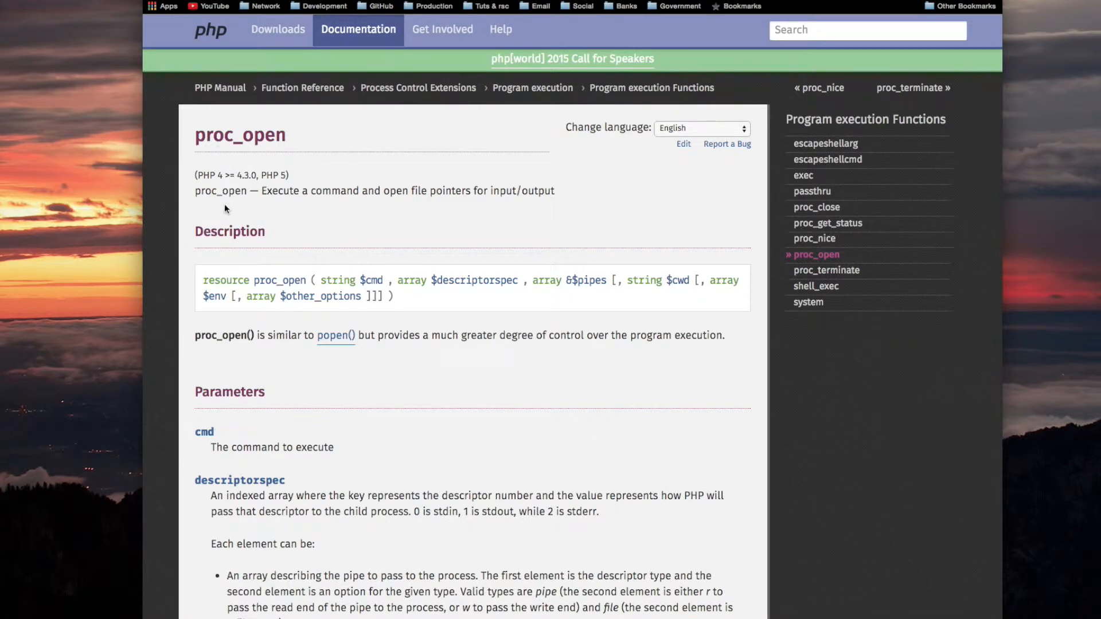
pyautogui.moveTo(321, 198)
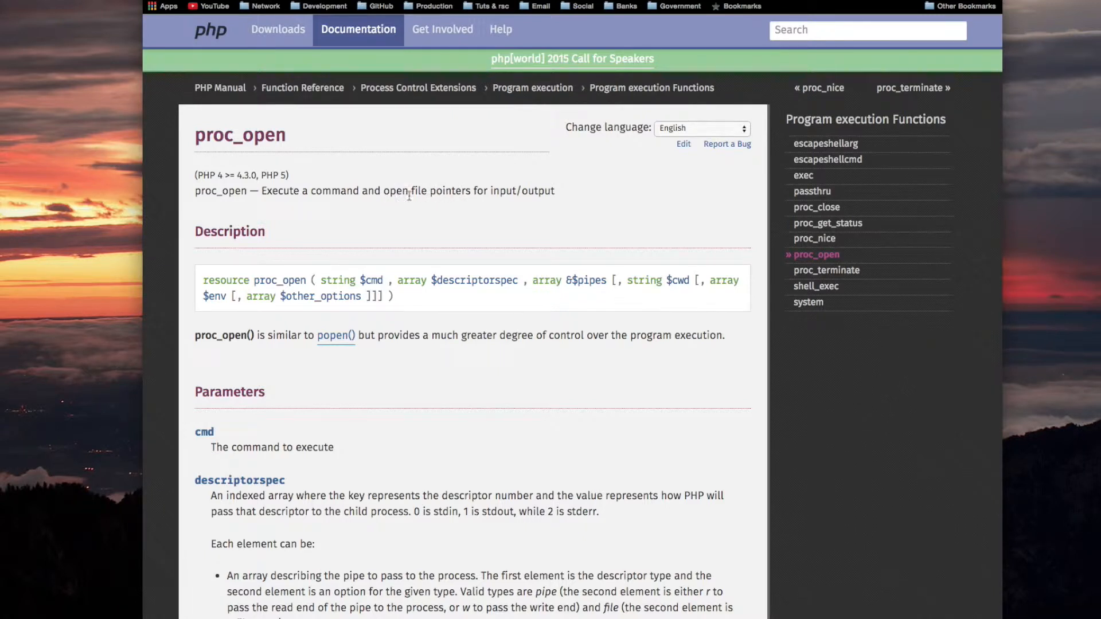
pyautogui.moveTo(533, 191)
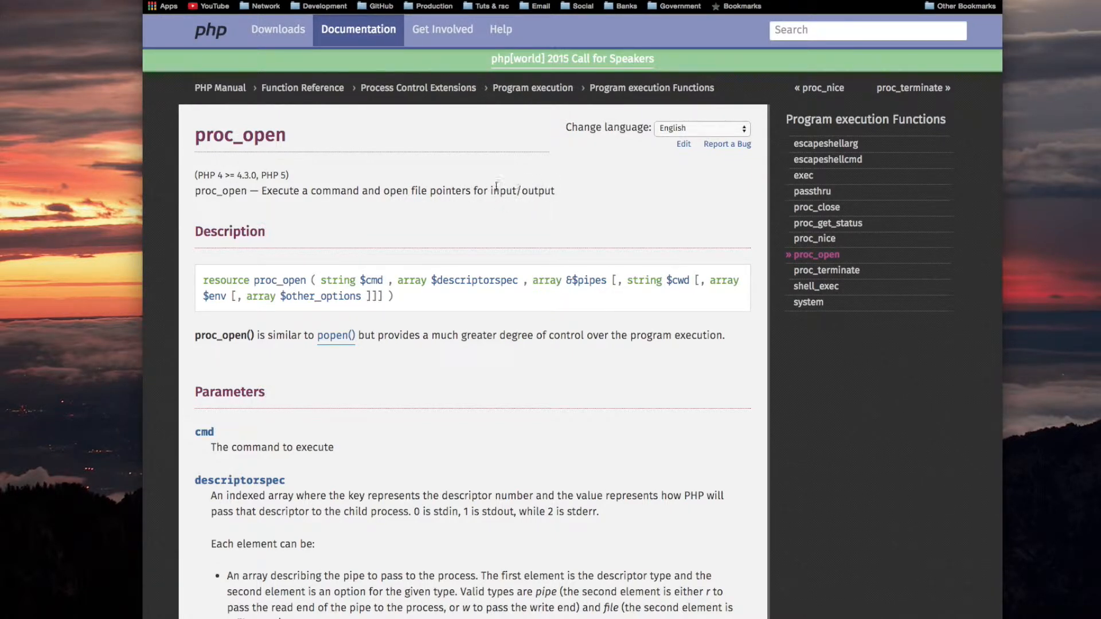
pyautogui.moveTo(523, 198)
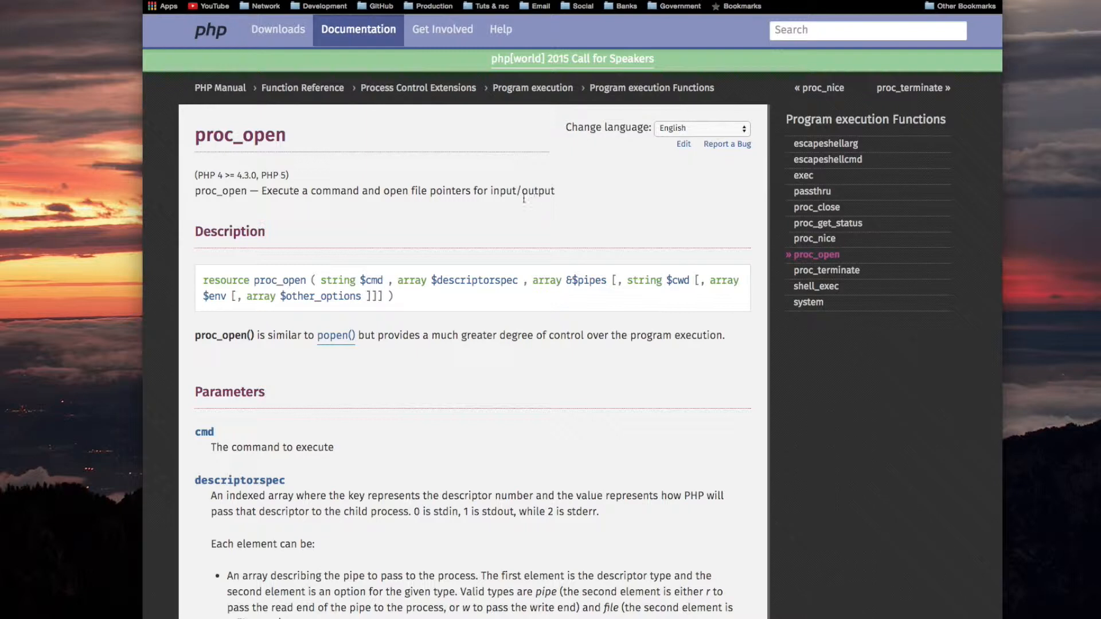
pyautogui.moveTo(489, 196)
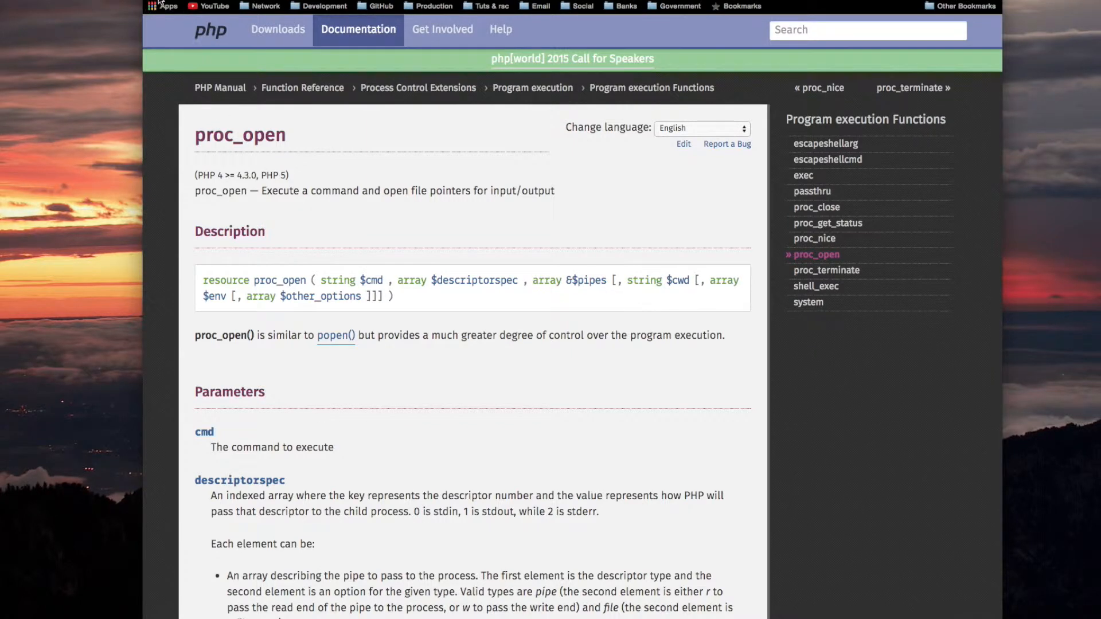
pyautogui.click(336, 335)
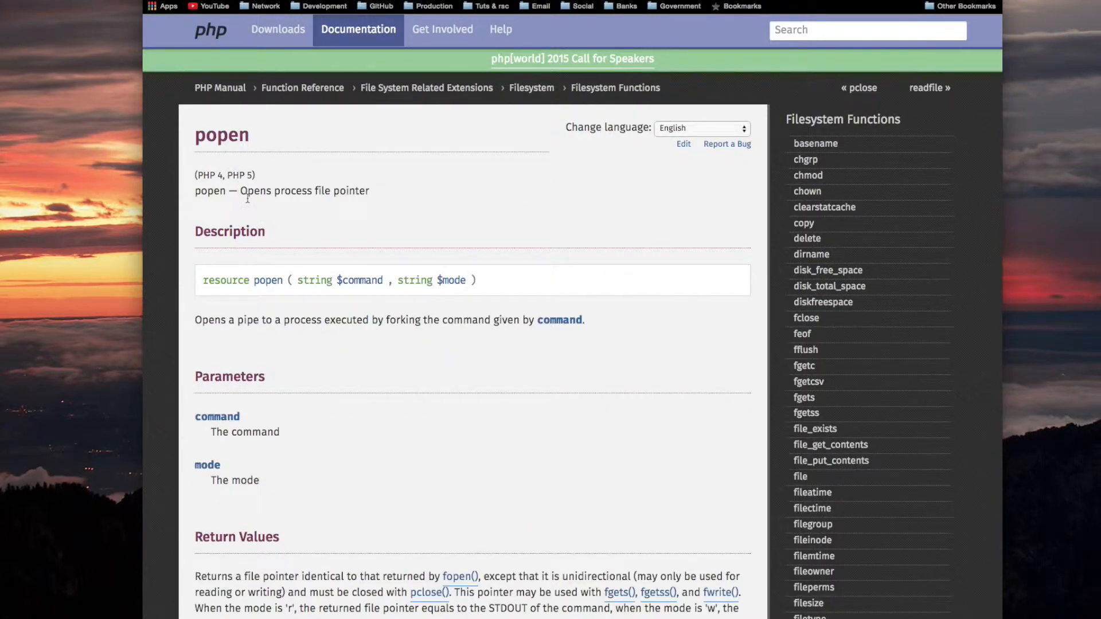
pyautogui.moveTo(365, 198)
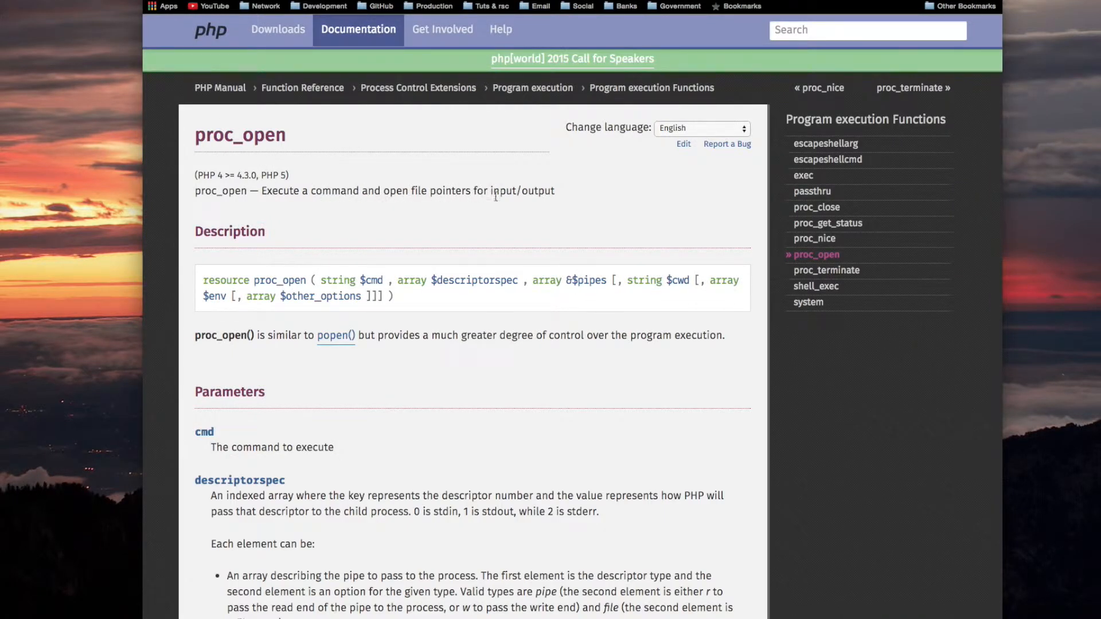
pyautogui.moveTo(360, 300)
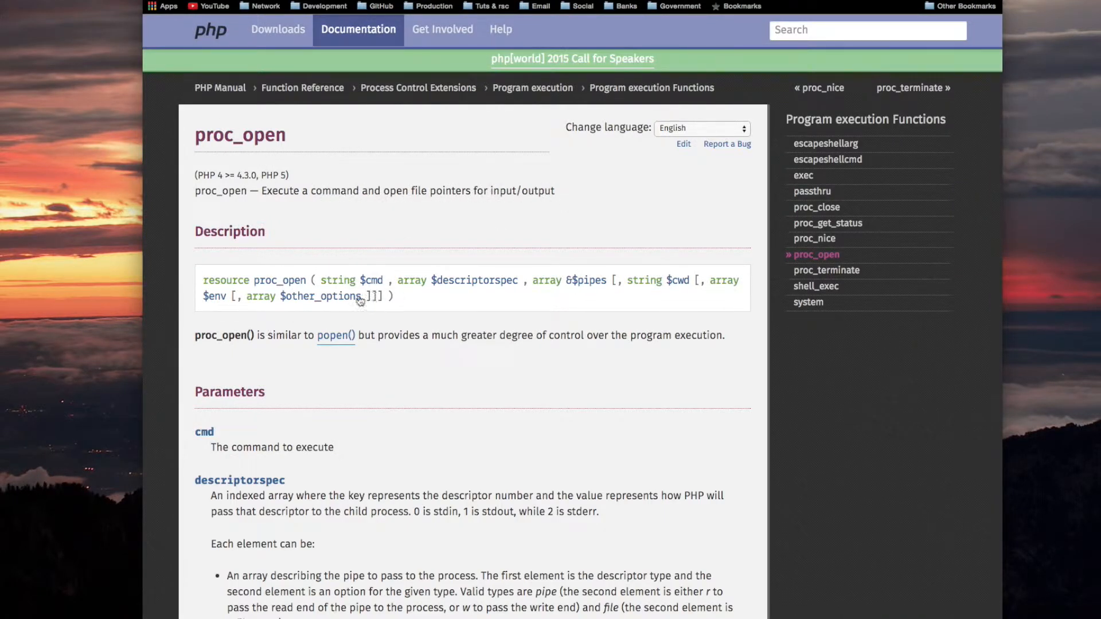
pyautogui.moveTo(561, 293)
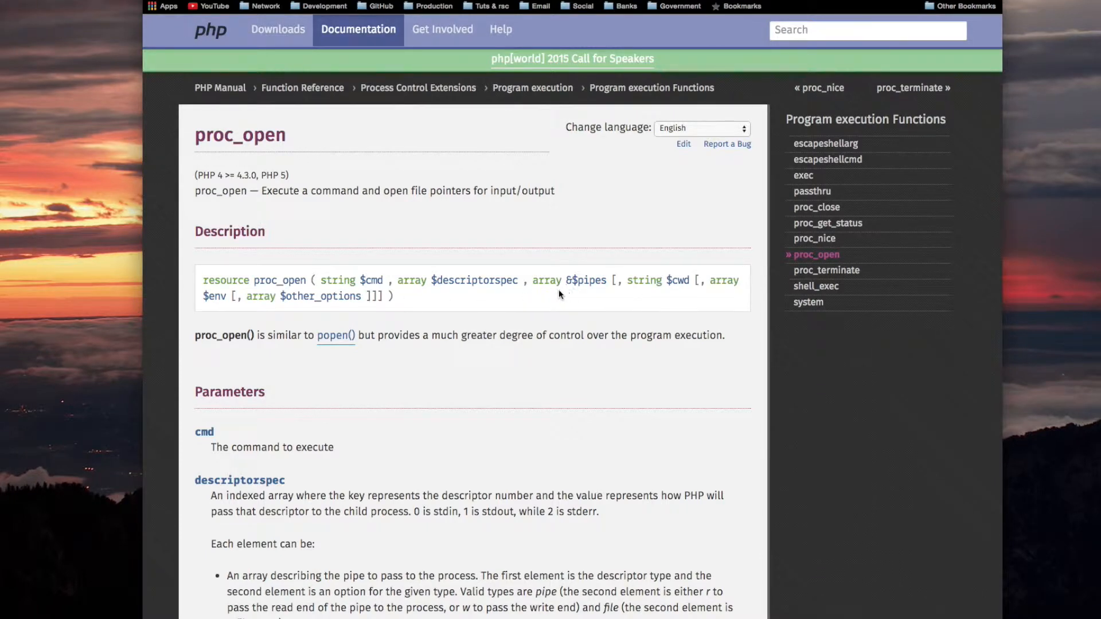
pyautogui.scroll(-3)
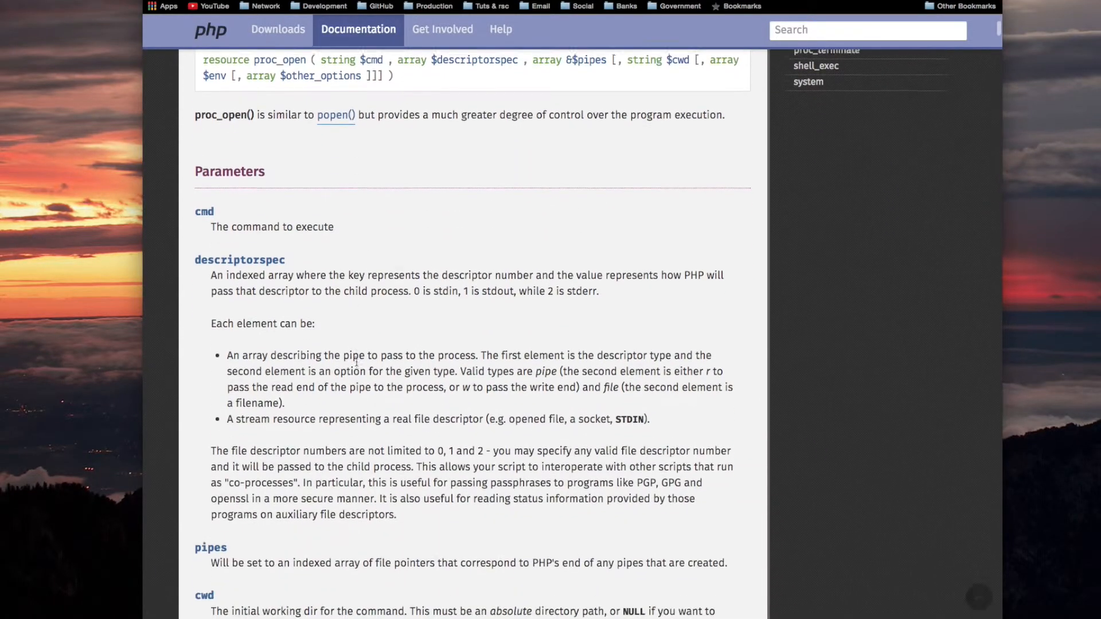
pyautogui.scroll(-3)
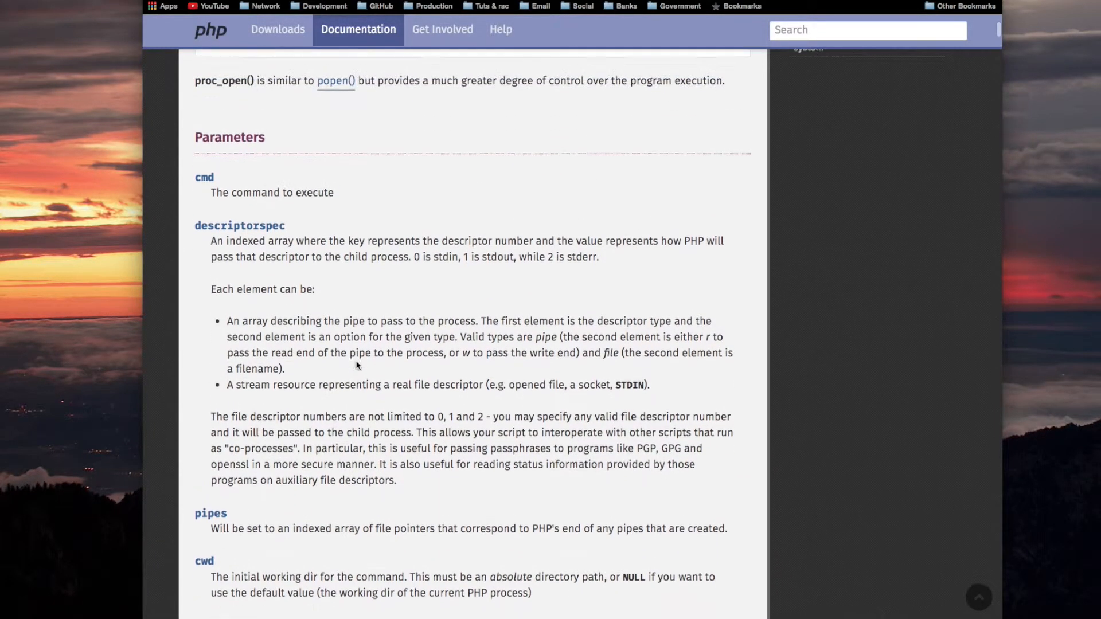
# - Switch to the popen tab and scroll between its parameters, Return Values and /bin/ls example
pyautogui.click(335, 80)
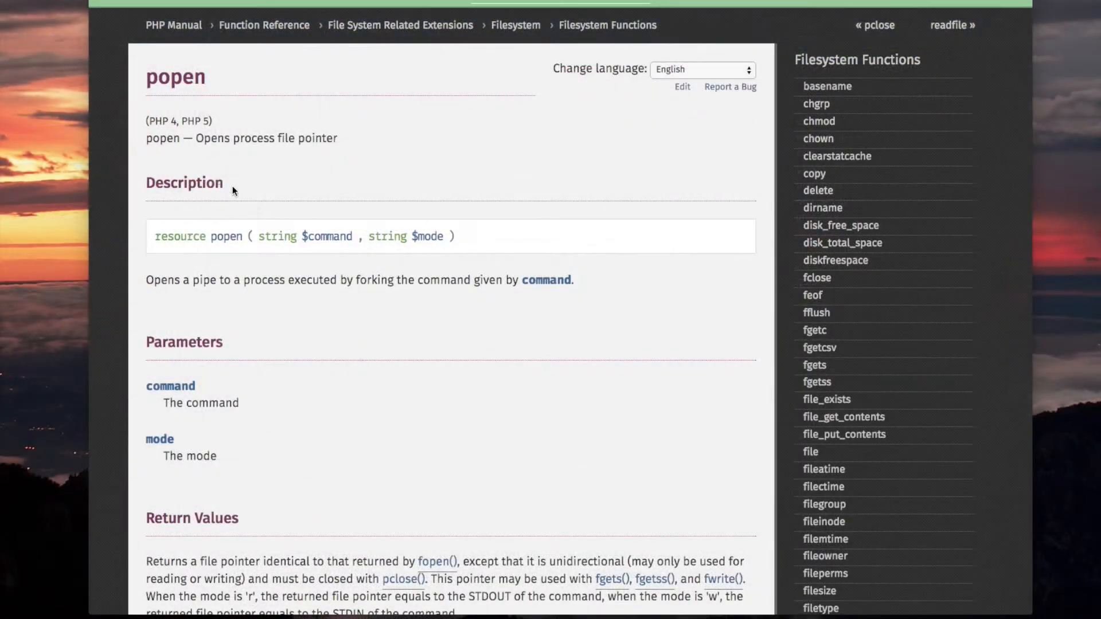
pyautogui.scroll(-3)
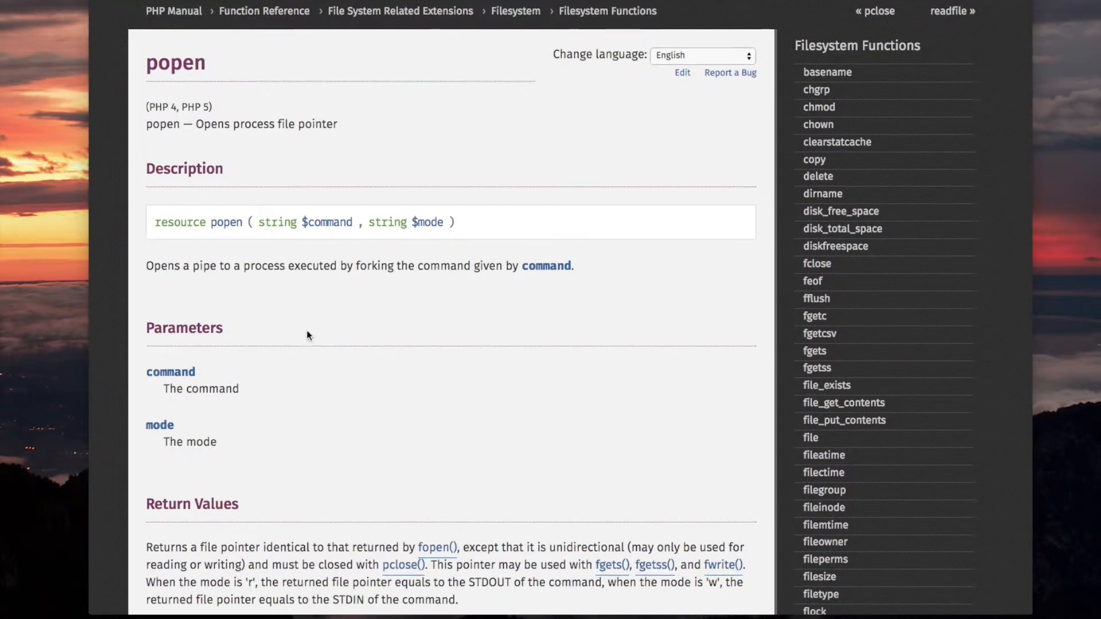
pyautogui.scroll(-3)
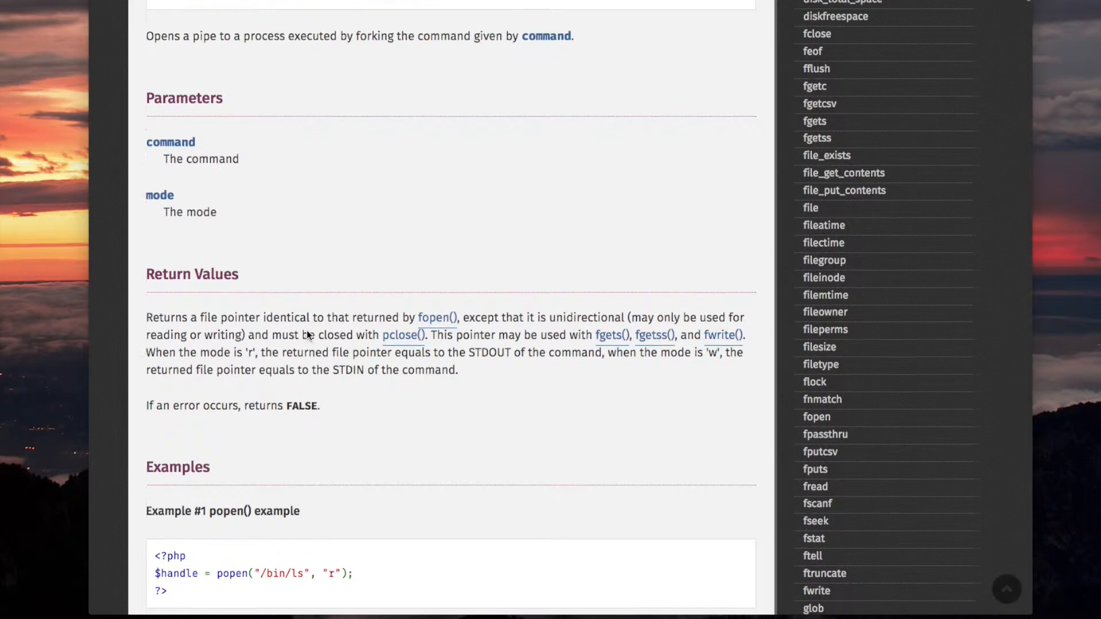
pyautogui.scroll(-3)
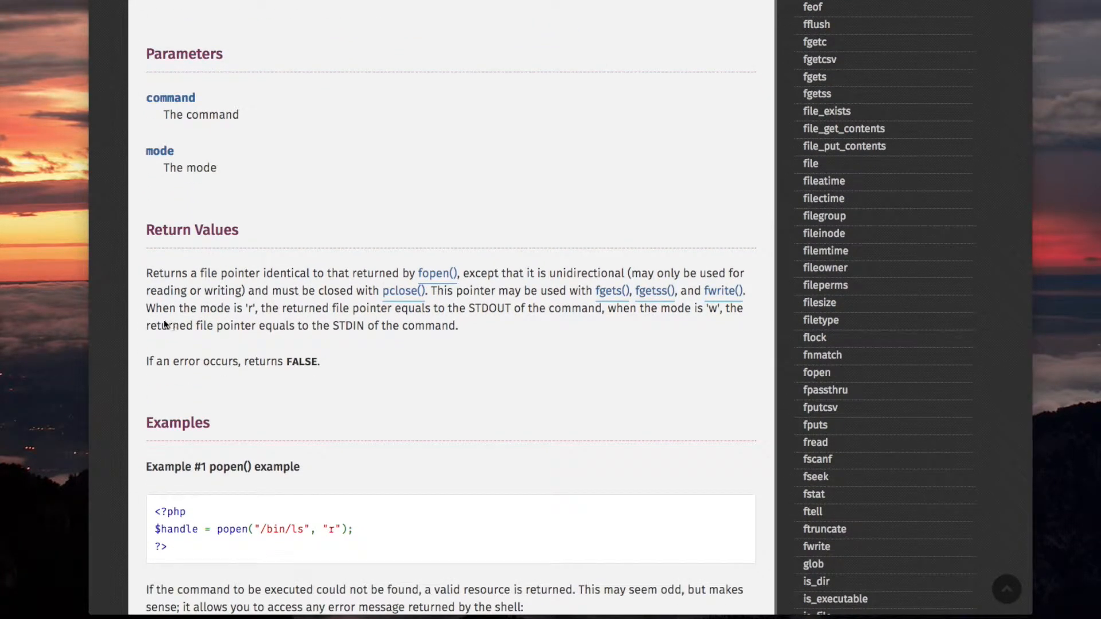
pyautogui.moveTo(264, 317)
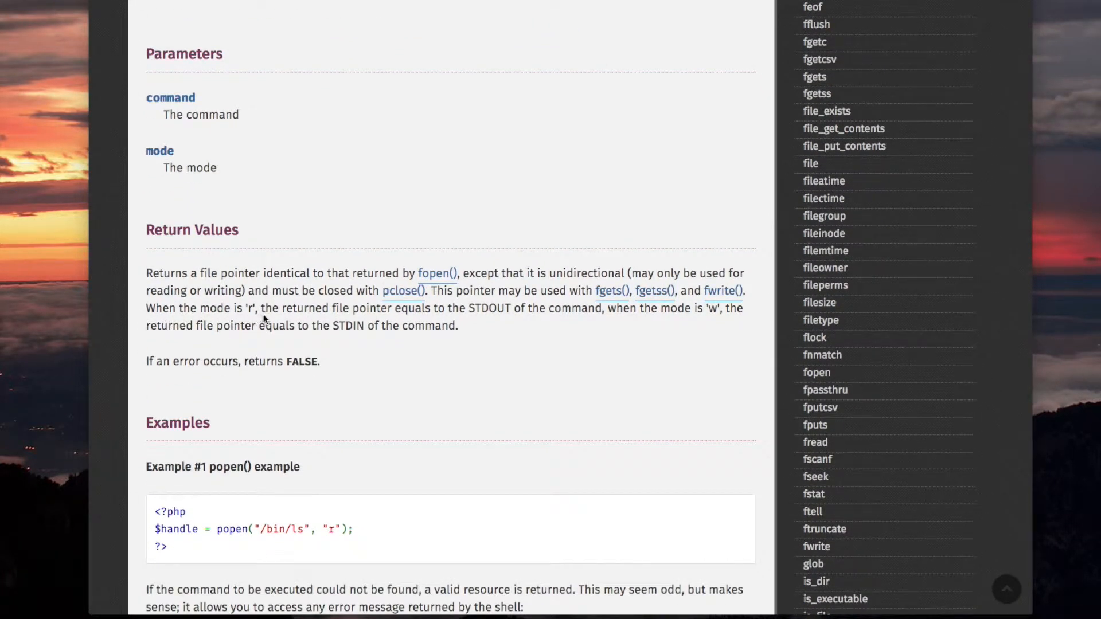
pyautogui.moveTo(409, 321)
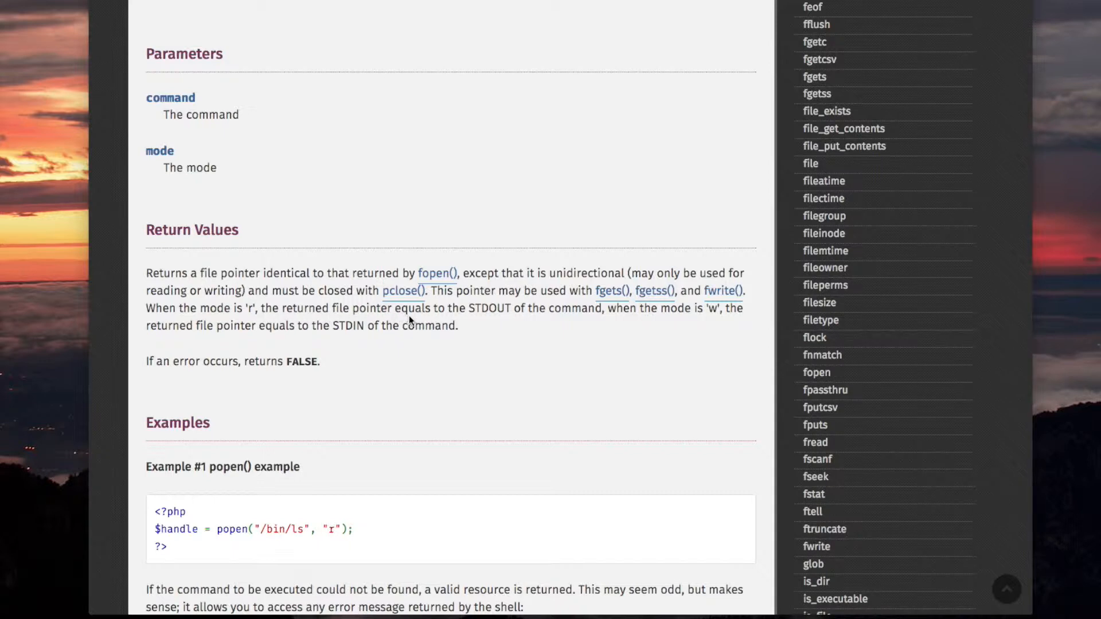
pyautogui.moveTo(577, 324)
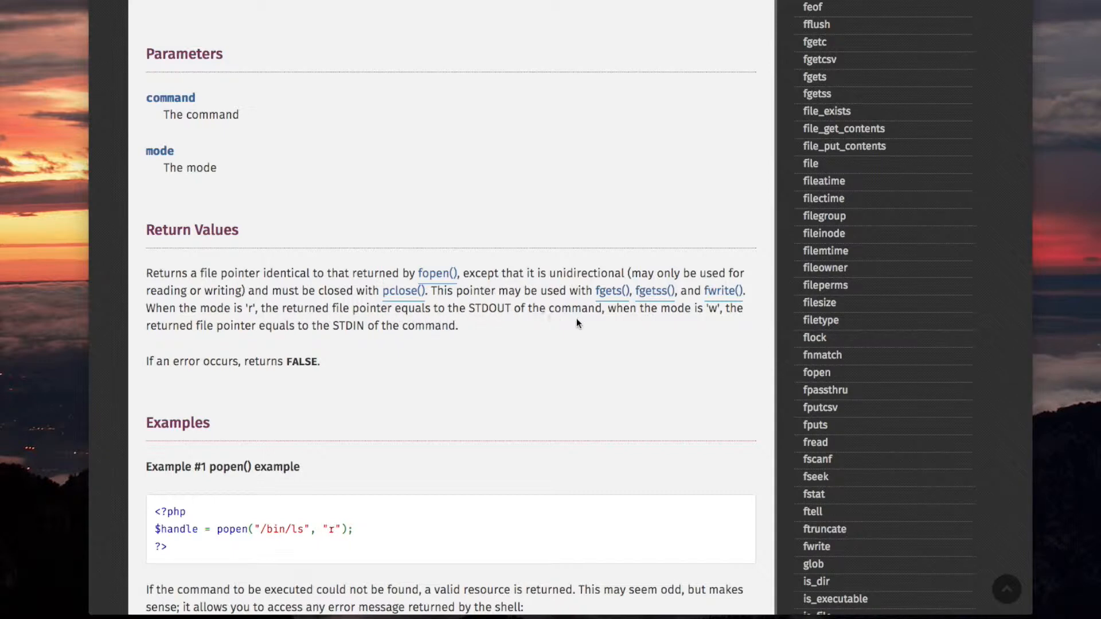
pyautogui.moveTo(552, 317)
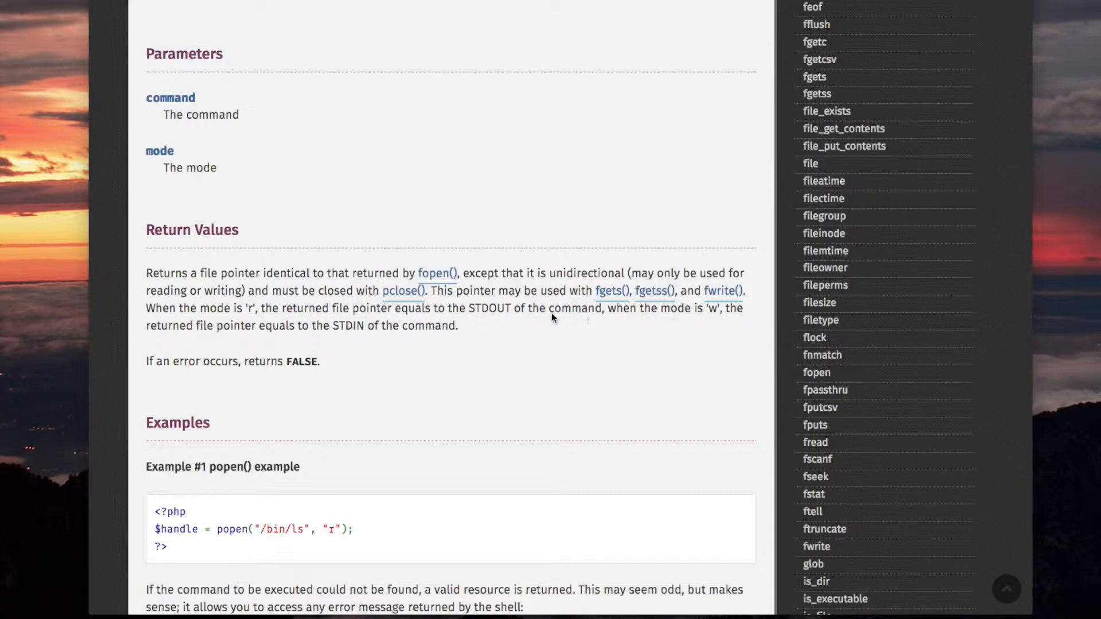
pyautogui.scroll(3)
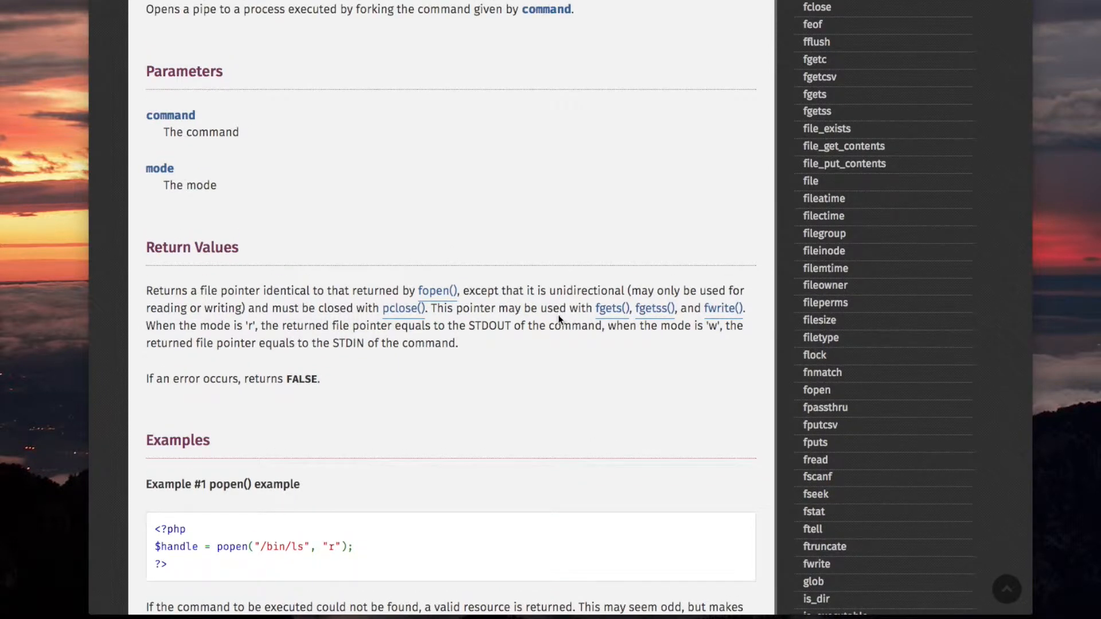
pyautogui.moveTo(671, 340)
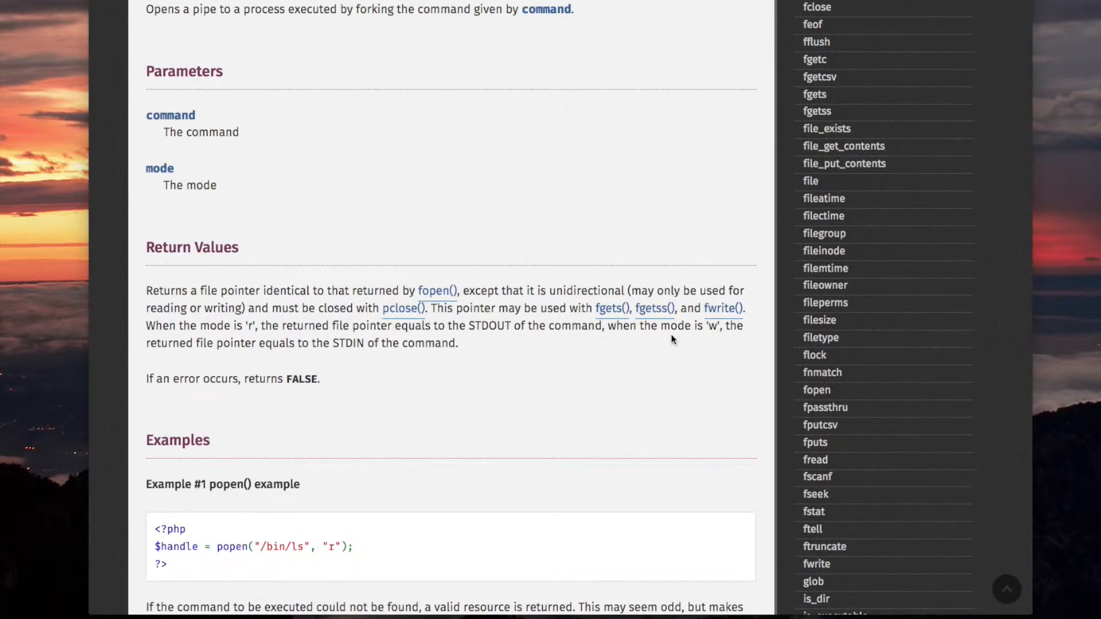
pyautogui.moveTo(246, 361)
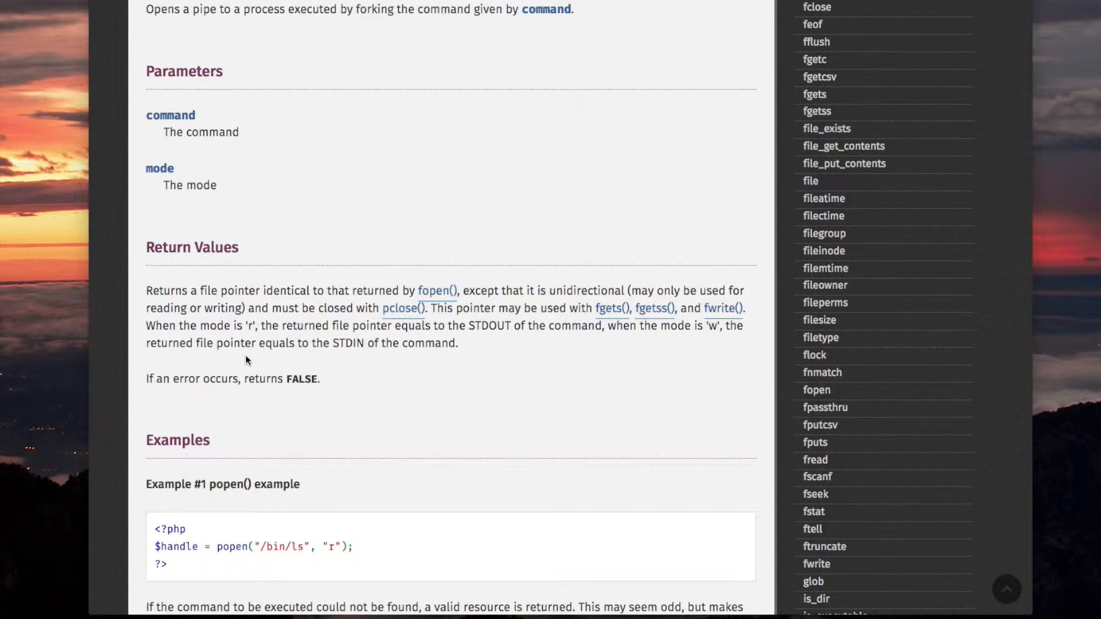
pyautogui.moveTo(396, 354)
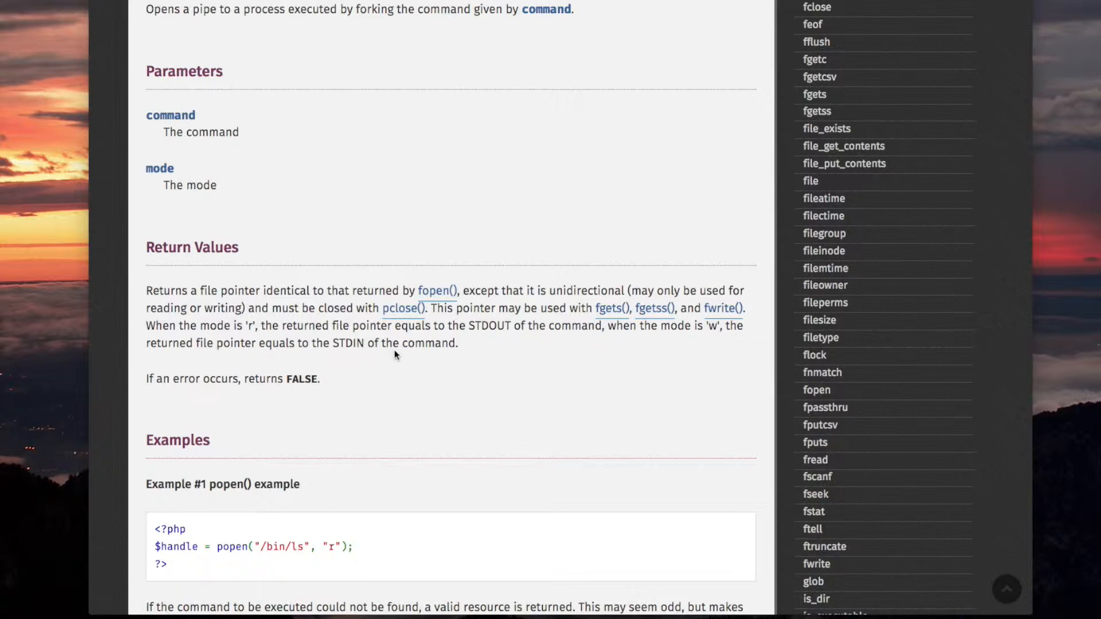
pyautogui.moveTo(450, 358)
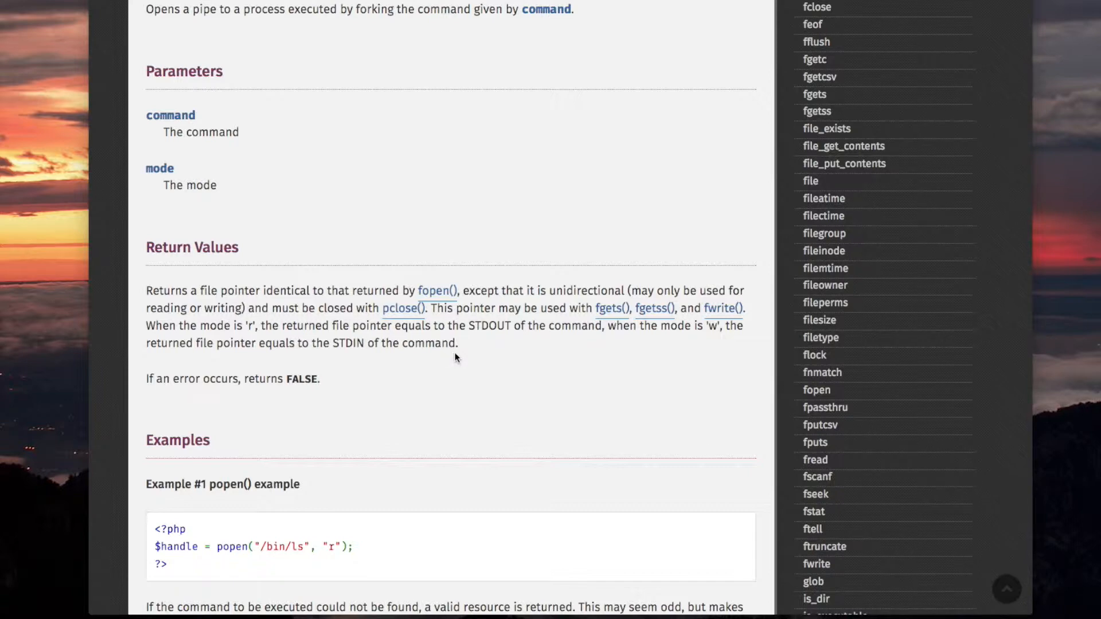
pyautogui.scroll(3)
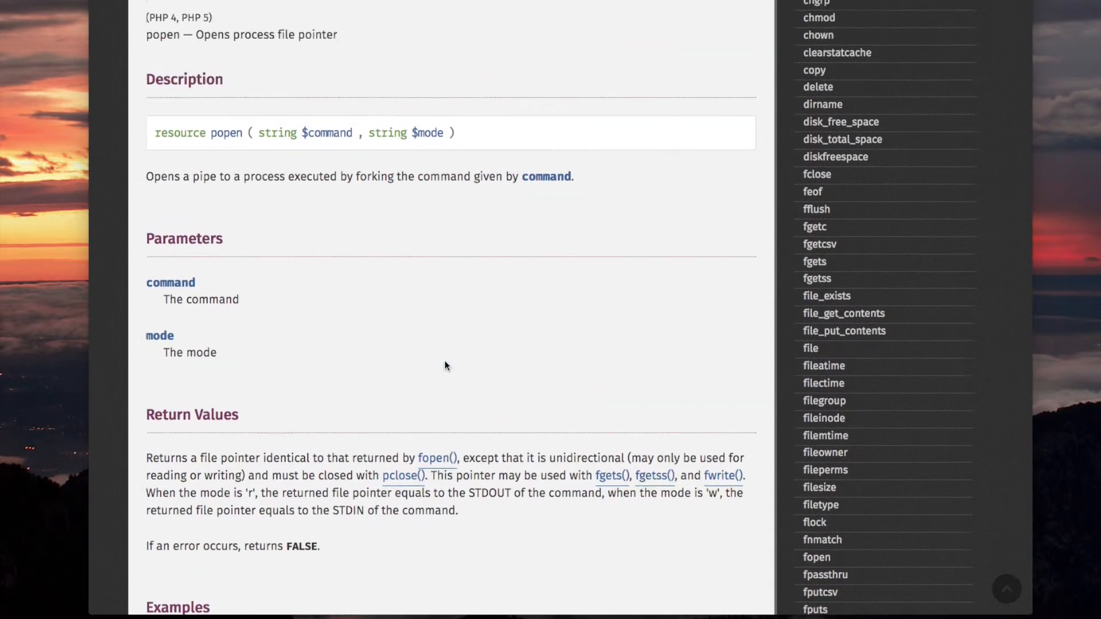
pyautogui.scroll(3)
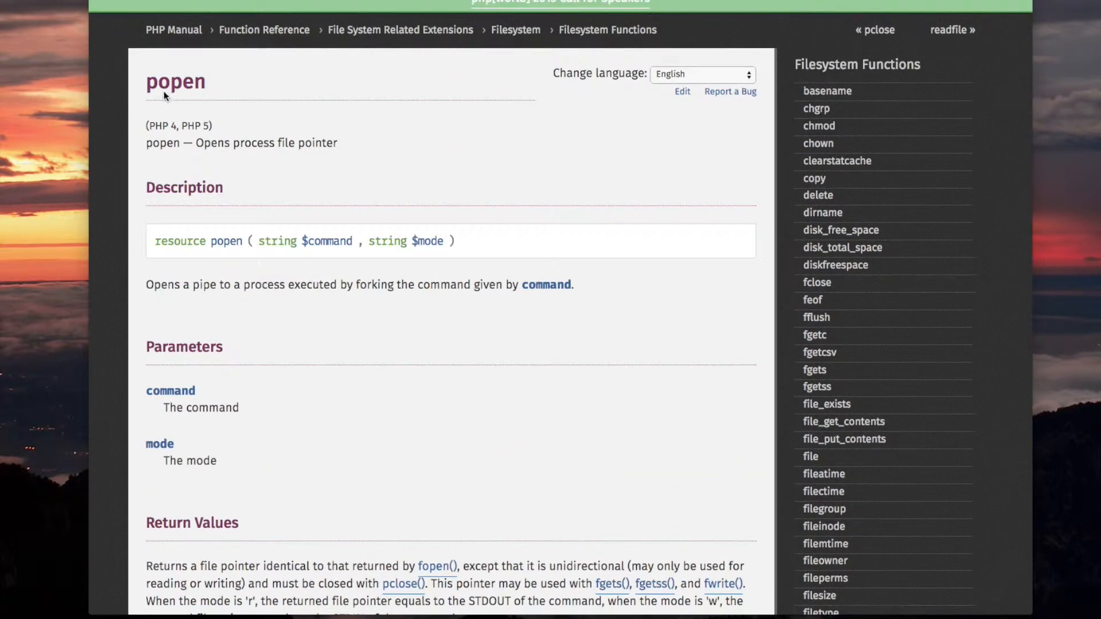
pyautogui.scroll(-3)
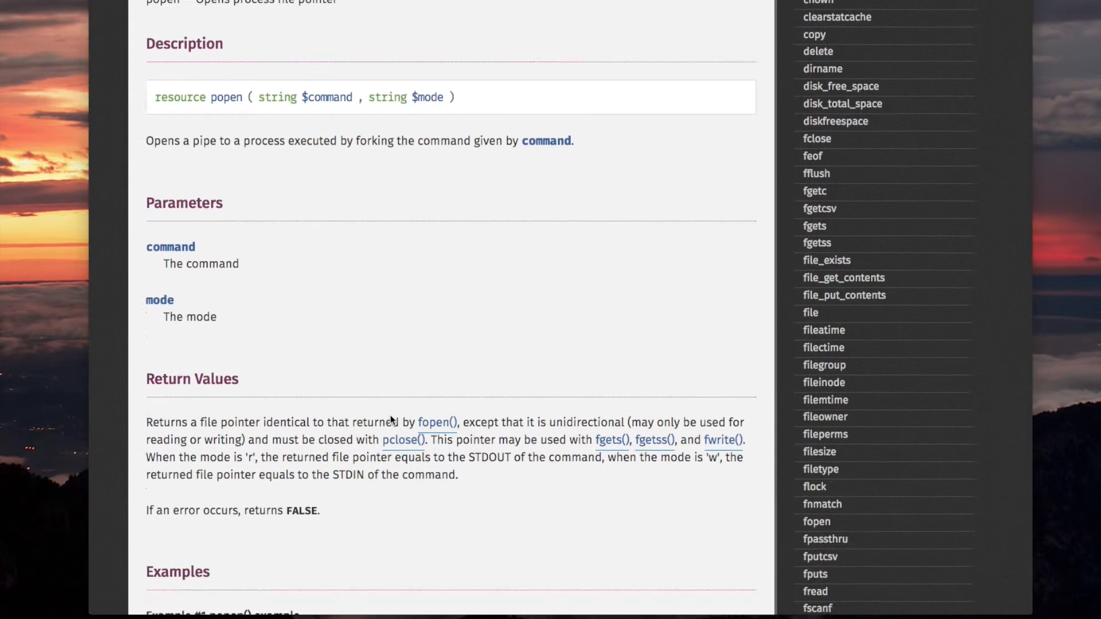
pyautogui.scroll(-3)
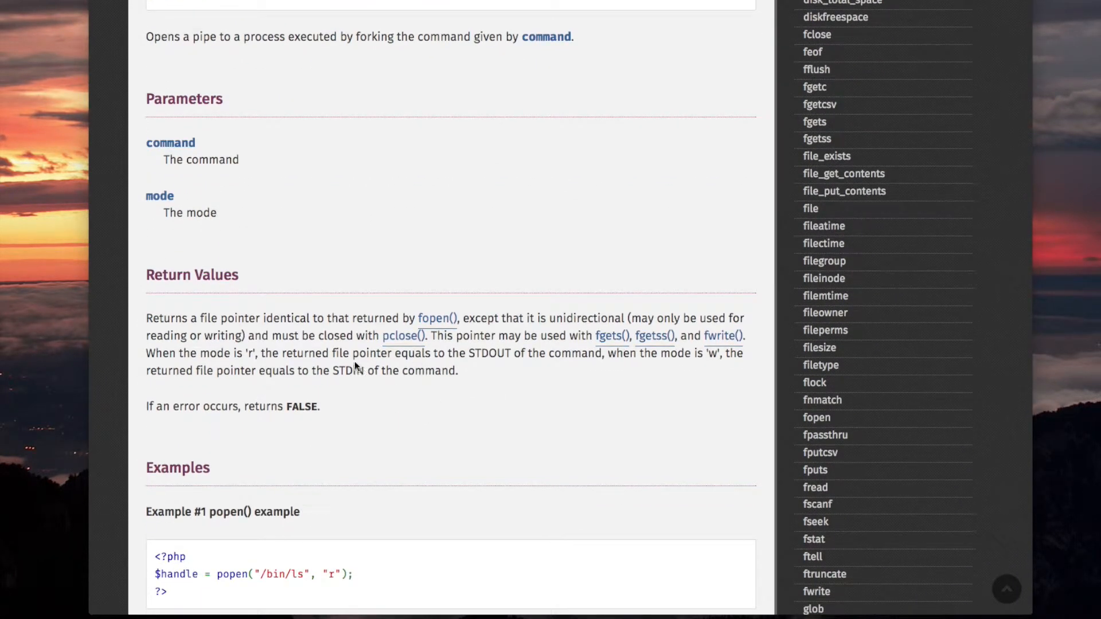
pyautogui.moveTo(317, 366)
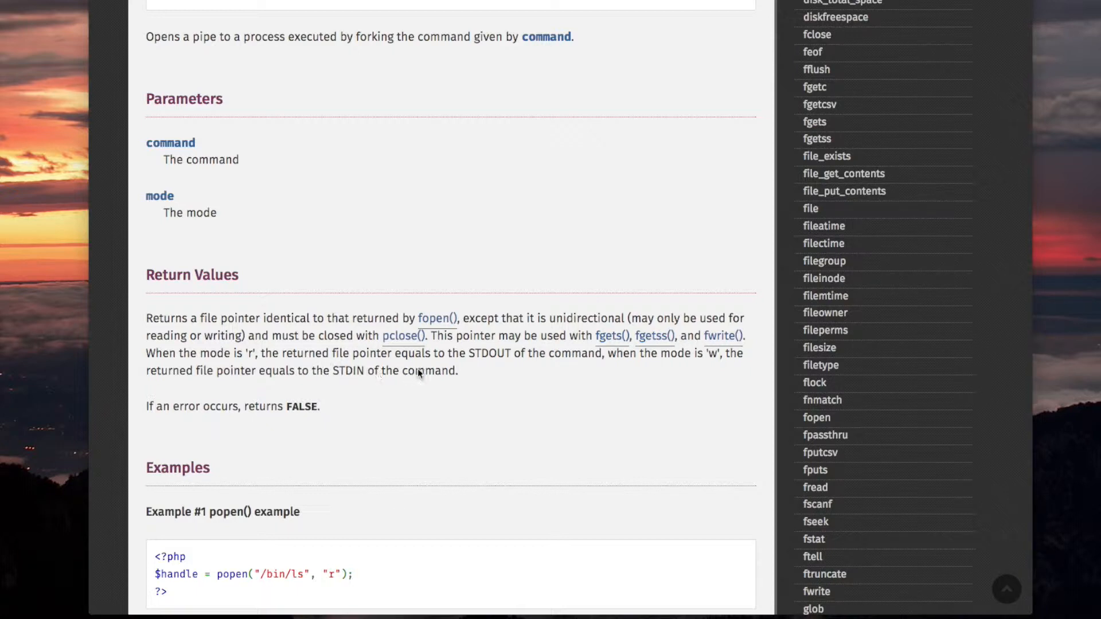
pyautogui.moveTo(251, 361)
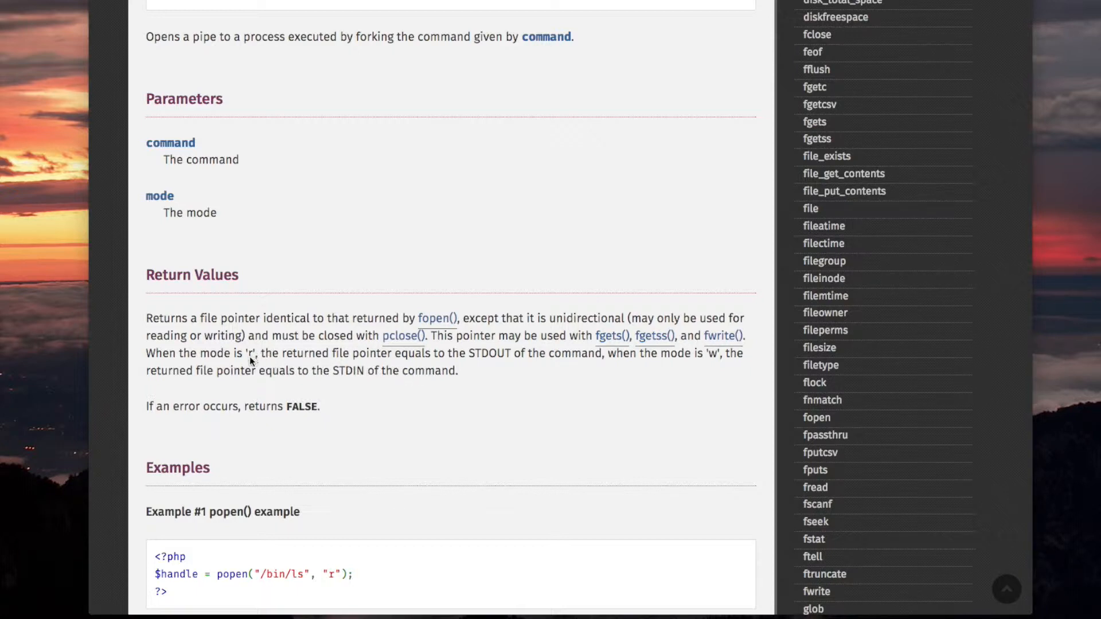
pyautogui.moveTo(286, 382)
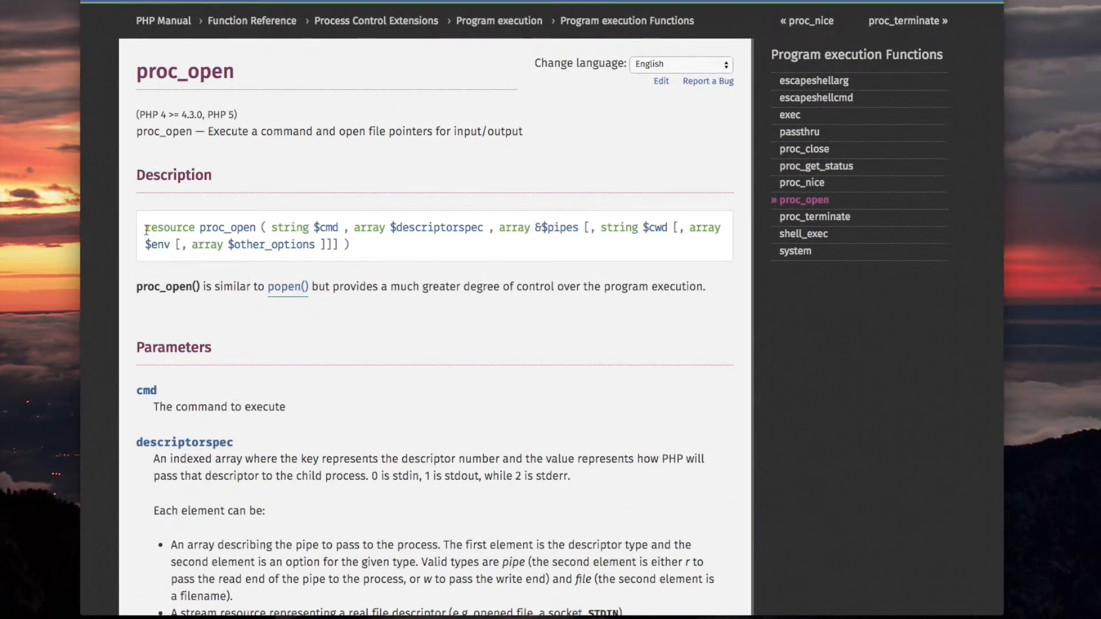
# - Select 'resource' in the proc_open signature and scroll to the proc_close() Return Values note
pyautogui.doubleClick(168, 227)
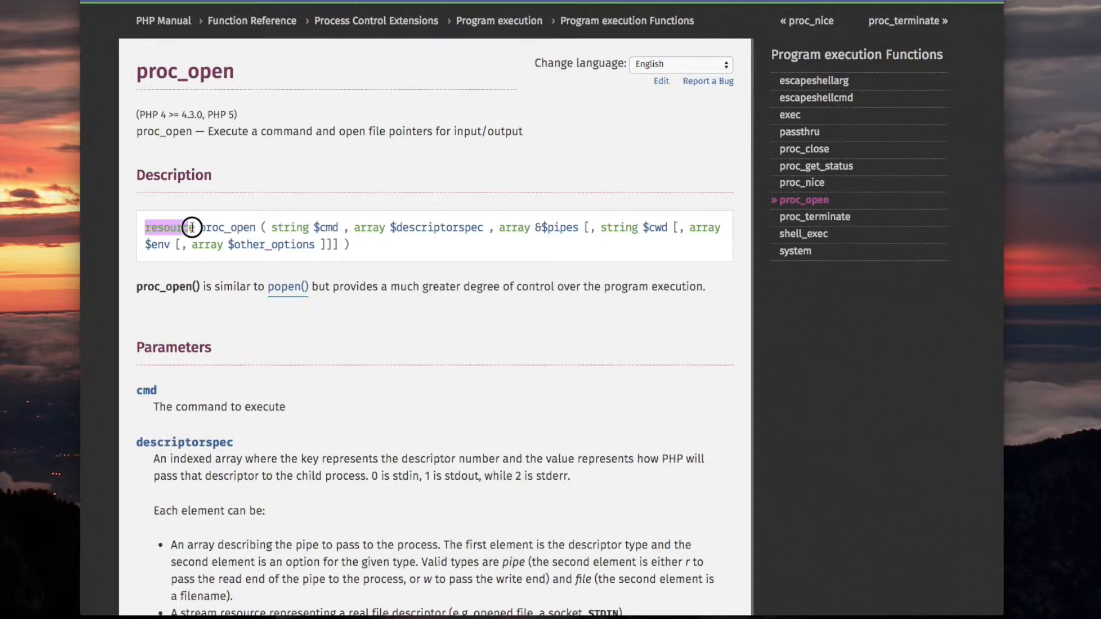
pyautogui.scroll(-3)
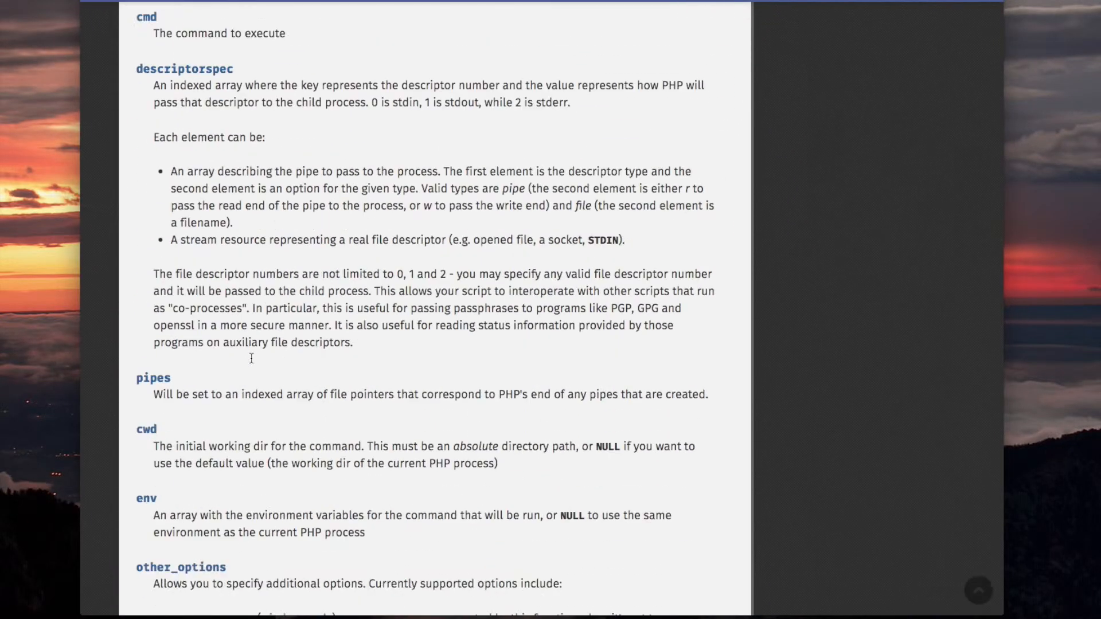
pyautogui.scroll(-3)
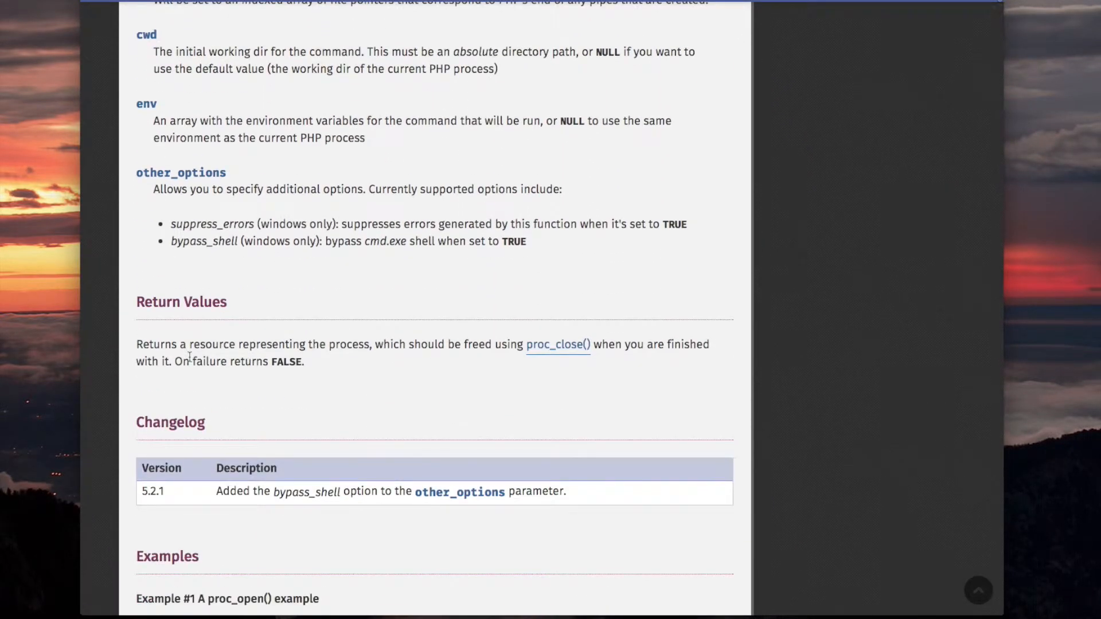
pyautogui.moveTo(343, 360)
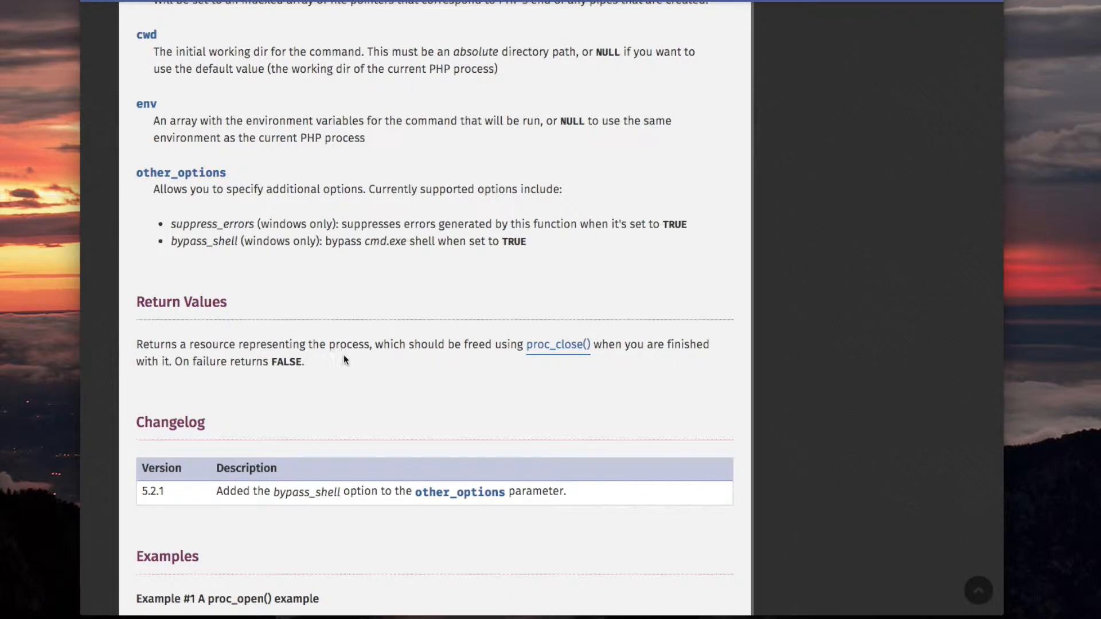
pyautogui.moveTo(451, 348)
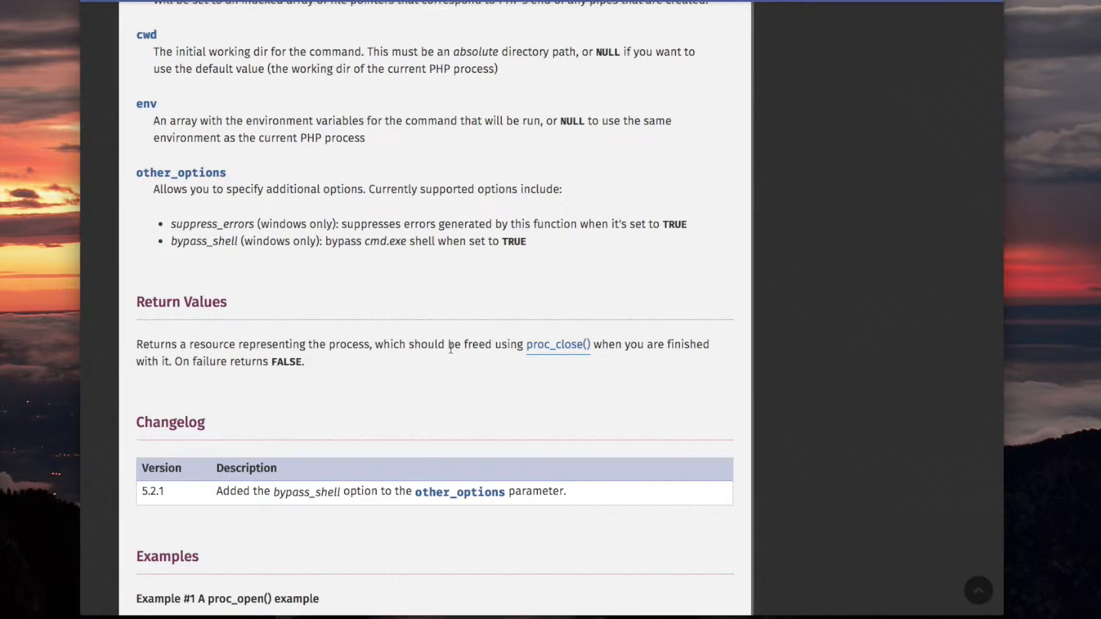
pyautogui.moveTo(557, 345)
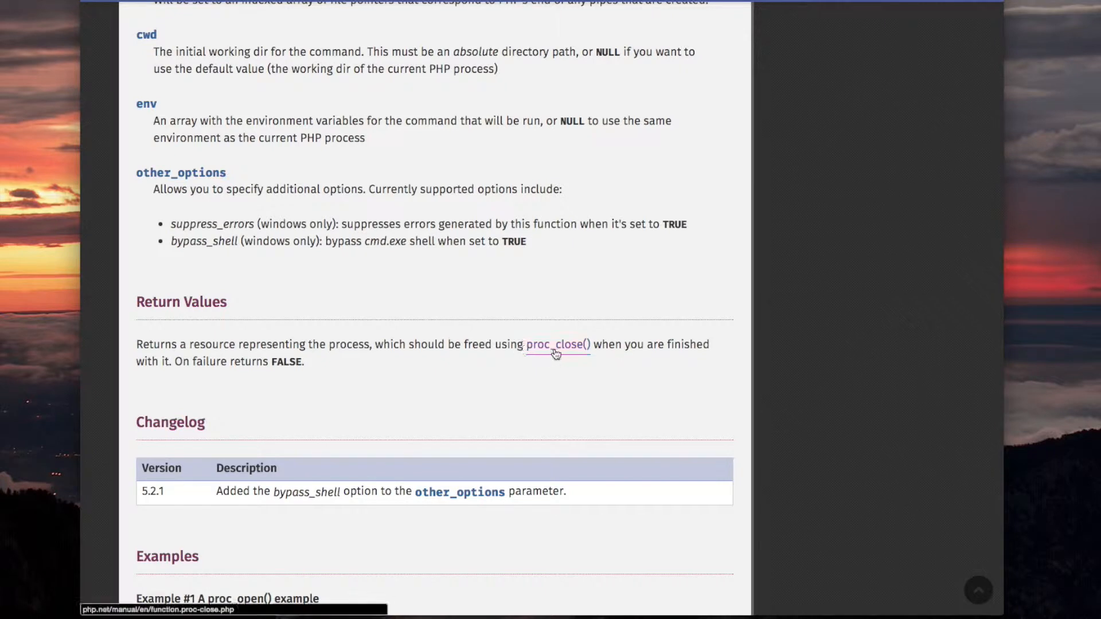
pyautogui.moveTo(234, 387)
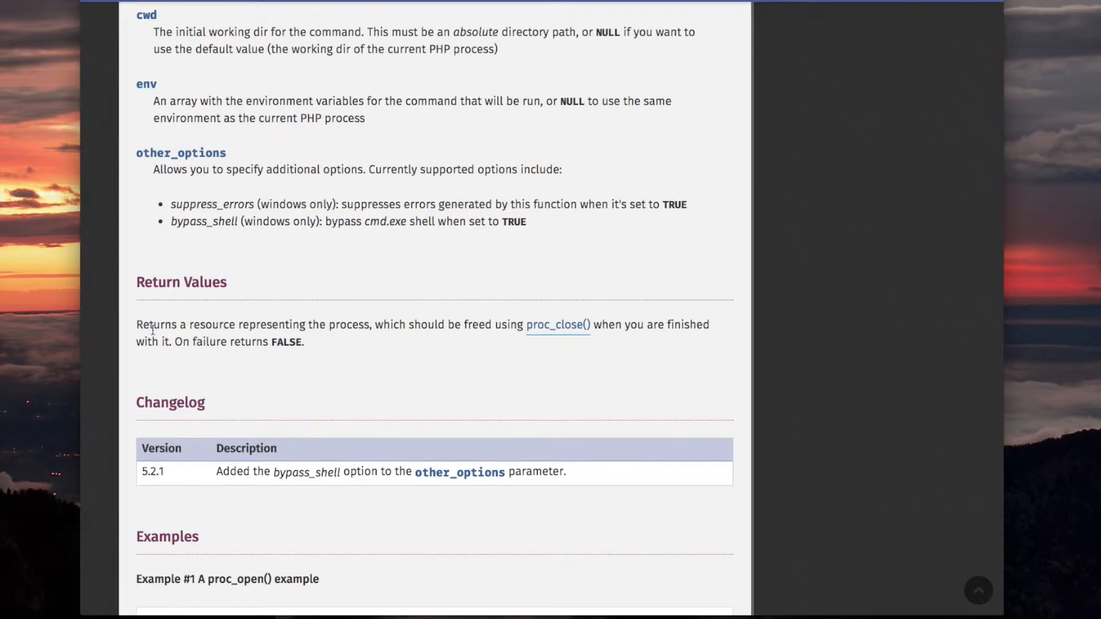
pyautogui.scroll(3)
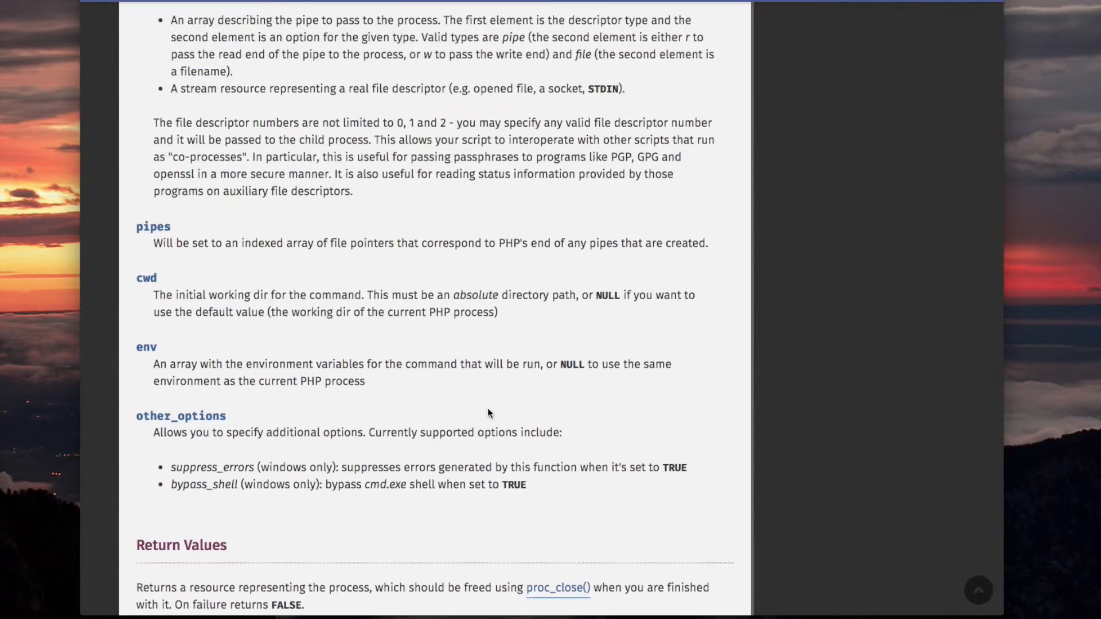
# - Scroll to proc_open Example #1, then back up to the descriptorspec parameter explanation
pyautogui.scroll(3)
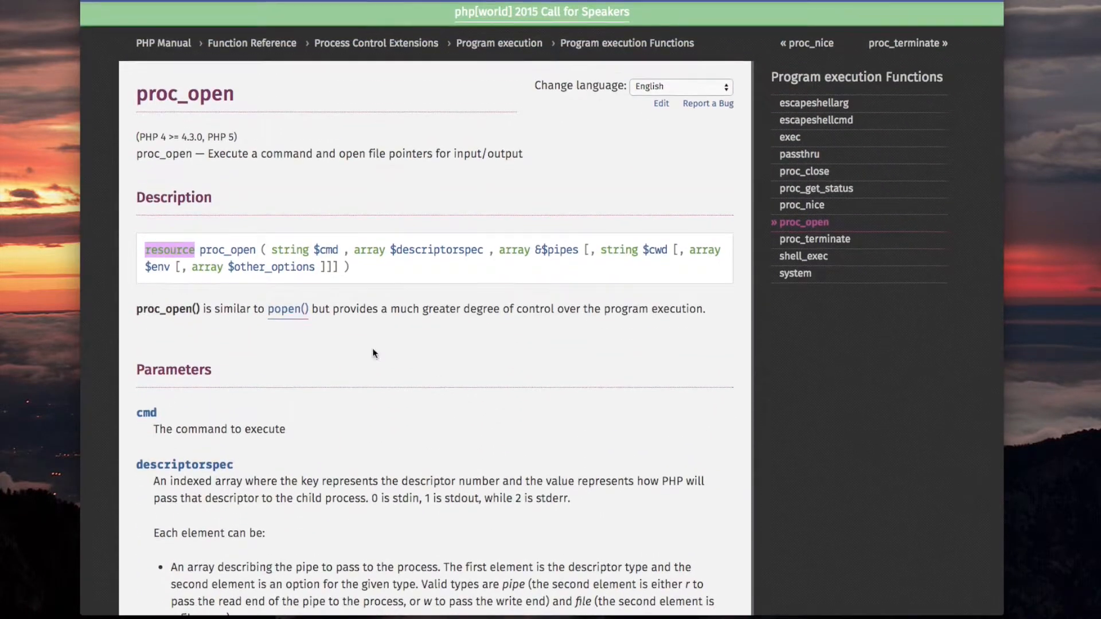
pyautogui.moveTo(326, 256)
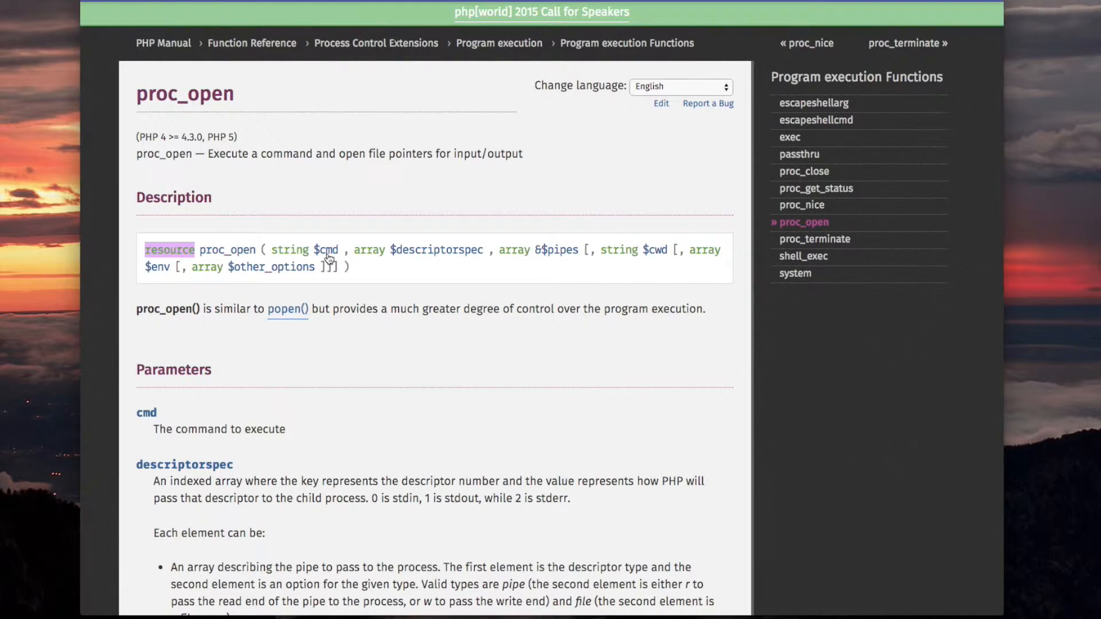
pyautogui.moveTo(330, 262)
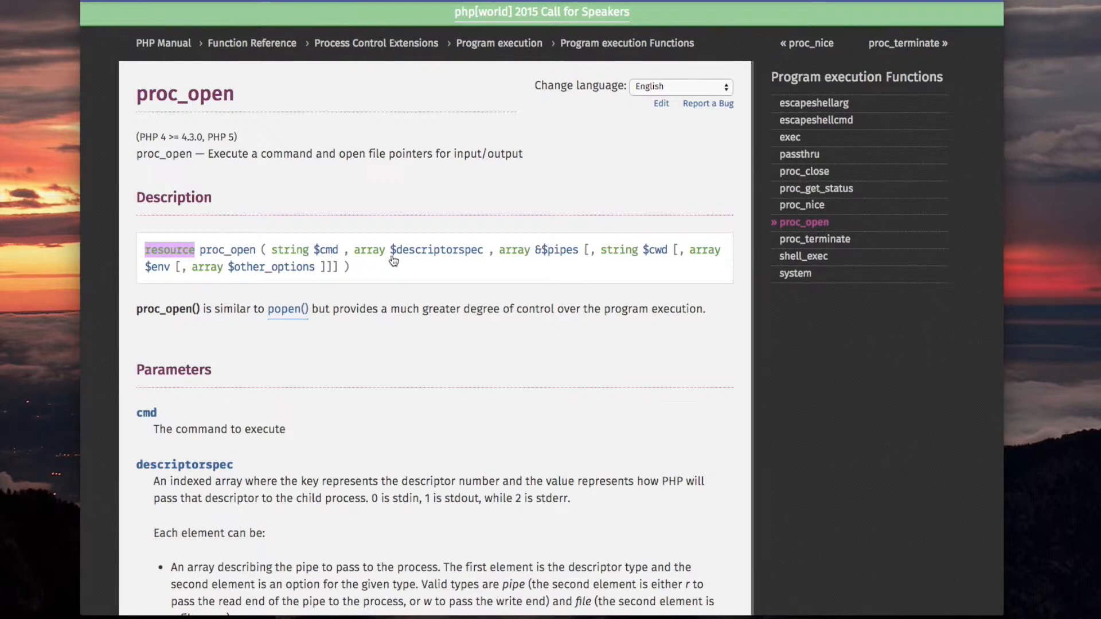
pyautogui.moveTo(458, 262)
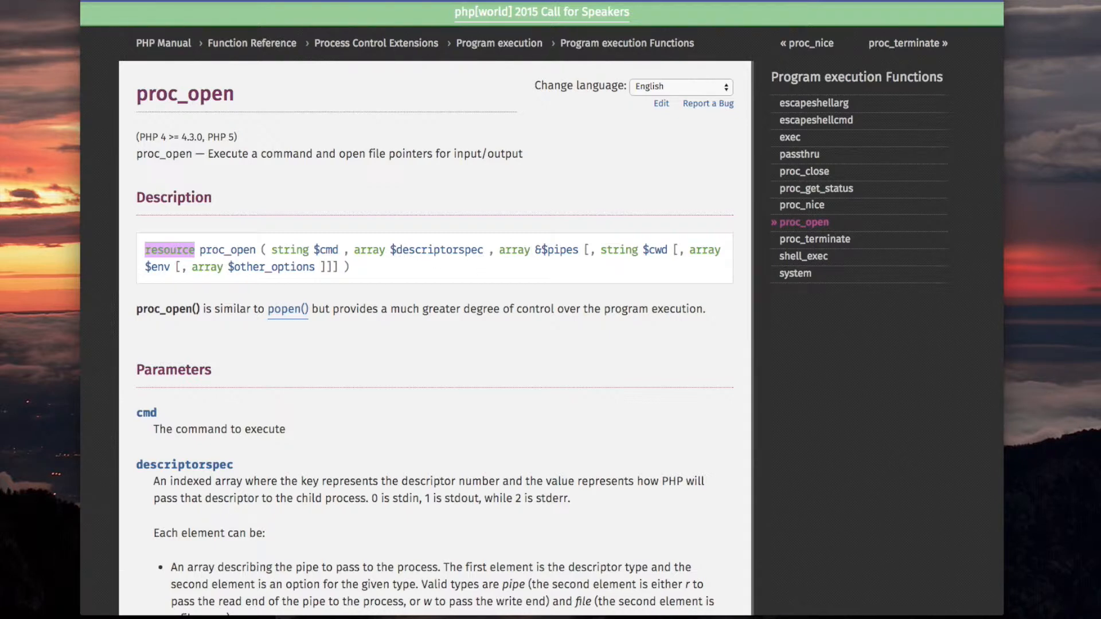
pyautogui.scroll(-3)
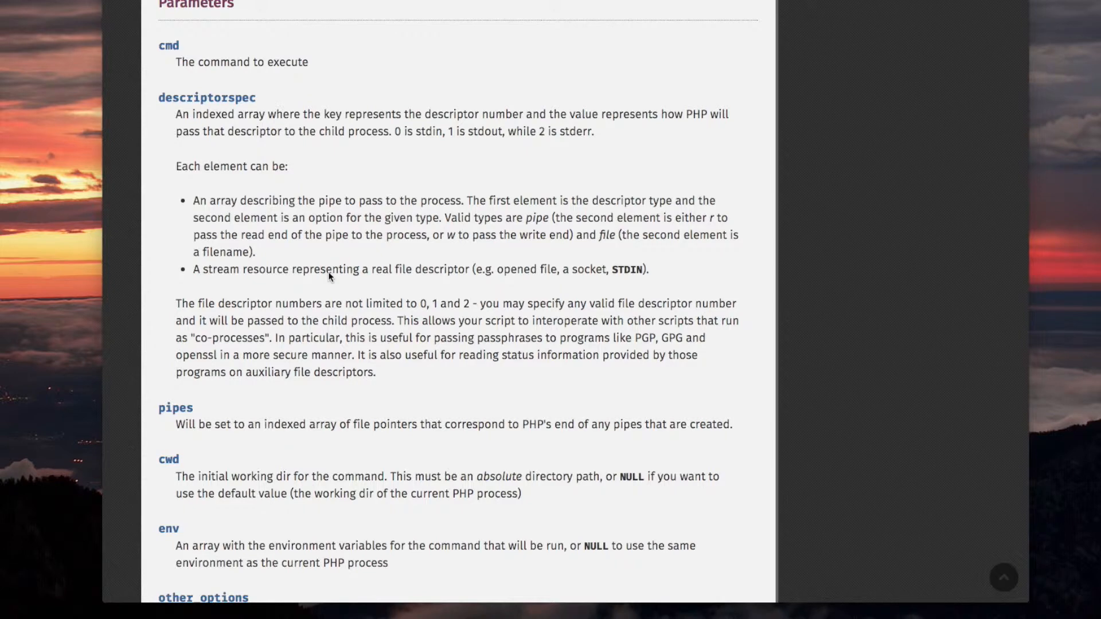
pyautogui.scroll(-3)
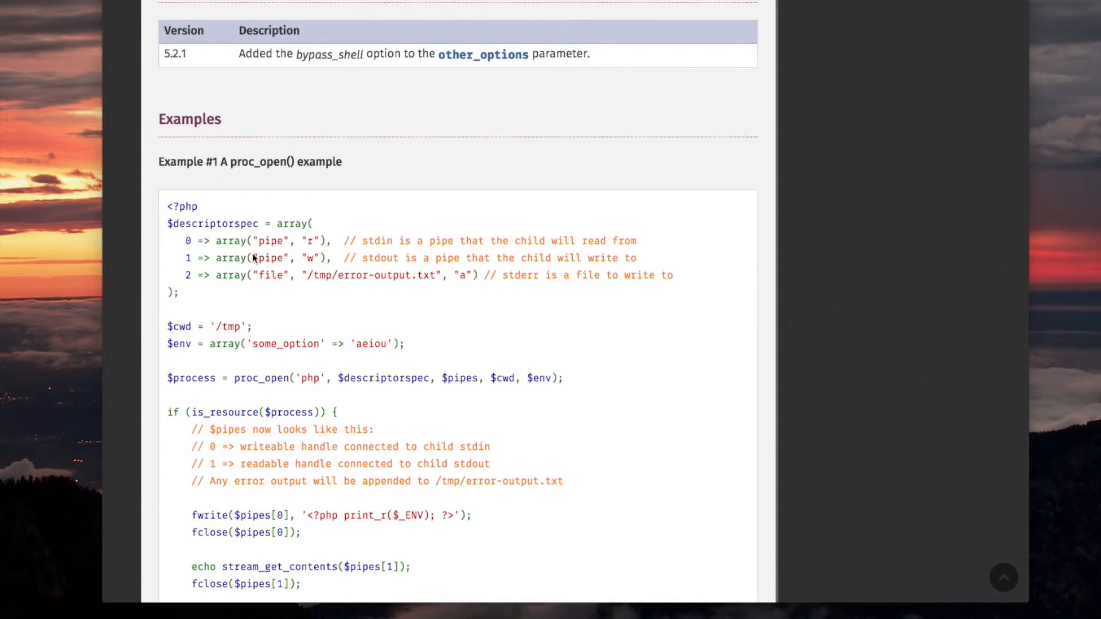
pyautogui.moveTo(193, 258)
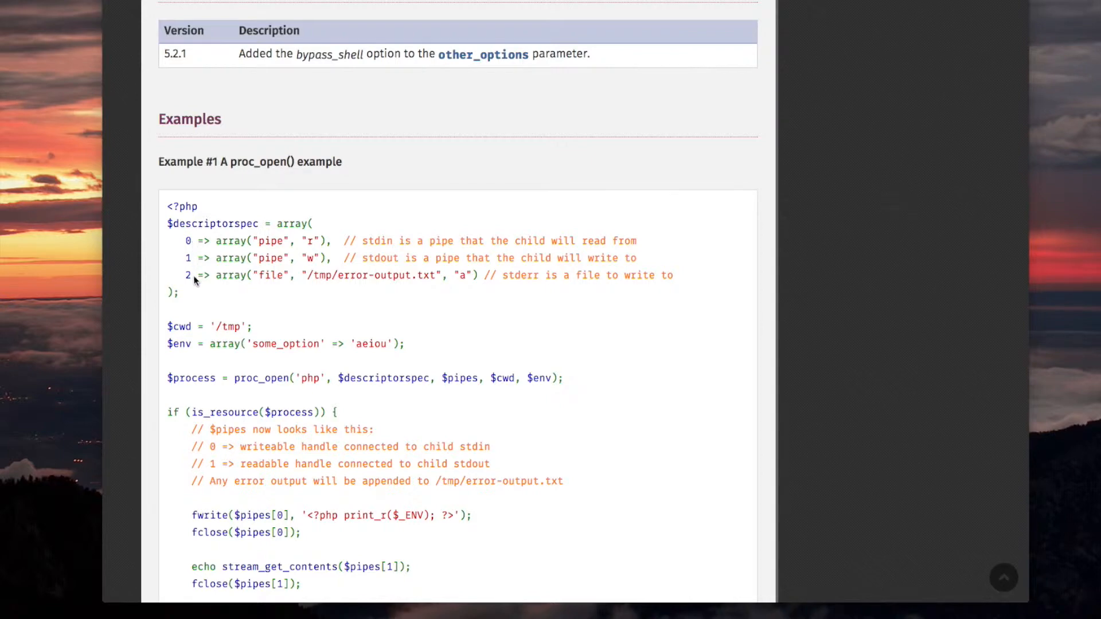
pyautogui.moveTo(275, 270)
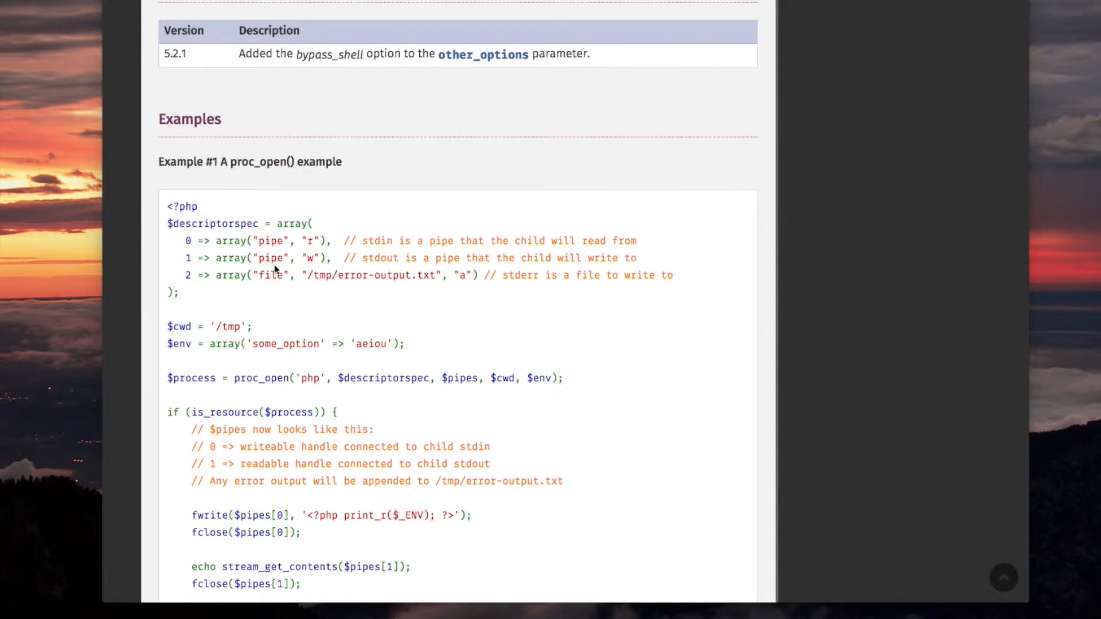
pyautogui.moveTo(349, 312)
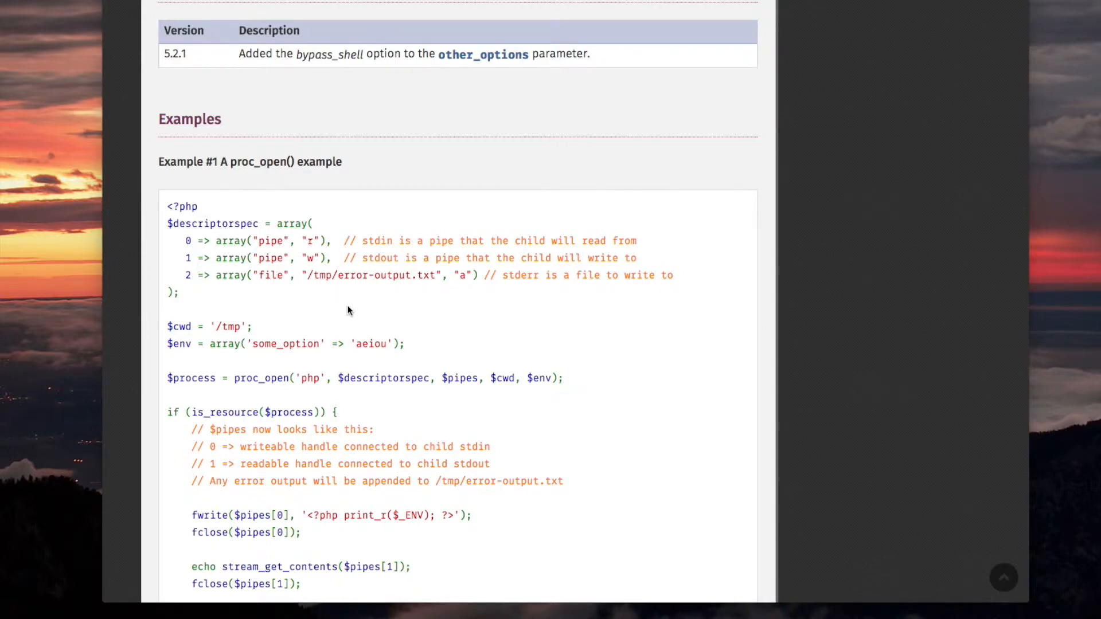
pyautogui.scroll(3)
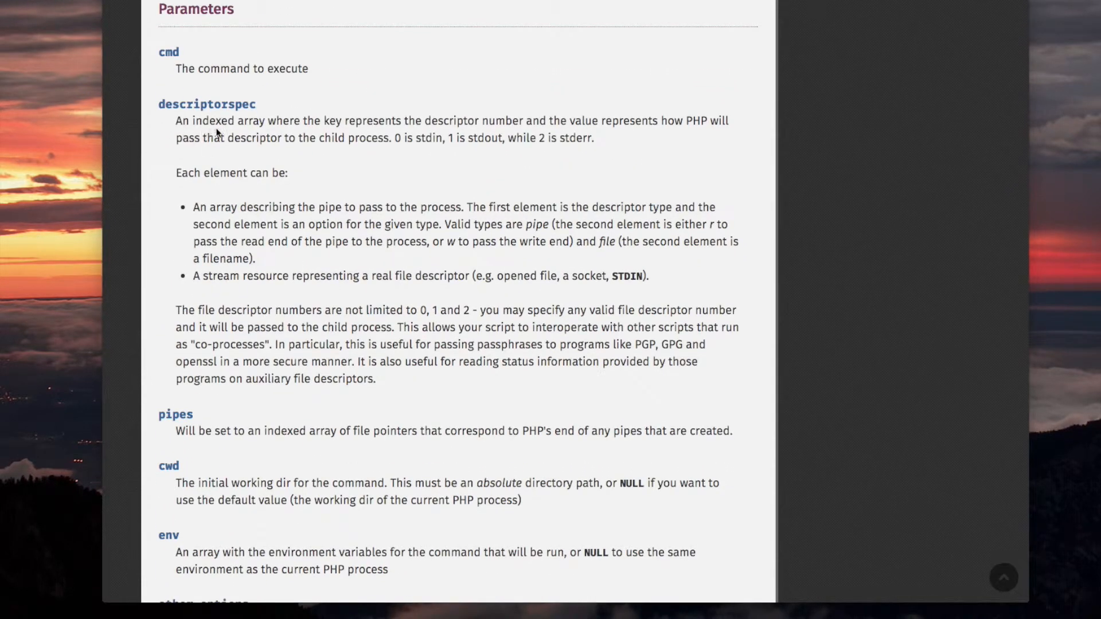
pyautogui.moveTo(337, 127)
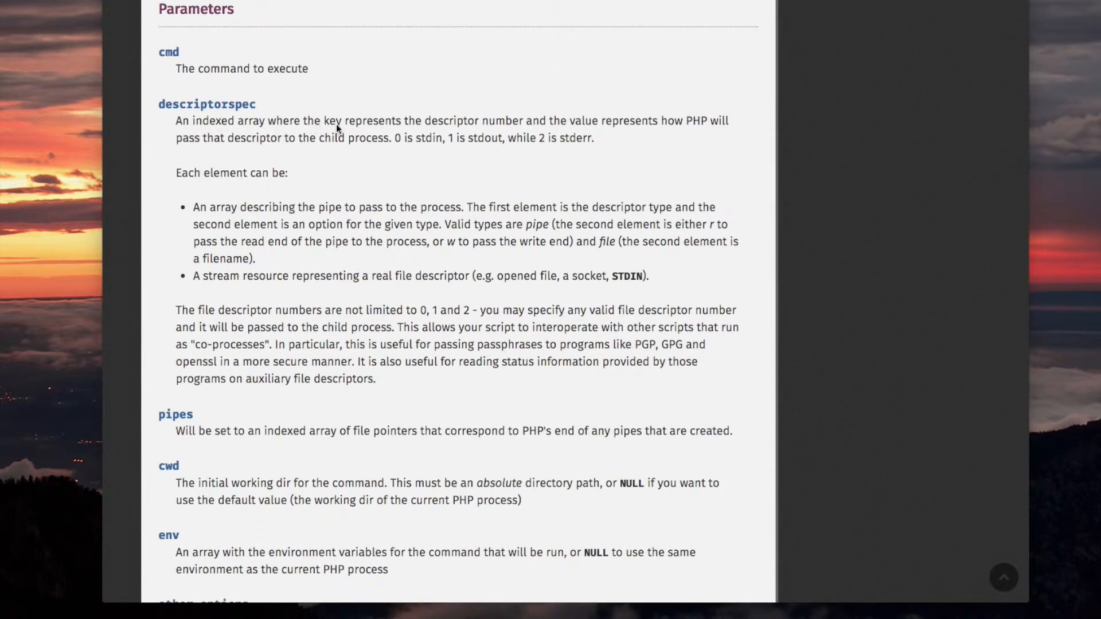
pyautogui.moveTo(517, 114)
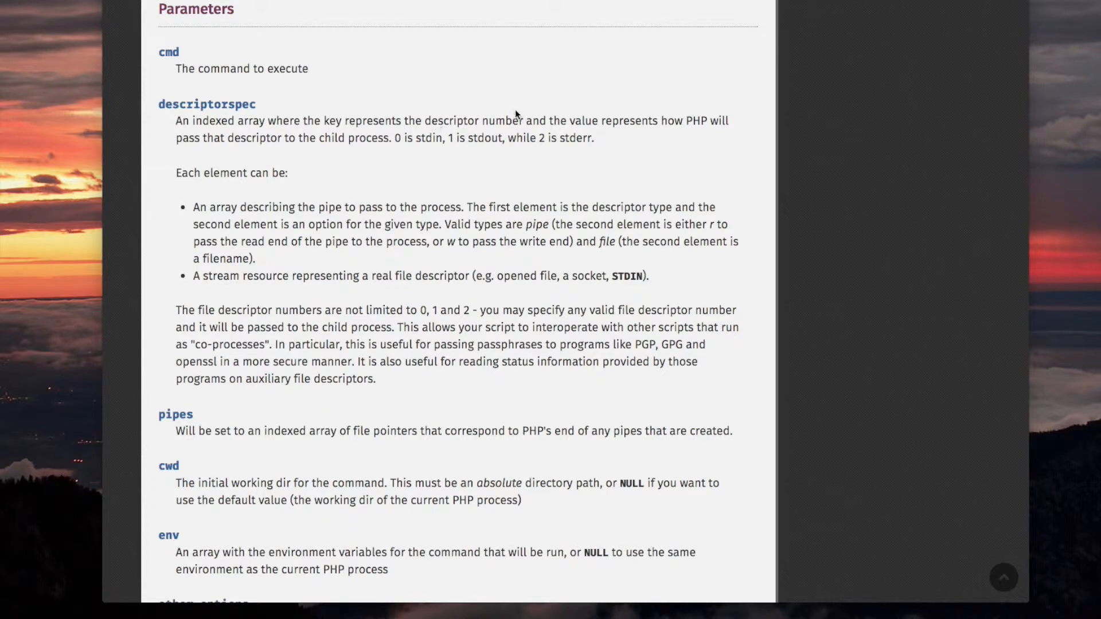
pyautogui.moveTo(667, 135)
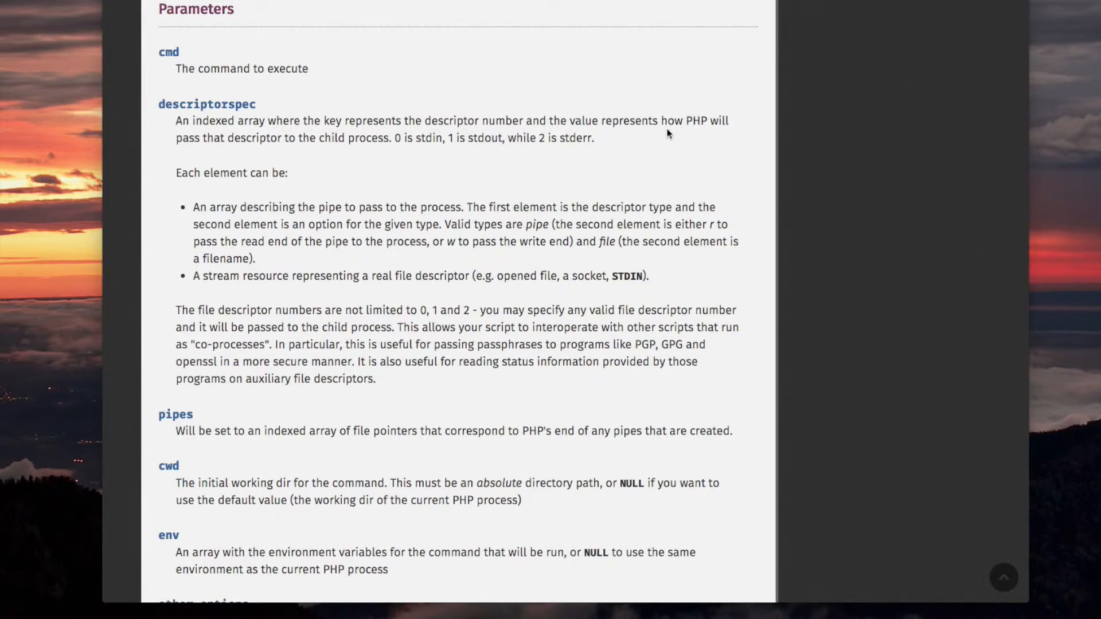
pyautogui.moveTo(273, 156)
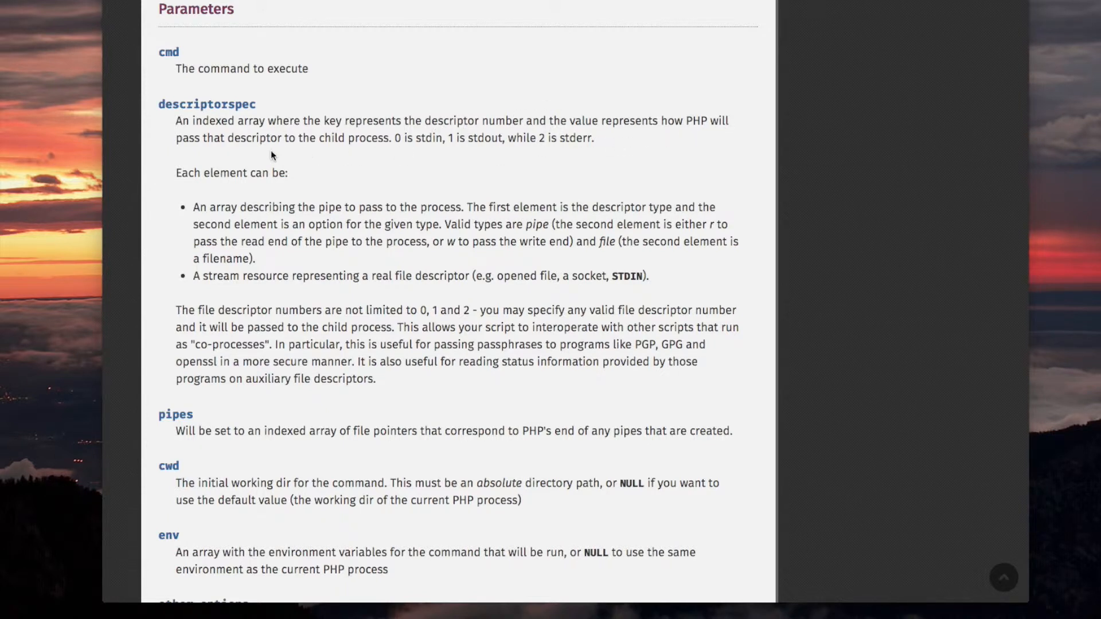
pyautogui.moveTo(278, 151)
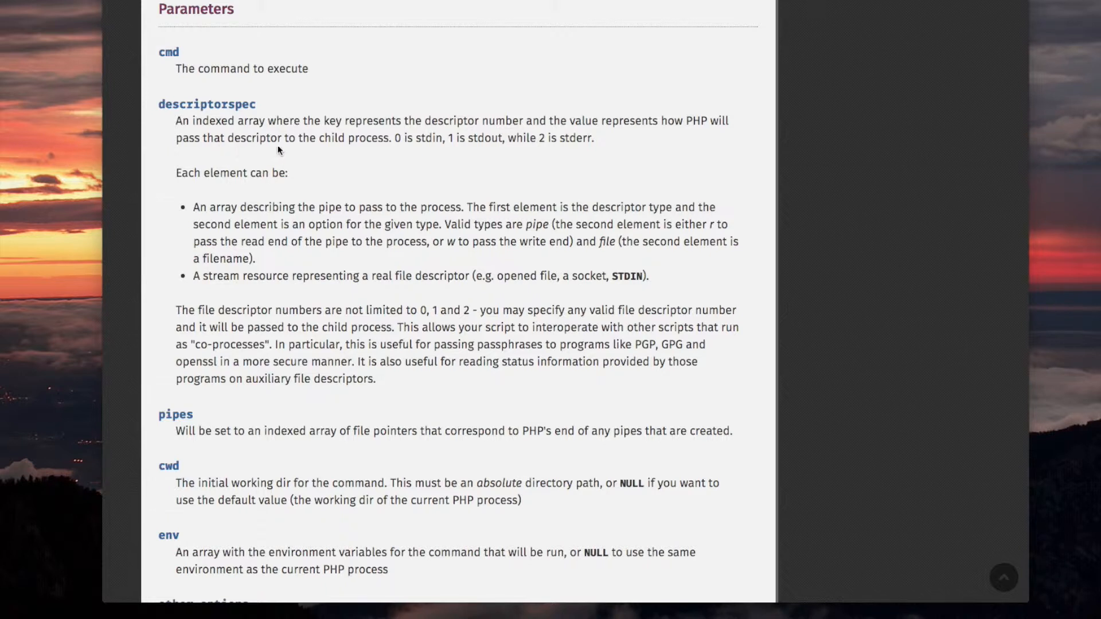
pyautogui.moveTo(381, 153)
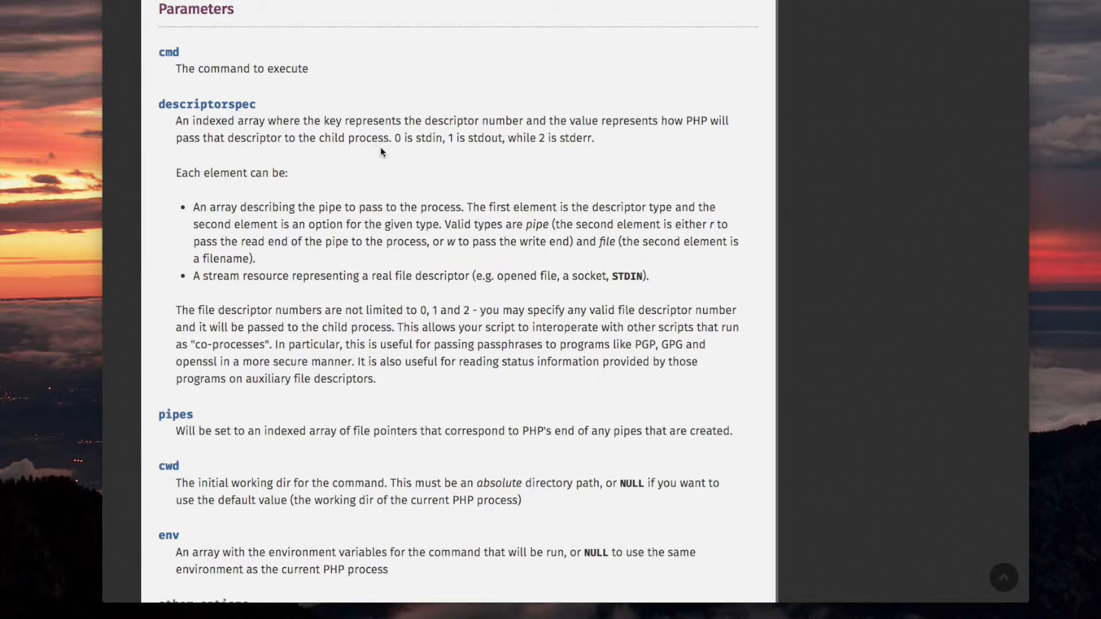
pyautogui.moveTo(446, 153)
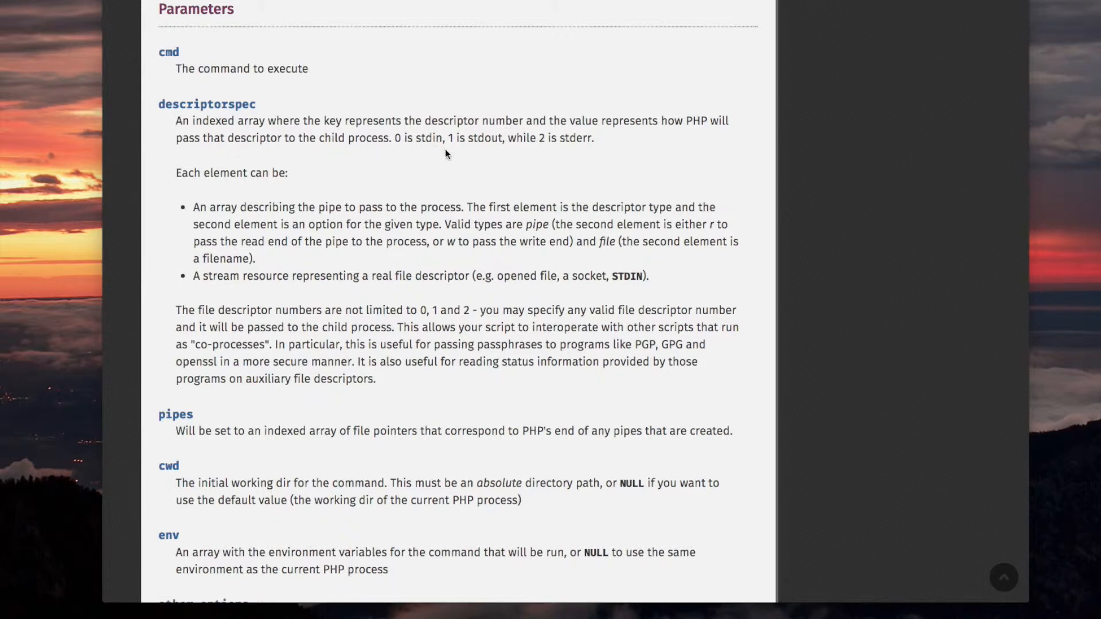
pyautogui.moveTo(530, 155)
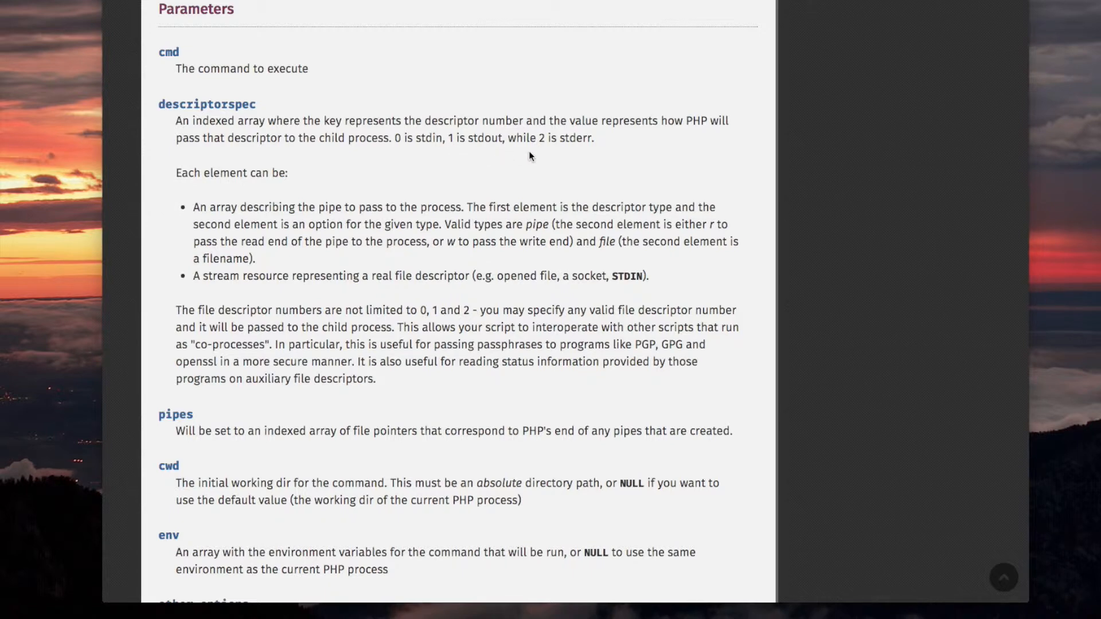
pyautogui.moveTo(568, 154)
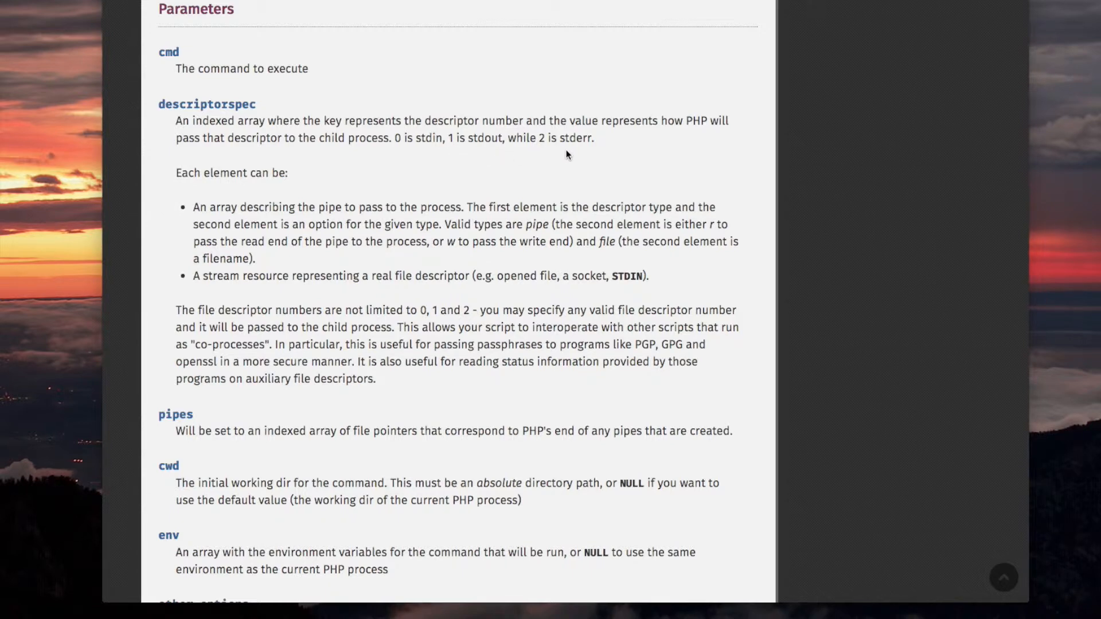
pyautogui.scroll(-3)
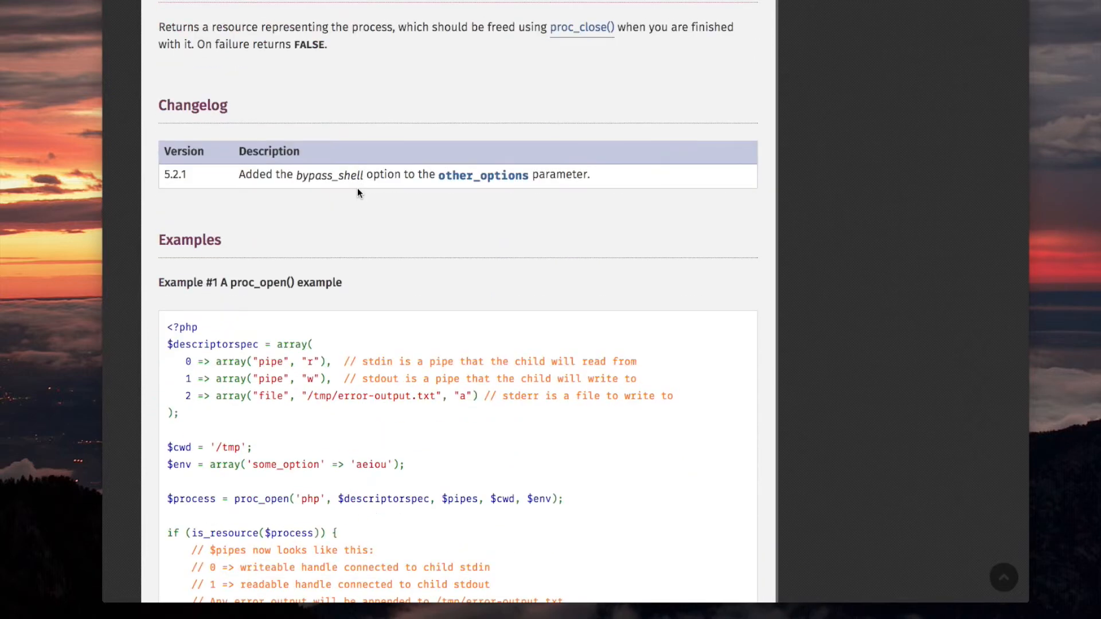
pyautogui.scroll(-3)
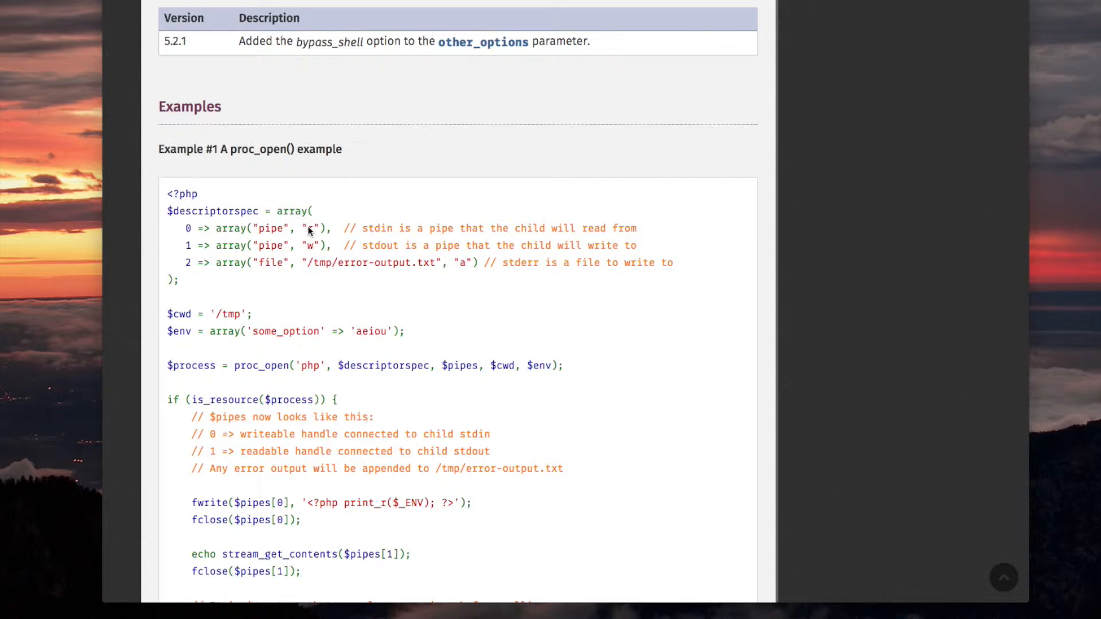
pyautogui.moveTo(219, 256)
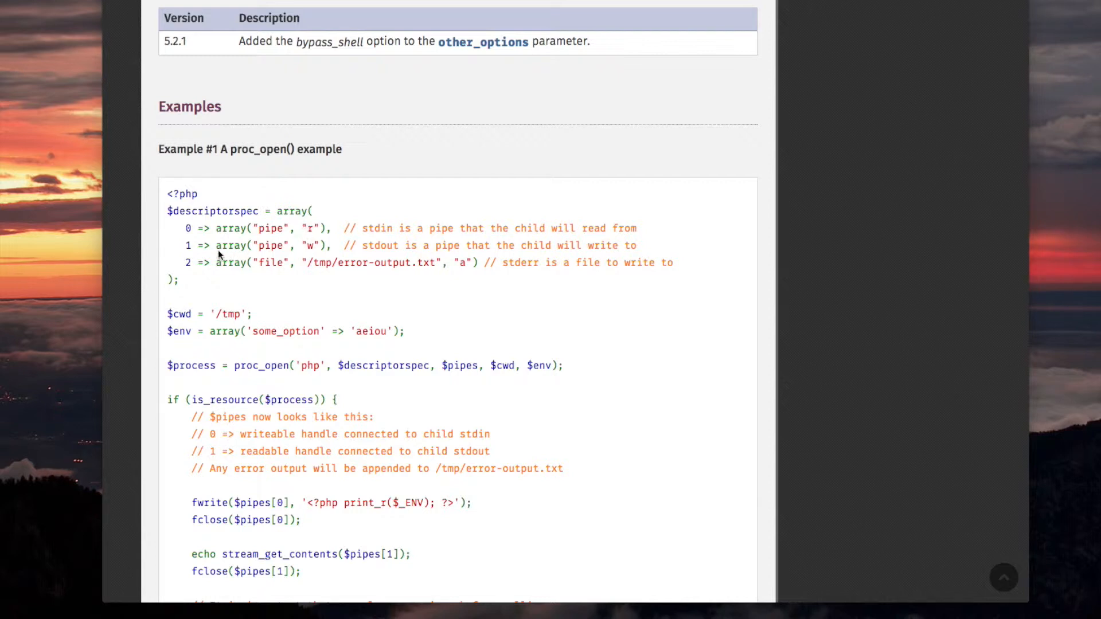
pyautogui.moveTo(187, 272)
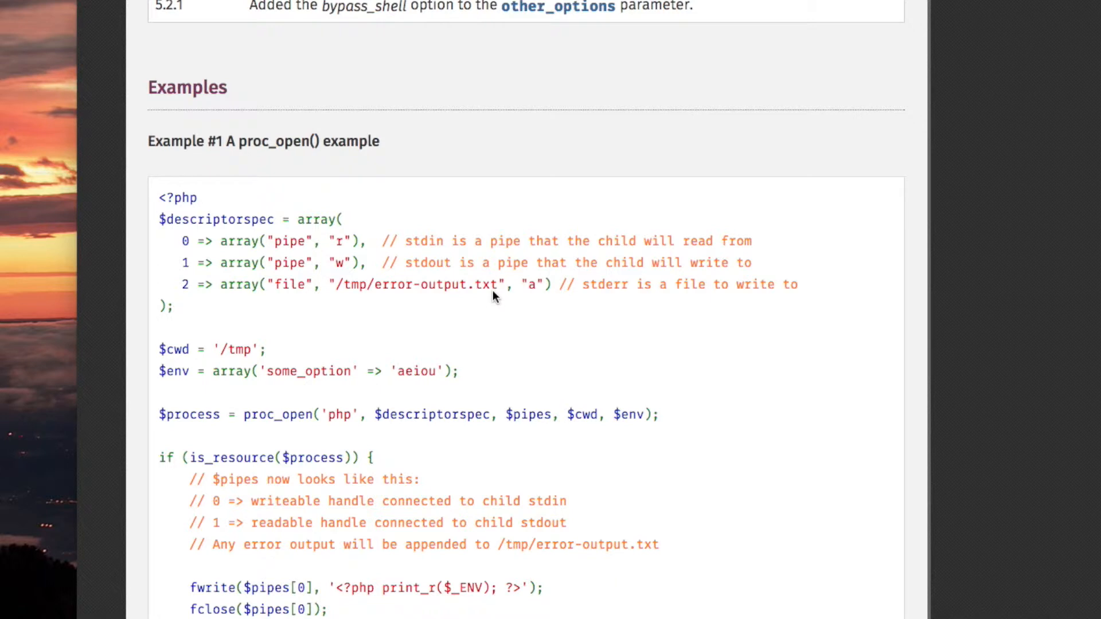
pyautogui.moveTo(236, 299)
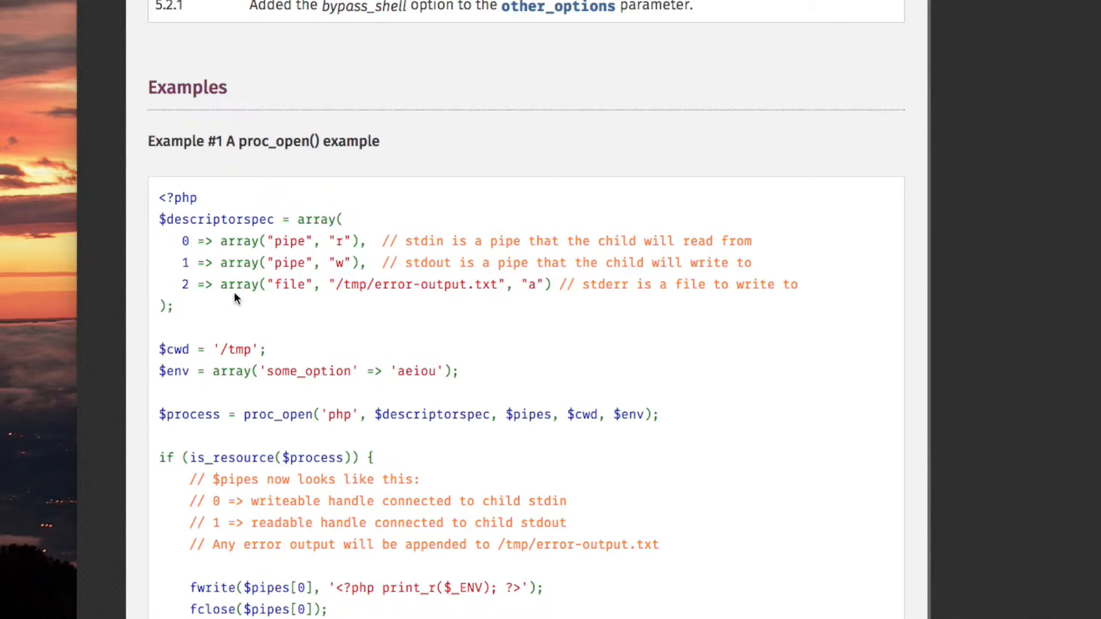
pyautogui.moveTo(204, 260)
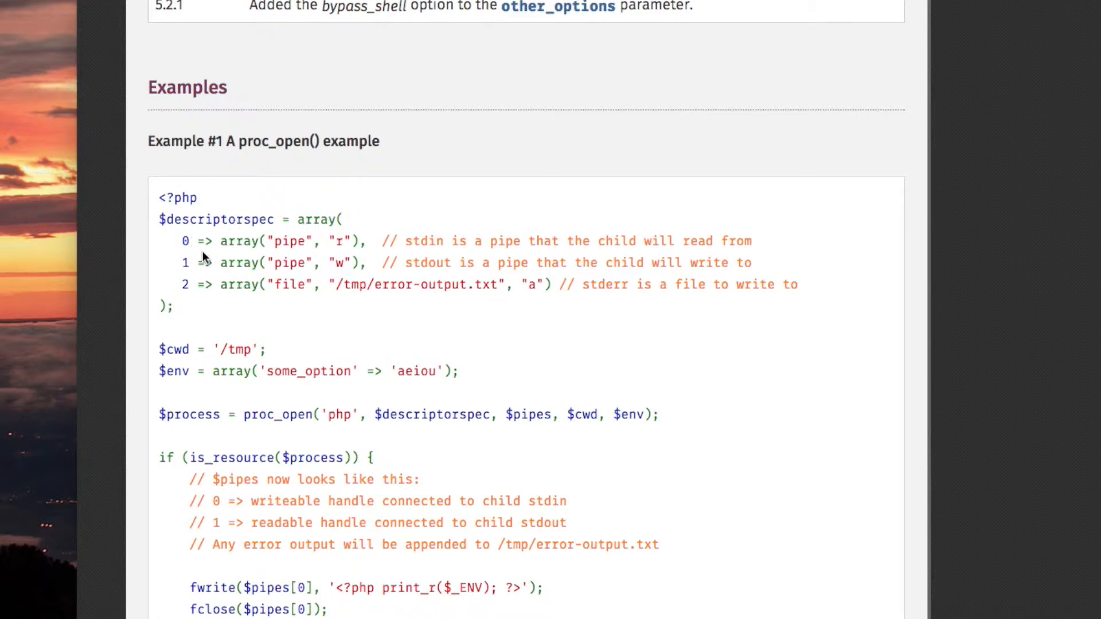
pyautogui.moveTo(218, 269)
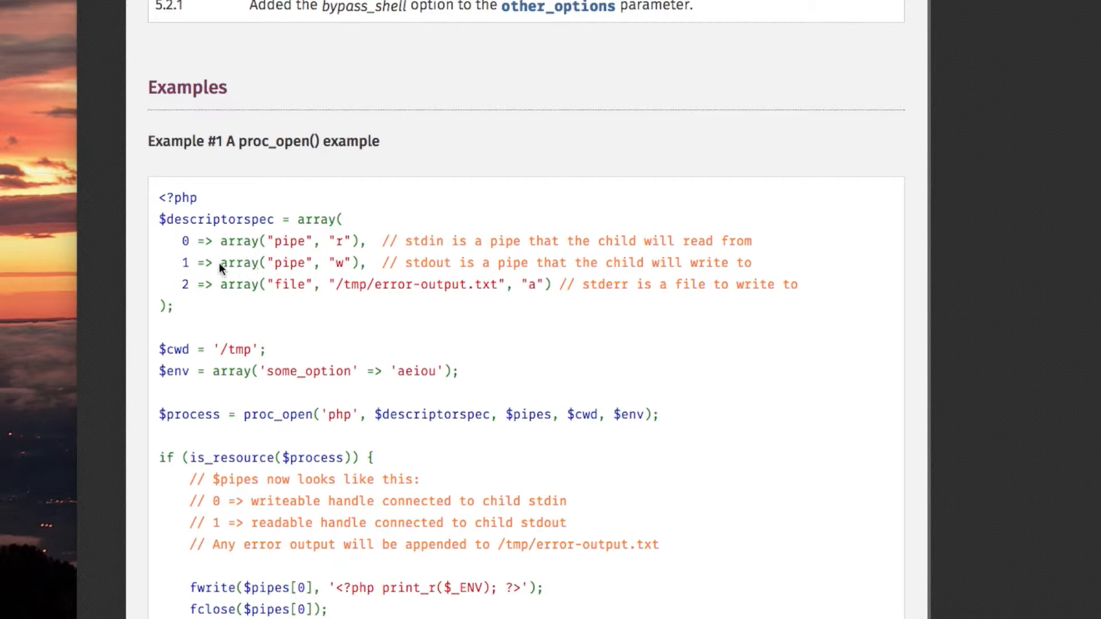
pyautogui.moveTo(177, 254)
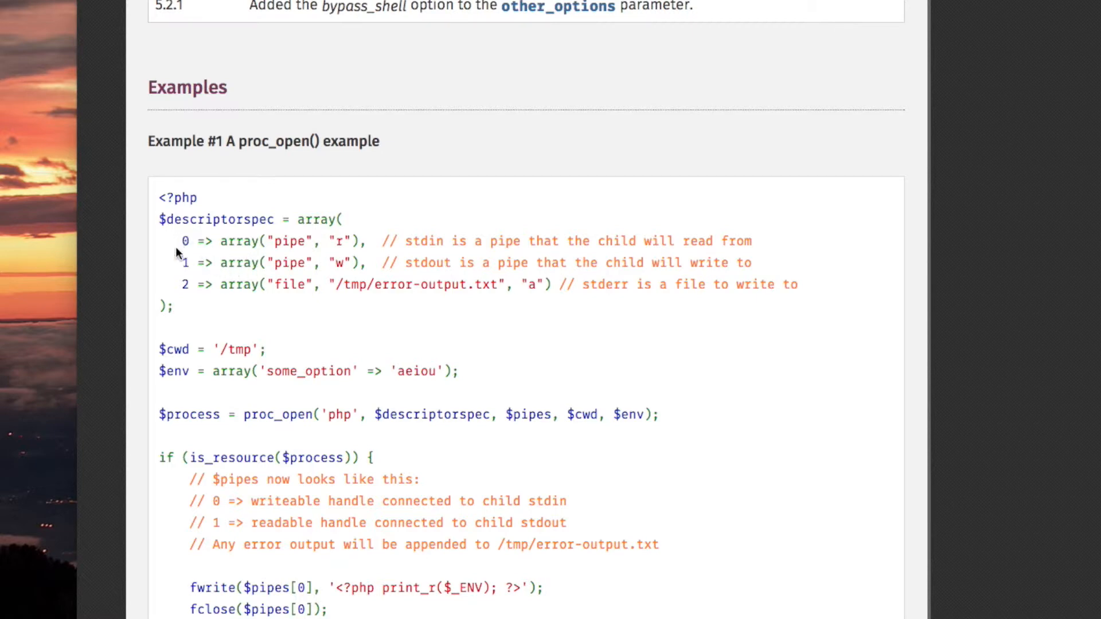
# - Revisit the example code, then scroll back to the descriptorspec stdin/stdout/stderr description
pyautogui.scroll(3)
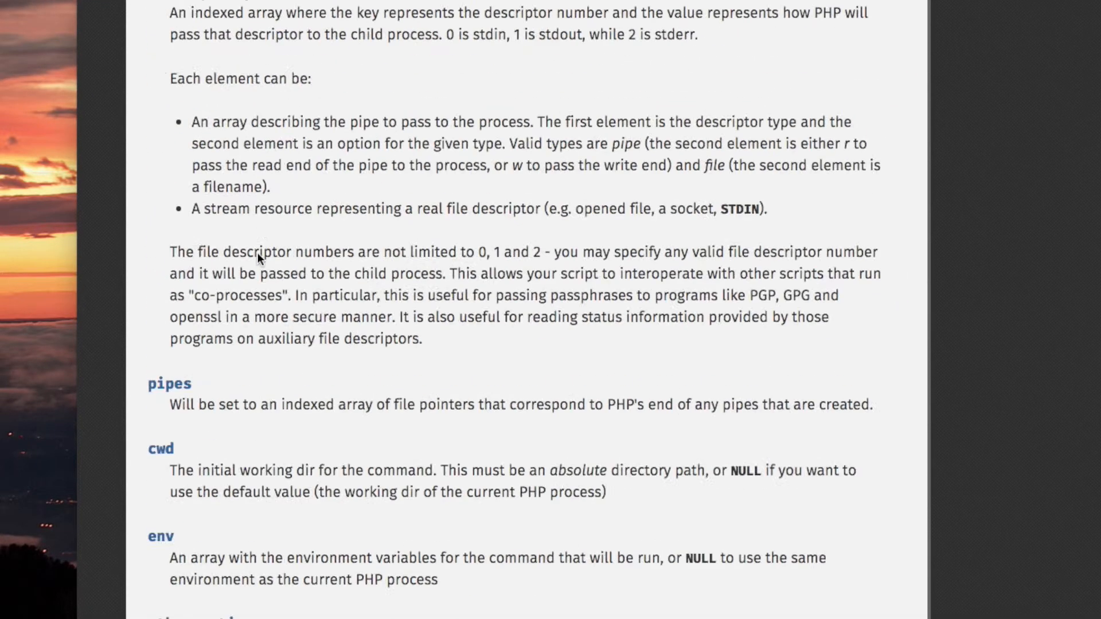
pyautogui.scroll(3)
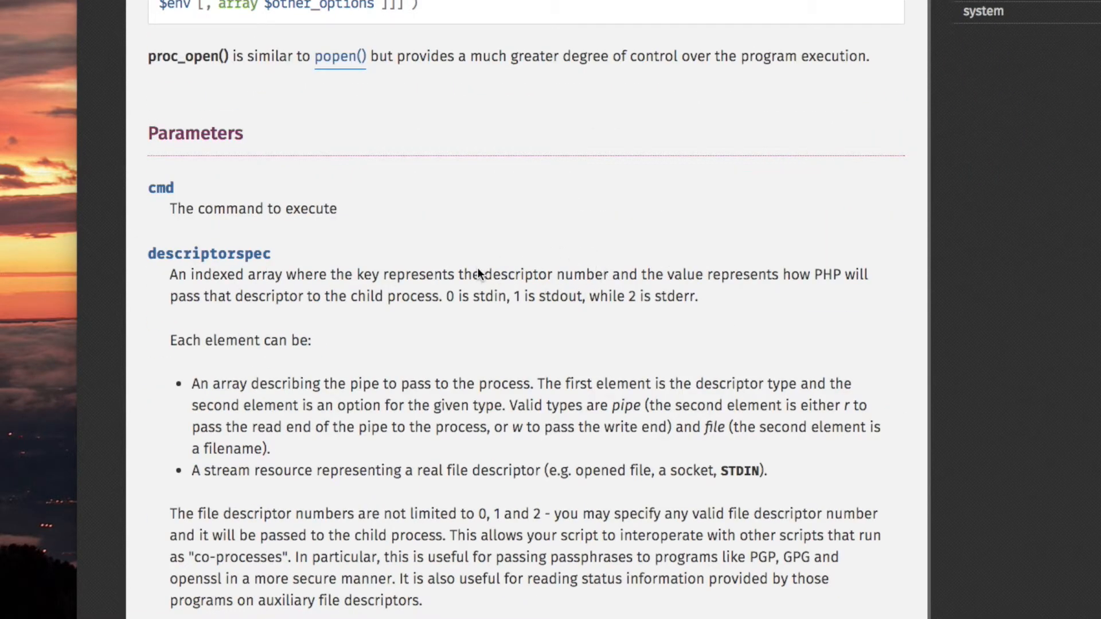
pyautogui.scroll(-3)
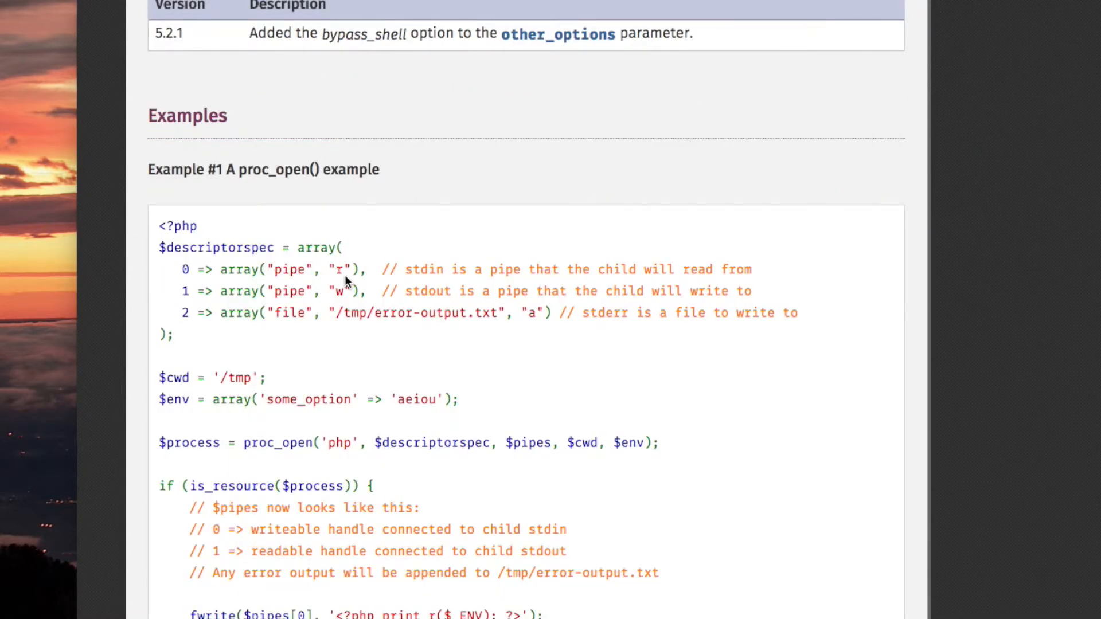
pyautogui.moveTo(305, 284)
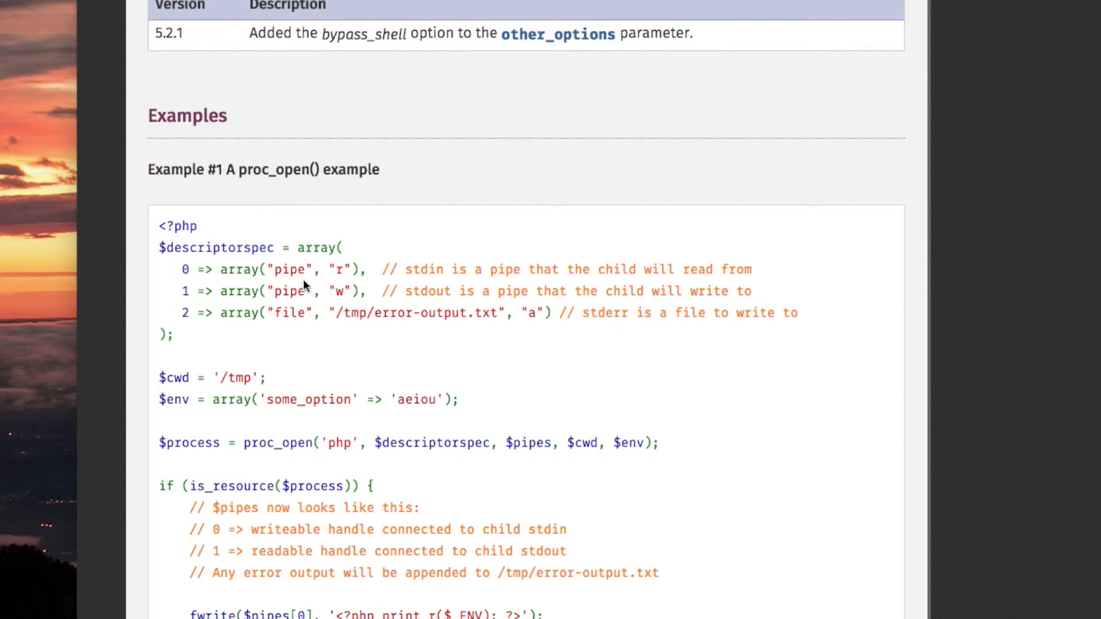
pyautogui.moveTo(284, 280)
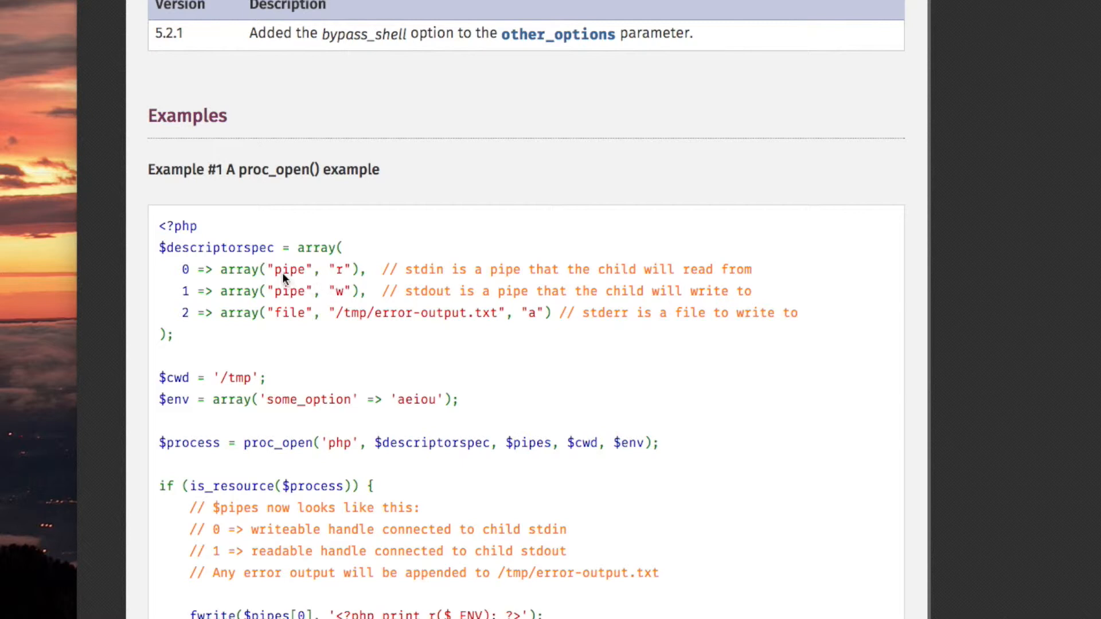
pyautogui.moveTo(298, 323)
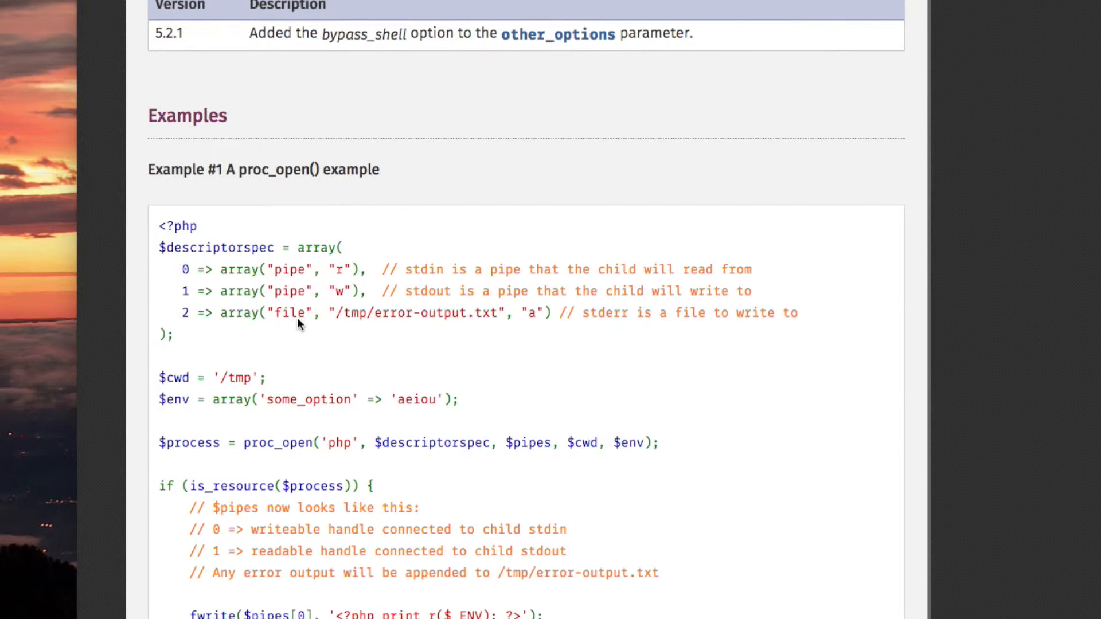
pyautogui.moveTo(376, 324)
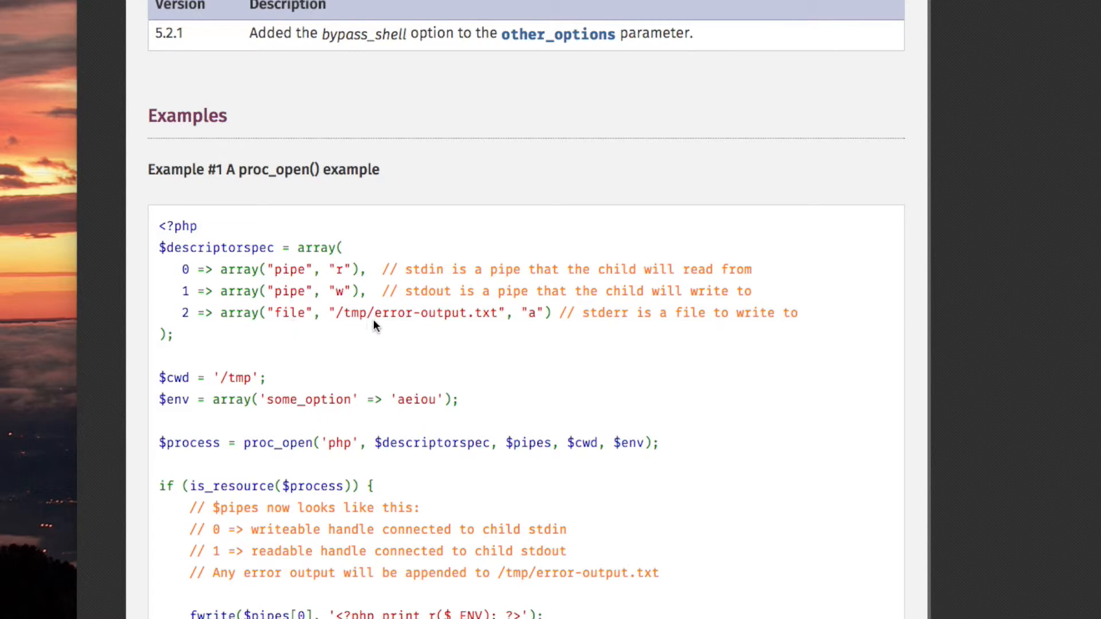
pyautogui.moveTo(196, 302)
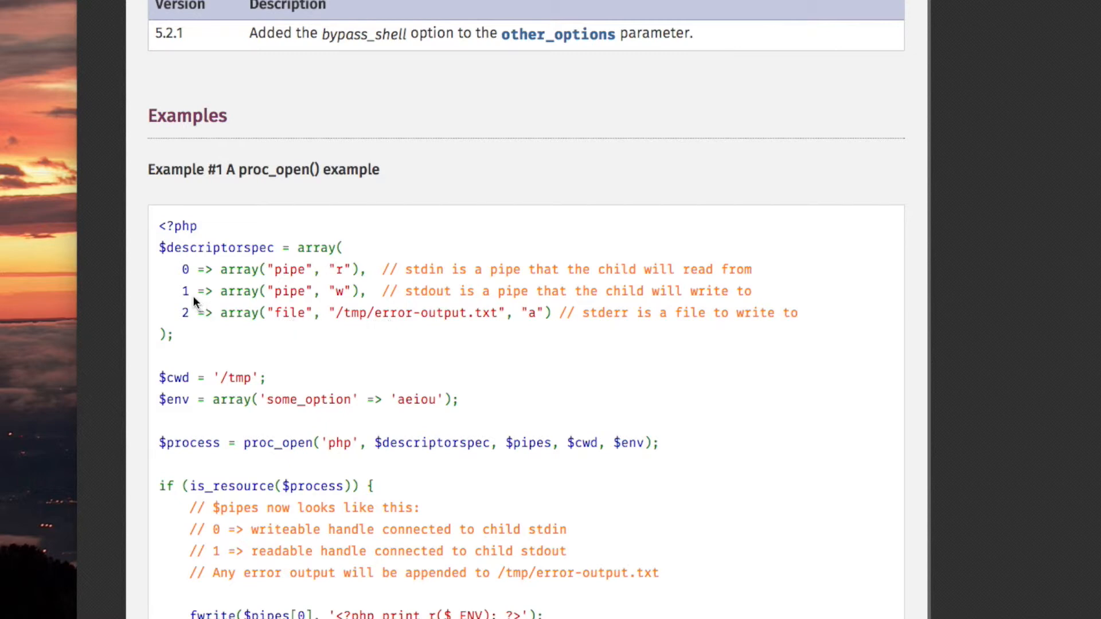
pyautogui.scroll(3)
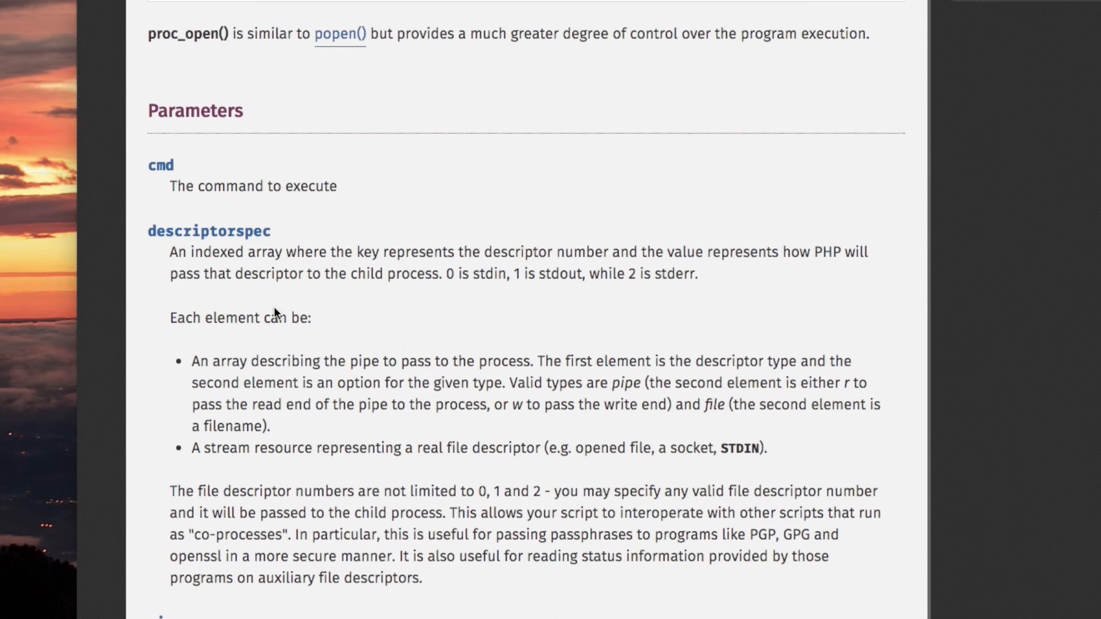
pyautogui.moveTo(586, 267)
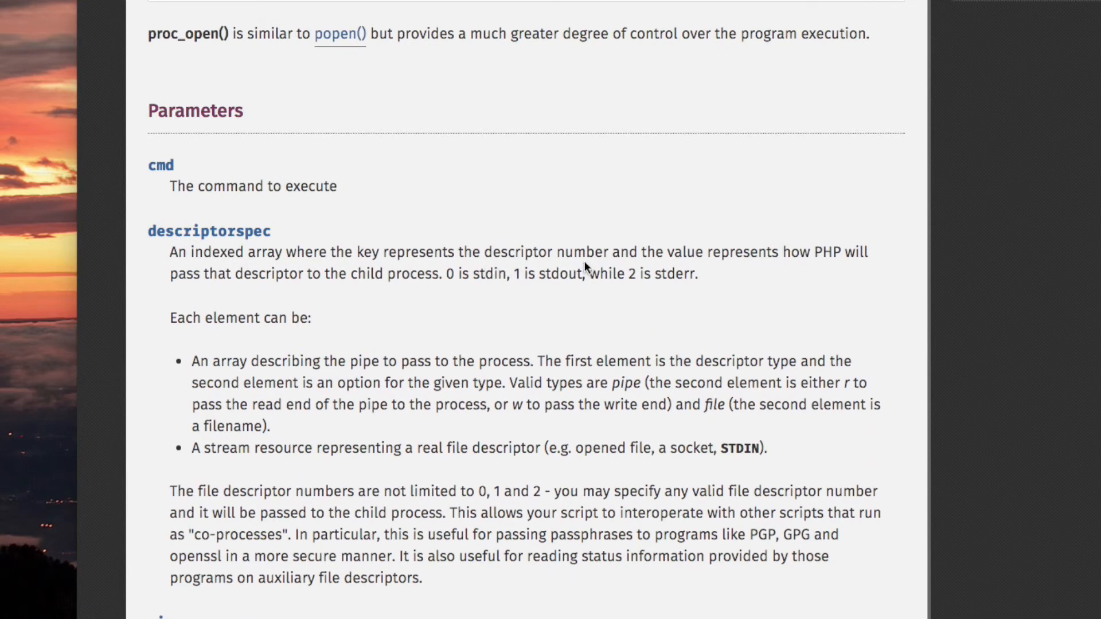
# - Scroll down to the Example #1 proc_open() code with its pipe and file descriptor arrays
pyautogui.scroll(-3)
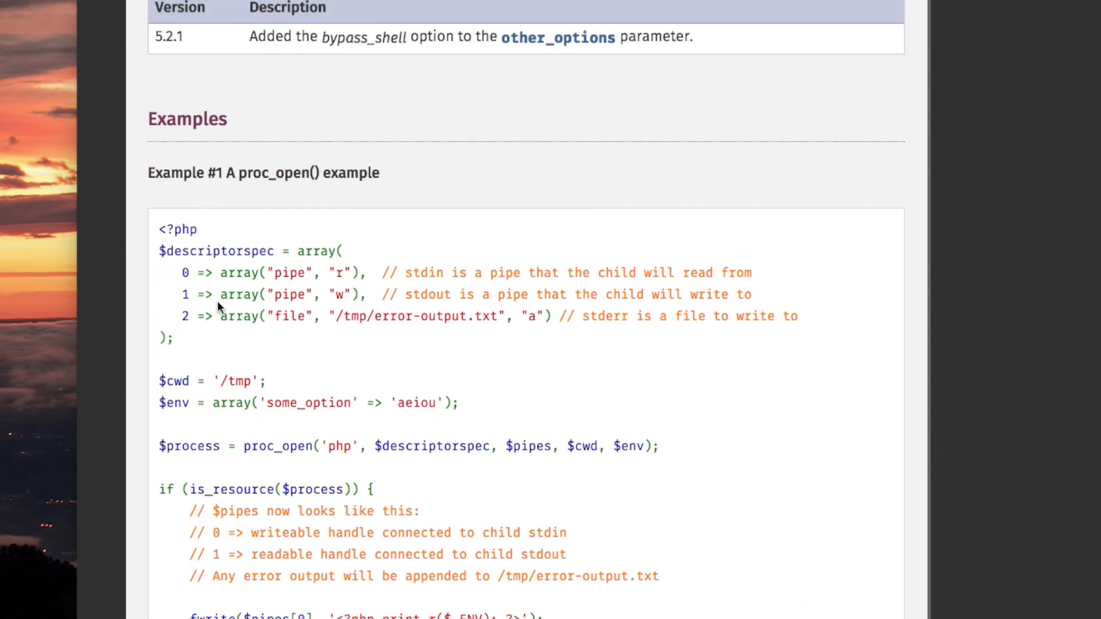
pyautogui.moveTo(274, 314)
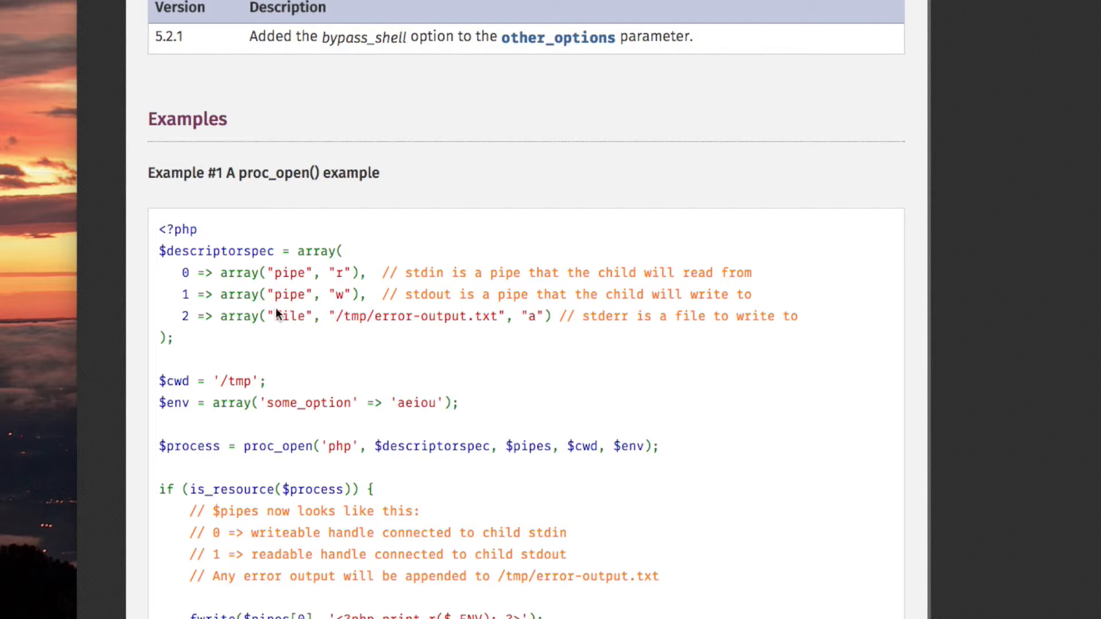
pyautogui.moveTo(349, 302)
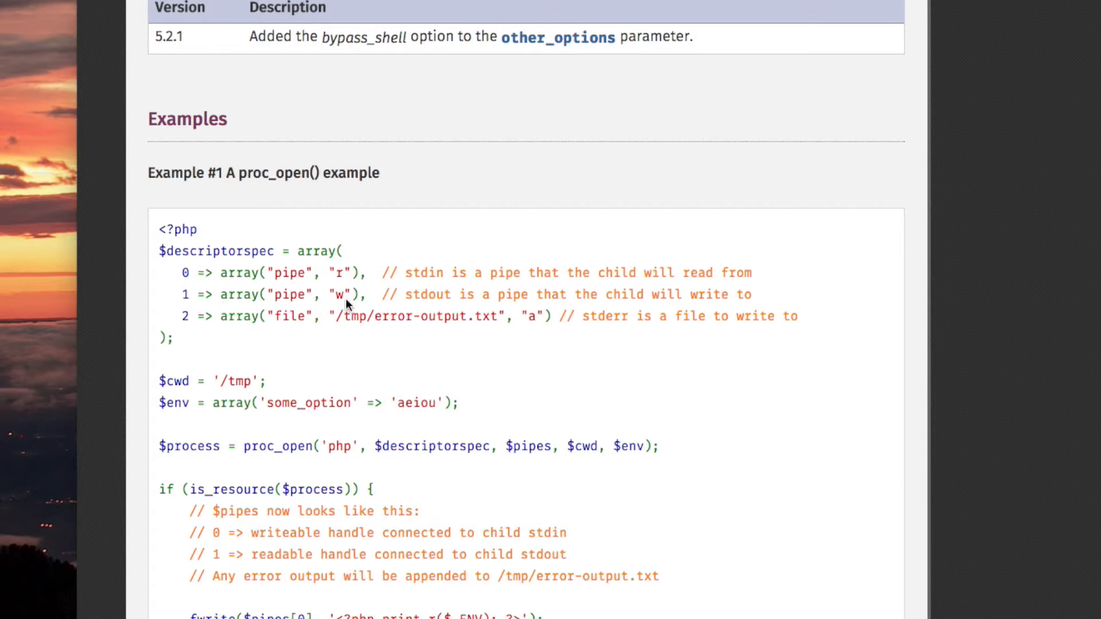
pyautogui.moveTo(285, 305)
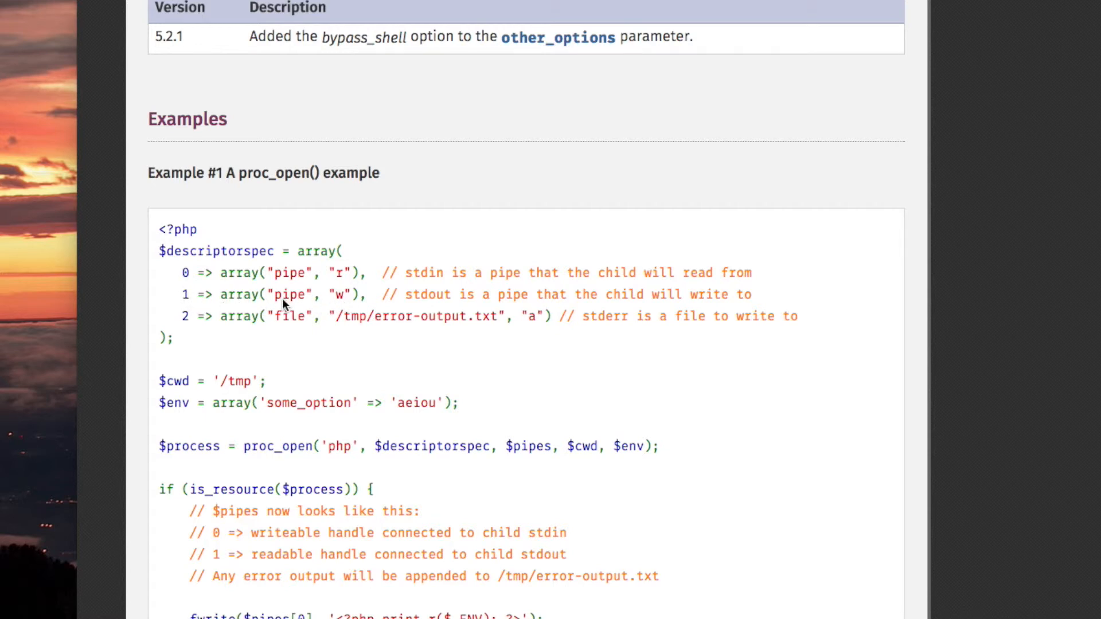
pyautogui.moveTo(293, 297)
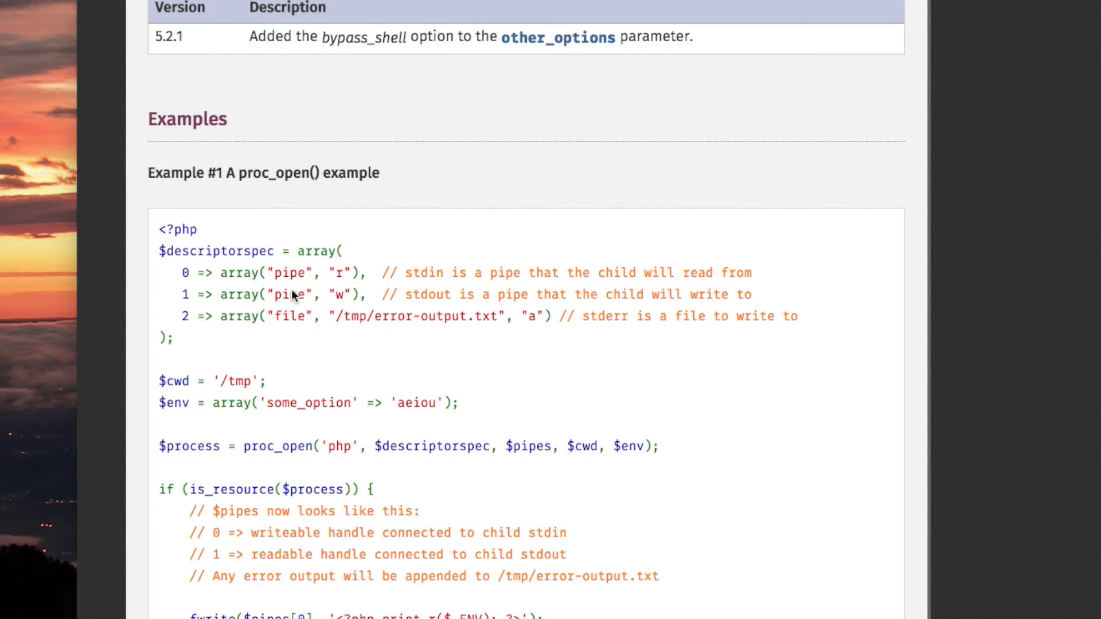
pyautogui.moveTo(286, 314)
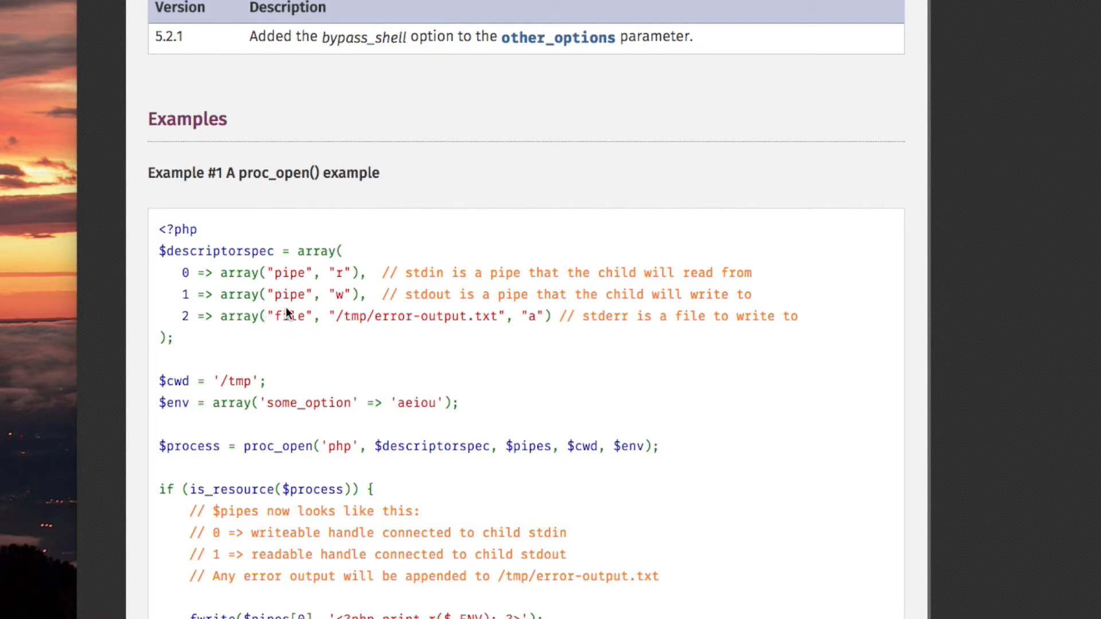
pyautogui.moveTo(204, 330)
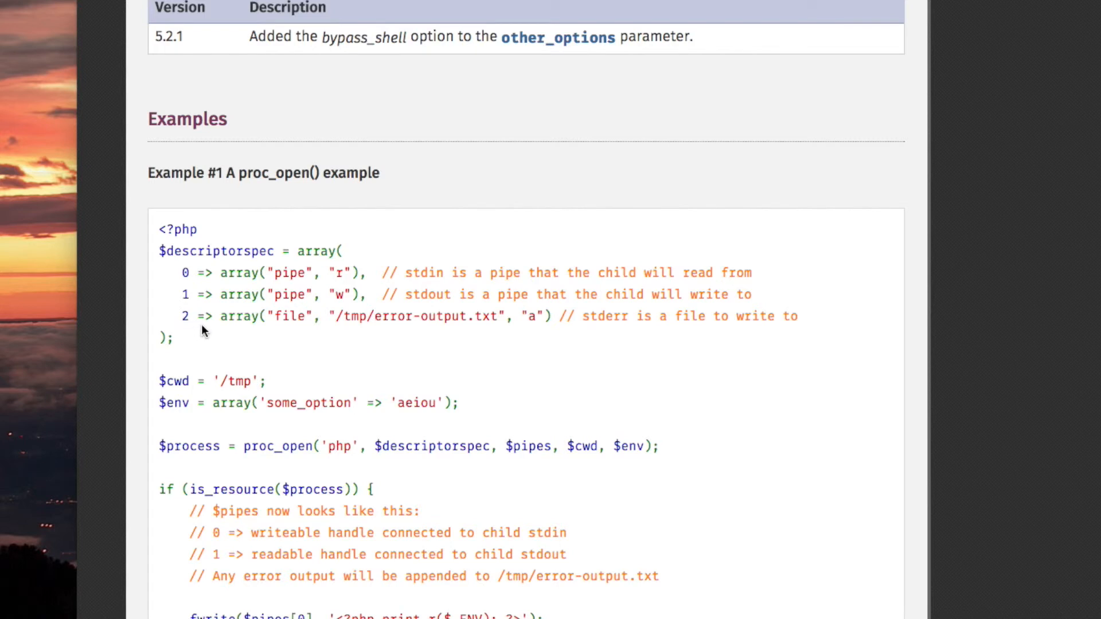
pyautogui.moveTo(402, 334)
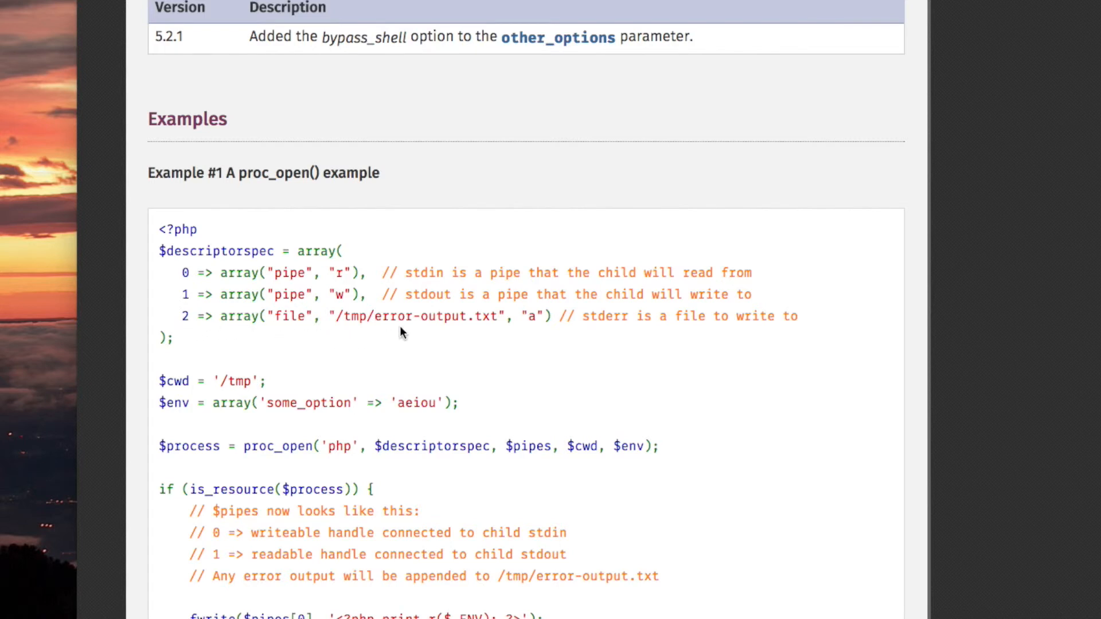
pyautogui.moveTo(529, 316)
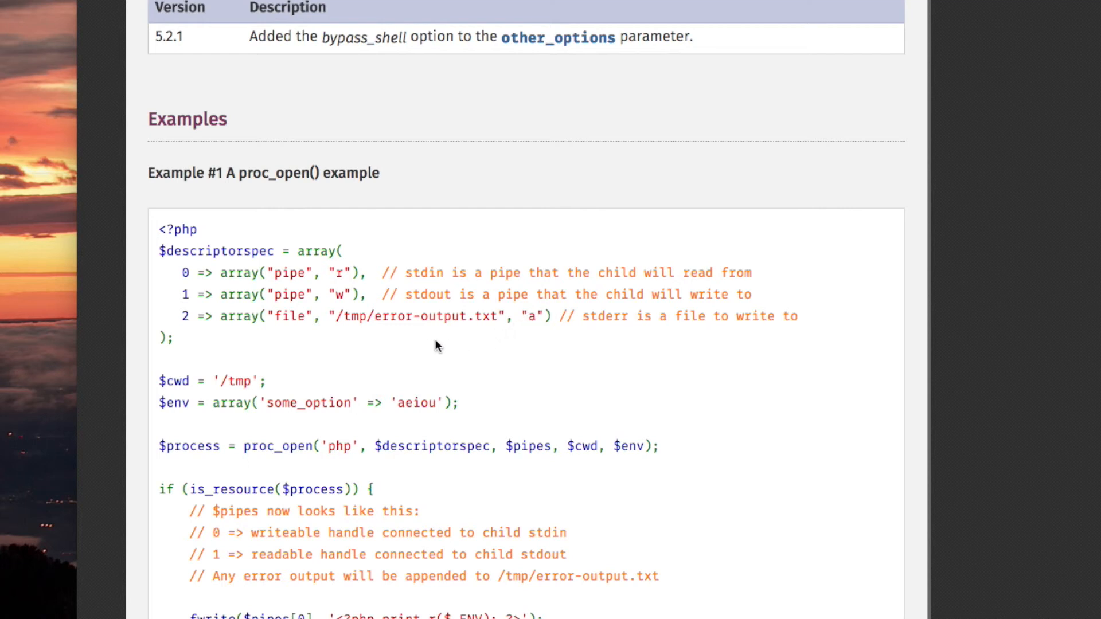
pyautogui.moveTo(305, 320)
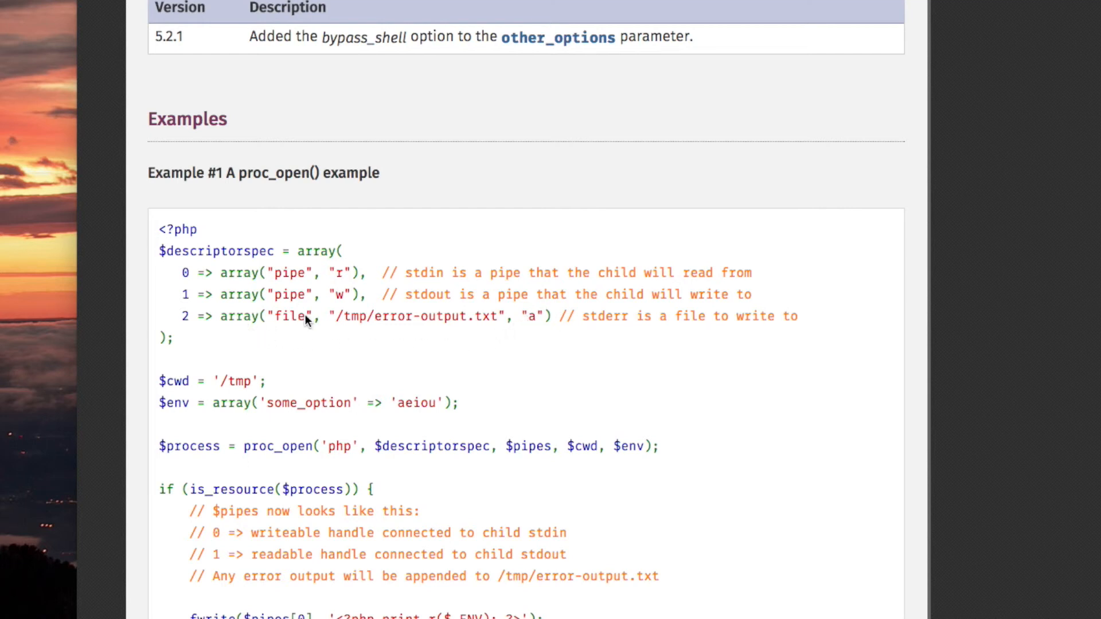
pyautogui.moveTo(273, 321)
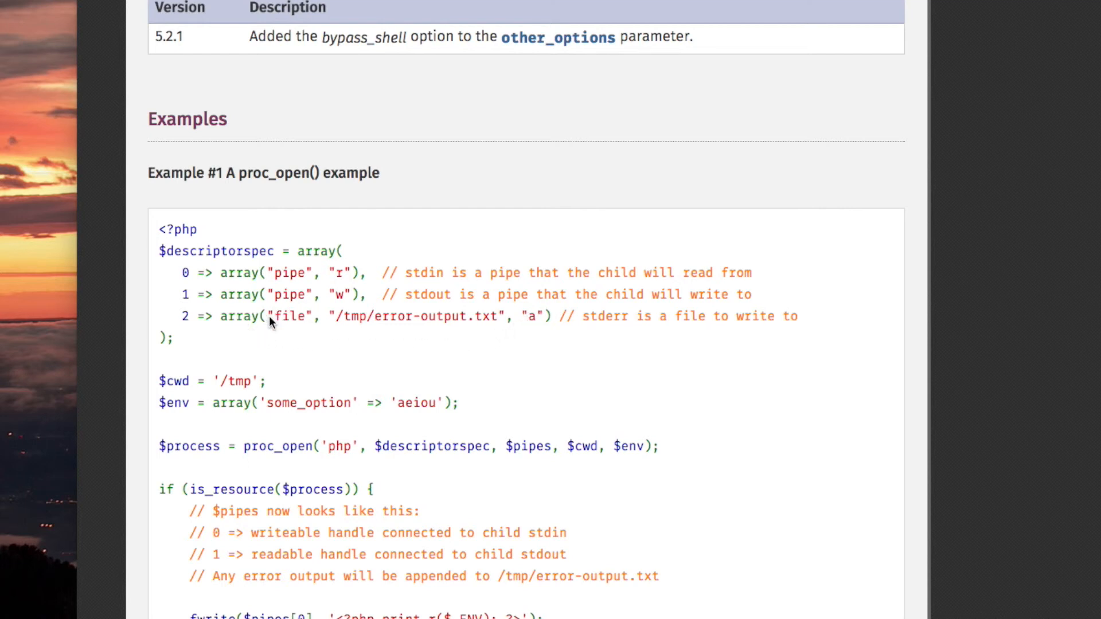
pyautogui.moveTo(284, 295)
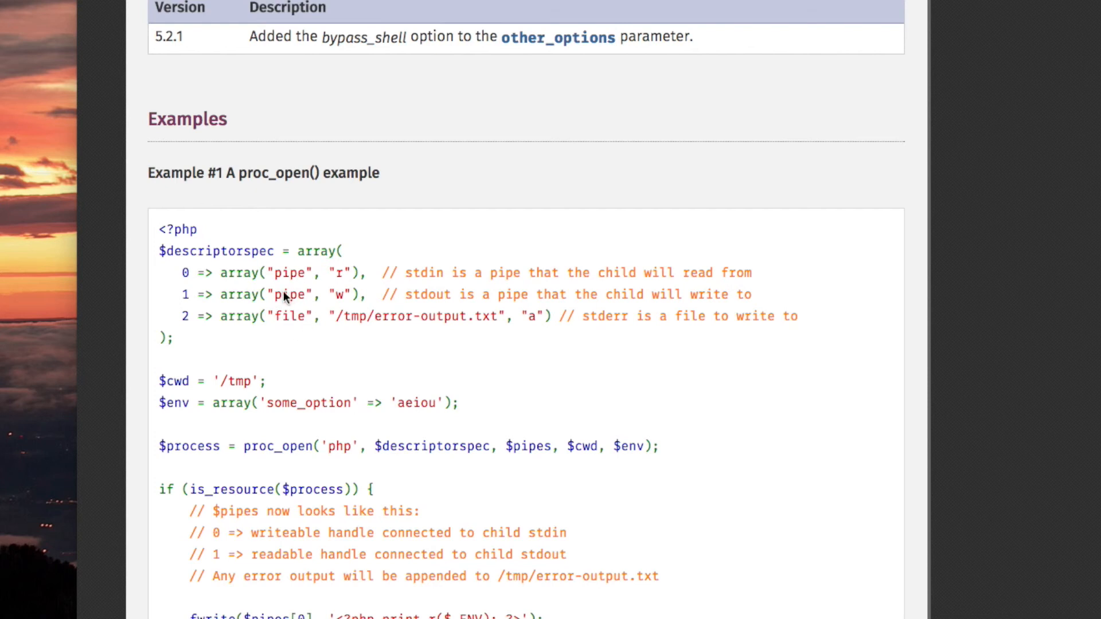
pyautogui.moveTo(211, 244)
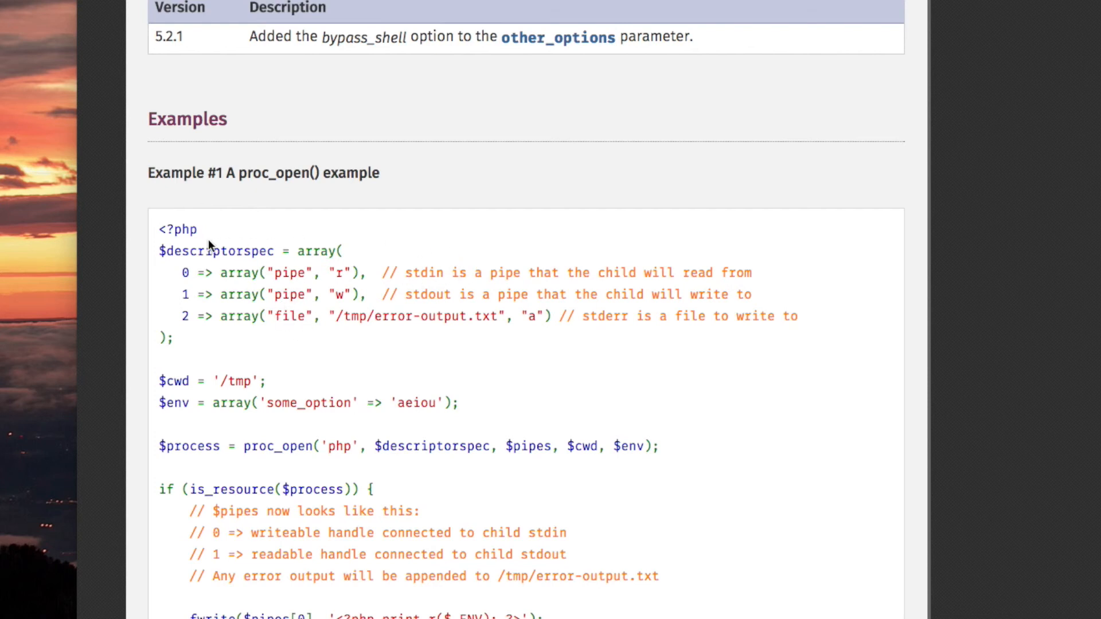
# - Scroll up to the Parameters heading covering cmd, descriptorspec and pipes
pyautogui.scroll(3)
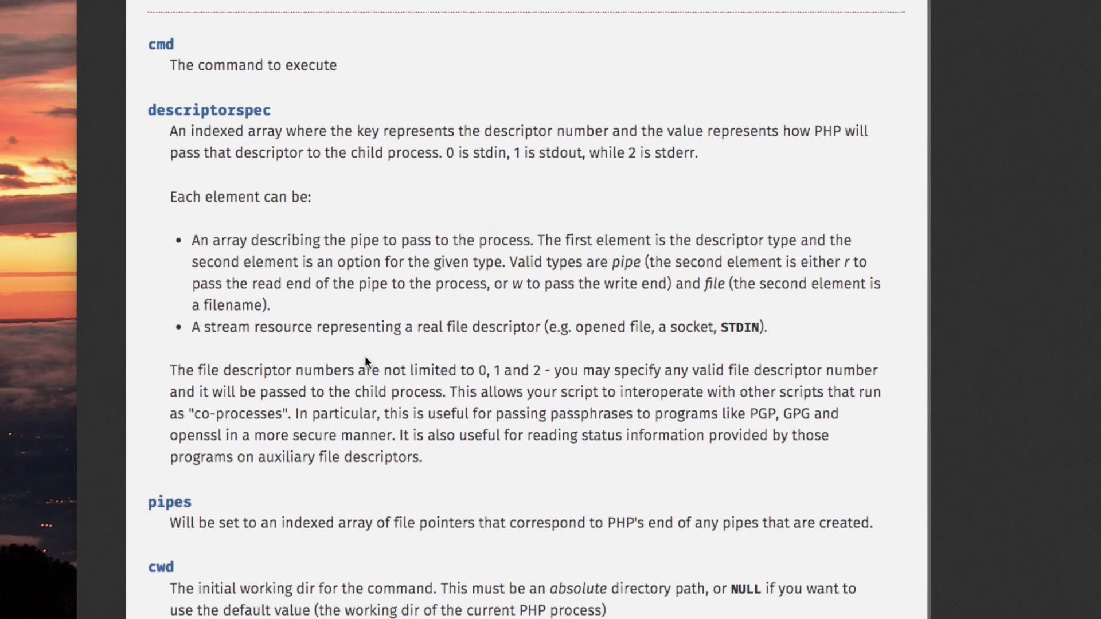
pyautogui.scroll(3)
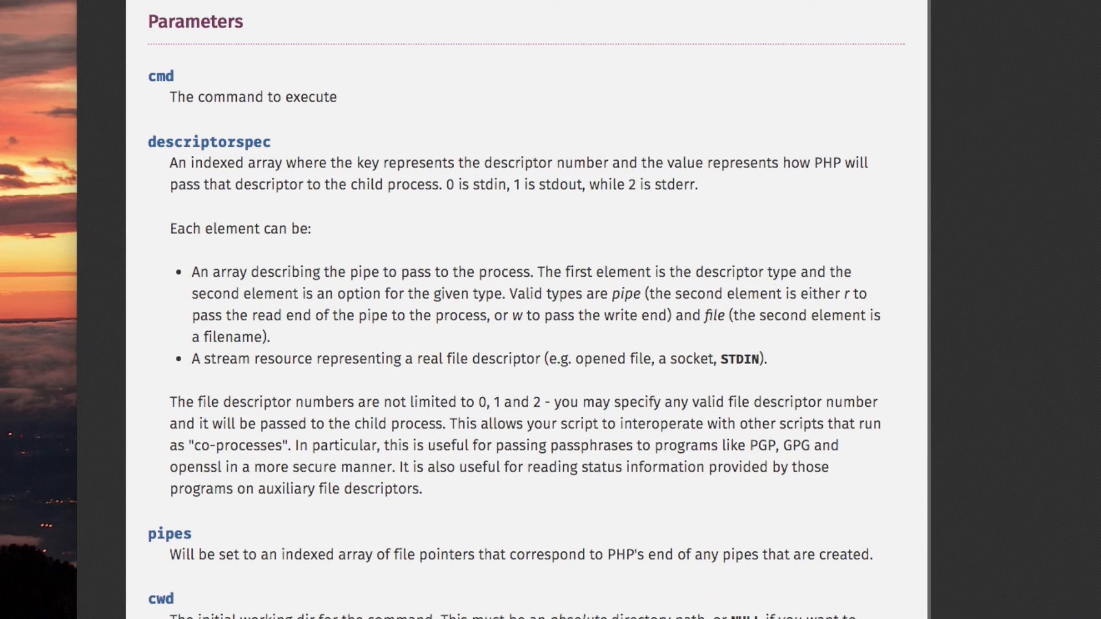